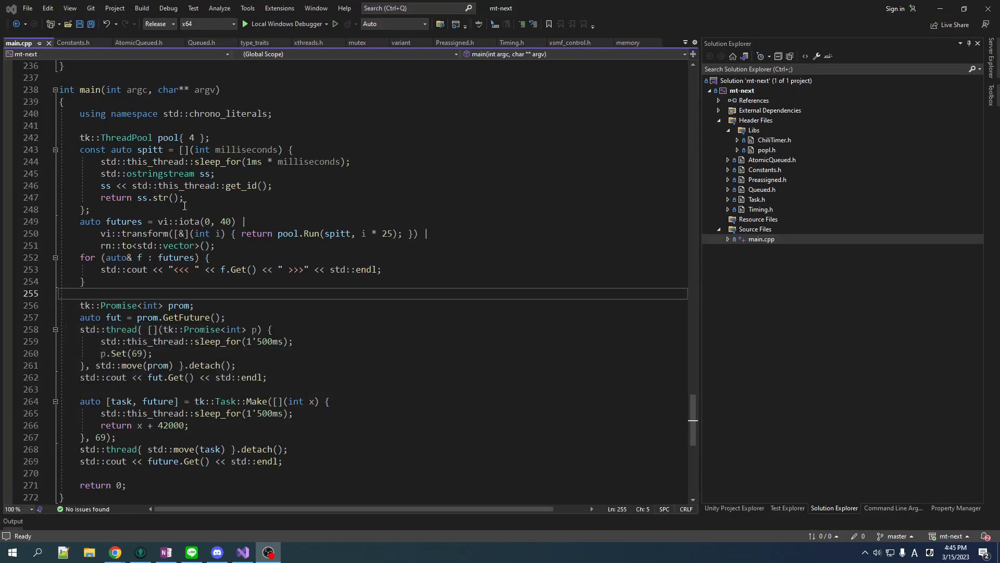
mouse_move(126, 253)
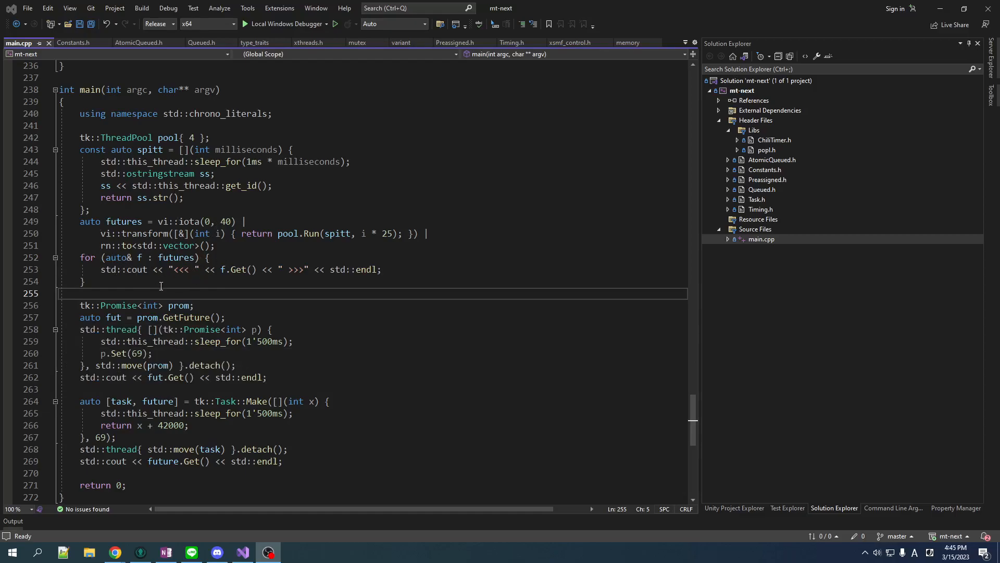
mouse_move(176, 298)
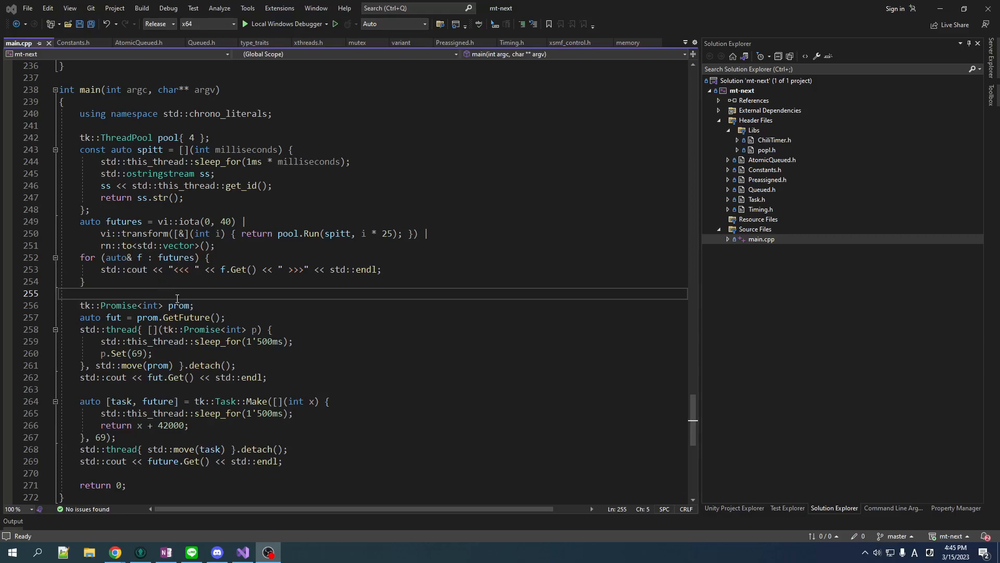
mouse_move(185, 257)
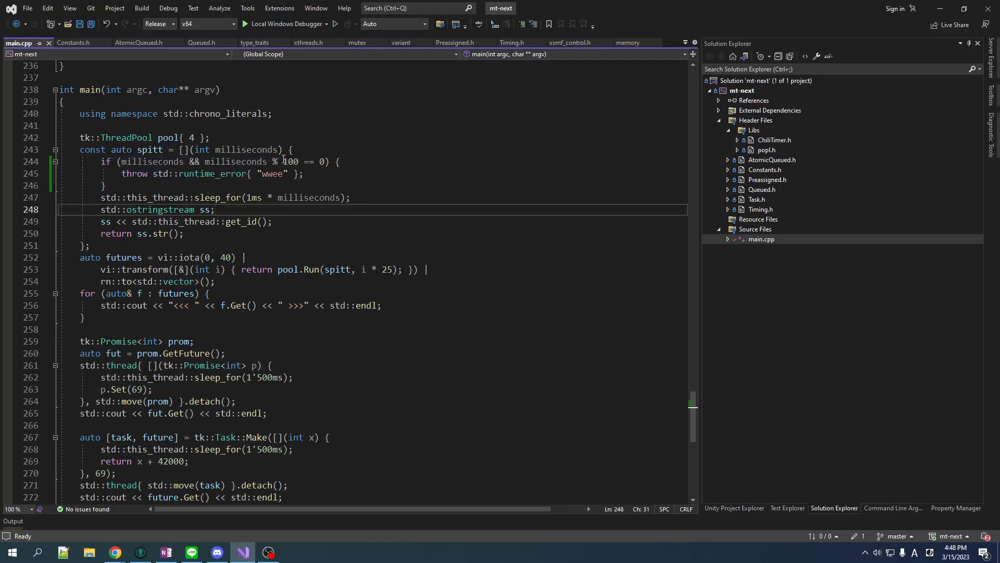
mouse_move(166, 80)
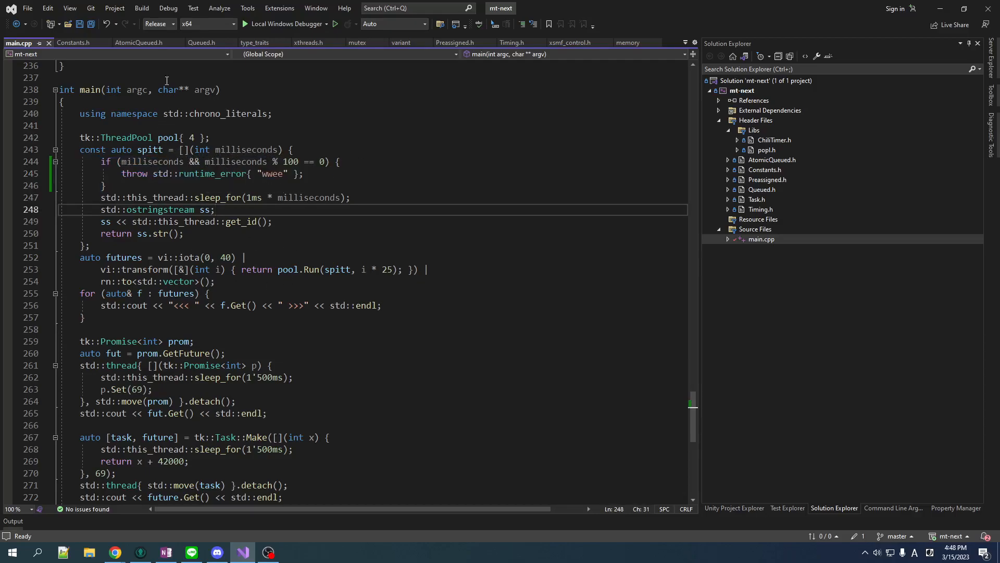
- Launch the modified program from the Debug menu using Start Without Debugging
click(168, 9)
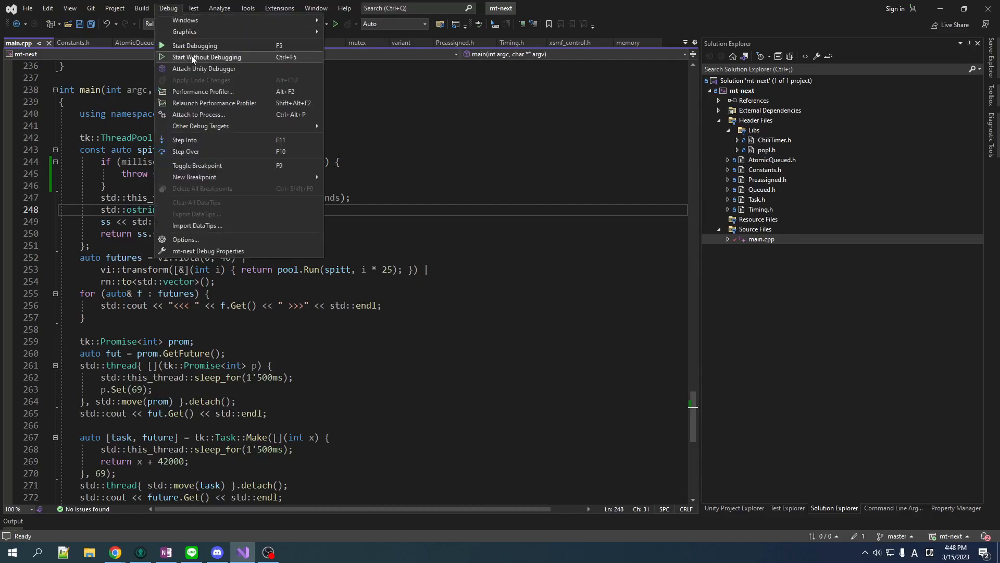
click(207, 57)
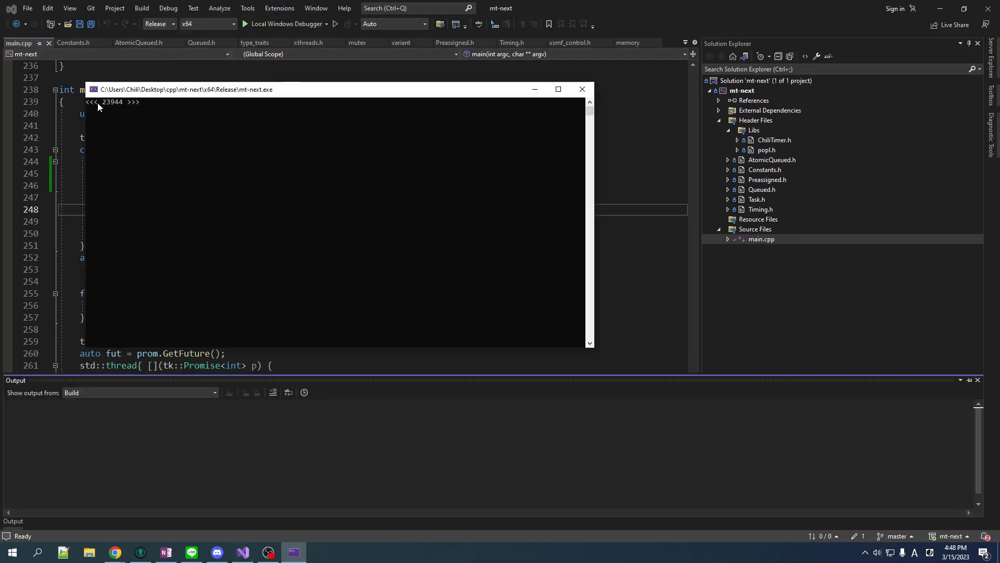
mouse_move(177, 195)
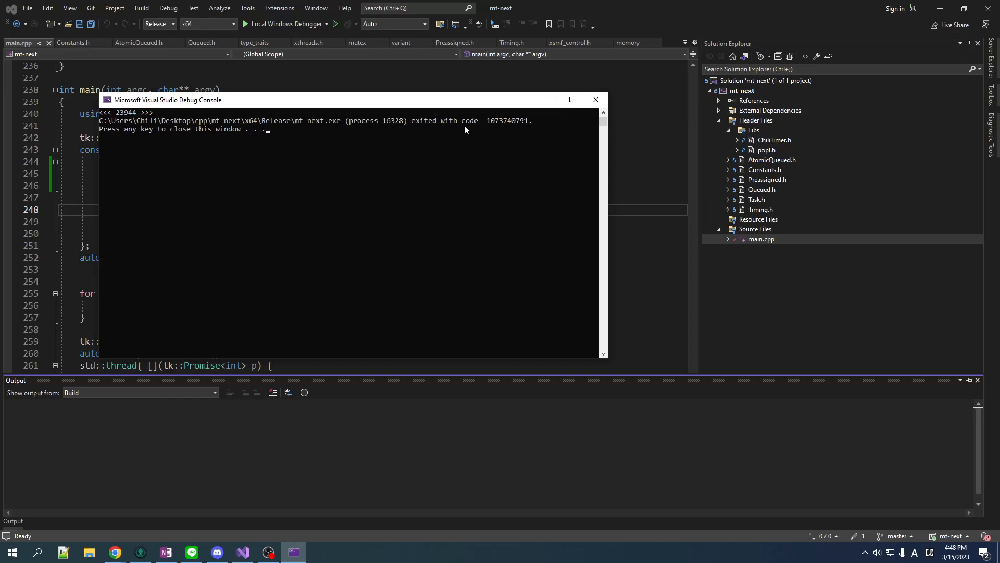
mouse_move(475, 147)
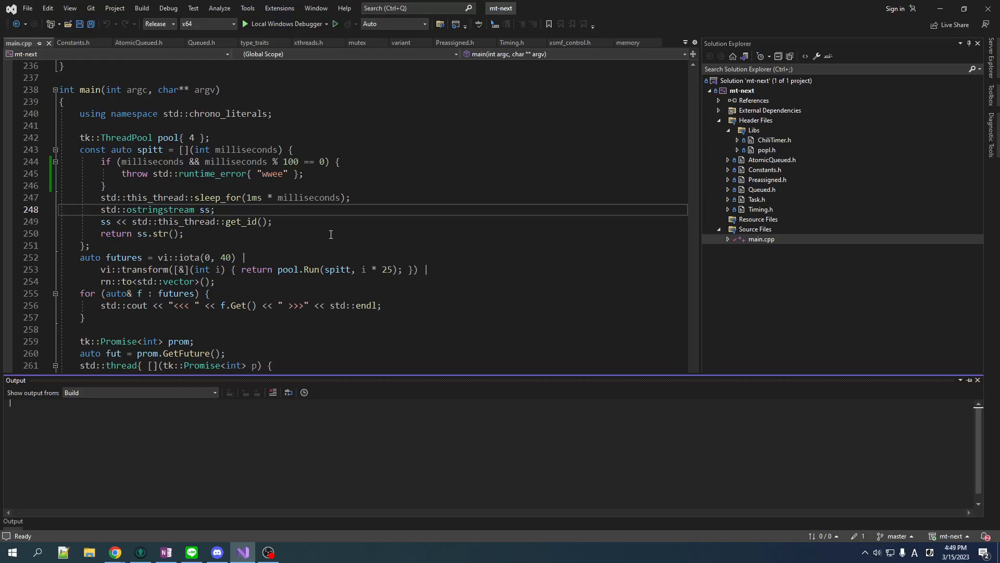
mouse_move(324, 227)
text(std::cout << "yikes" << std::endl;)
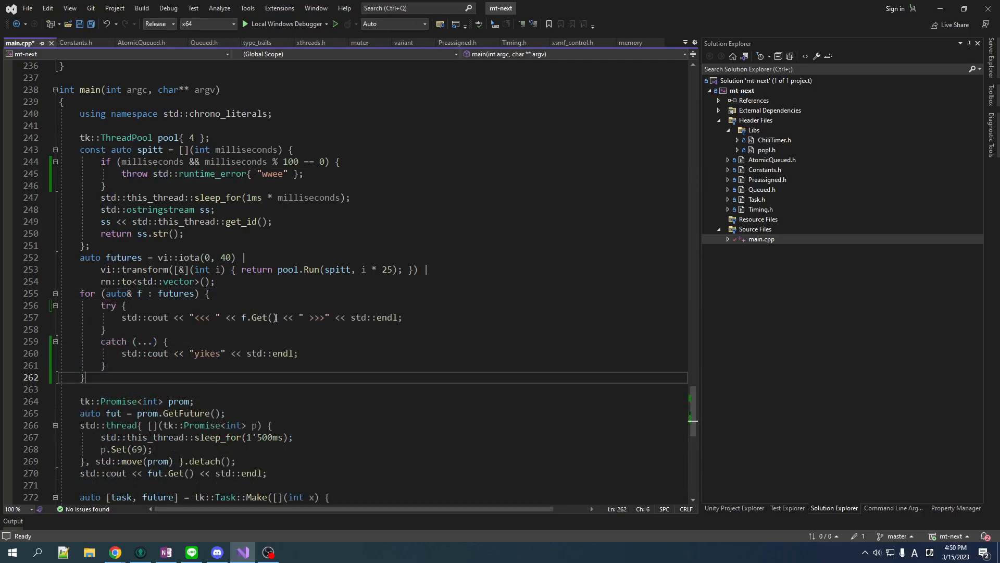
mouse_move(276, 317)
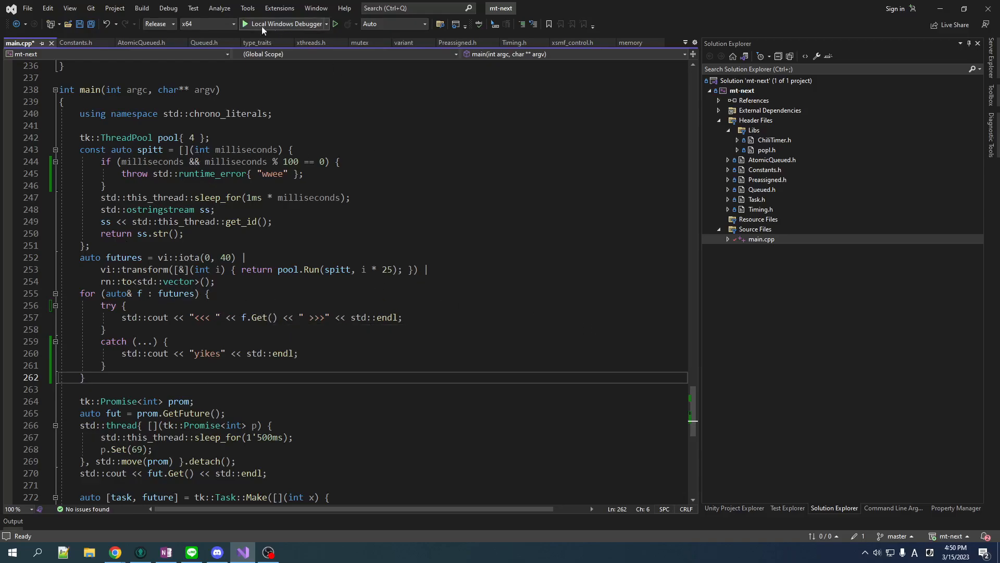
- Build the project with the 'yikes' try/catch and start the Local Windows Debugger
click(141, 8)
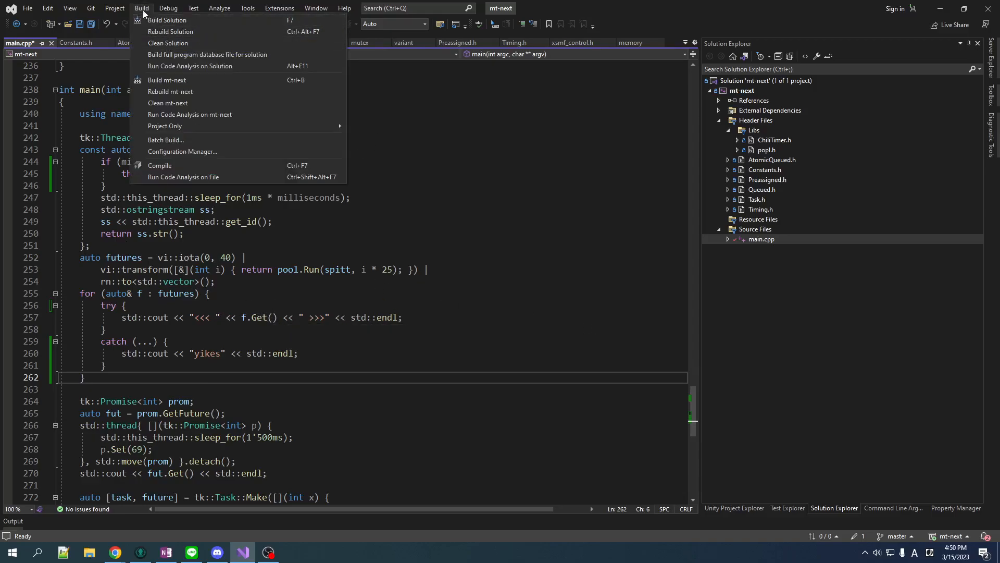
click(168, 20)
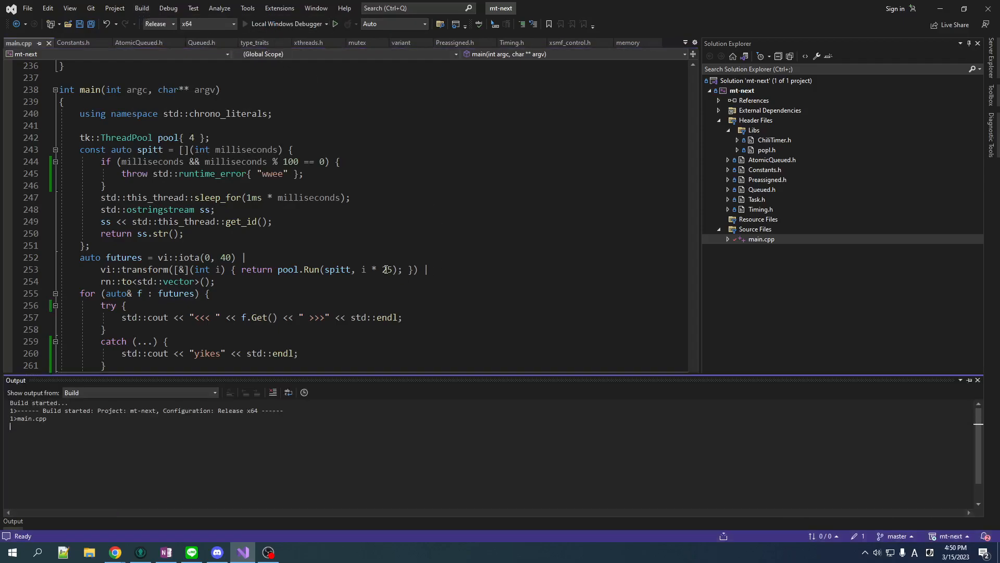
click(335, 24)
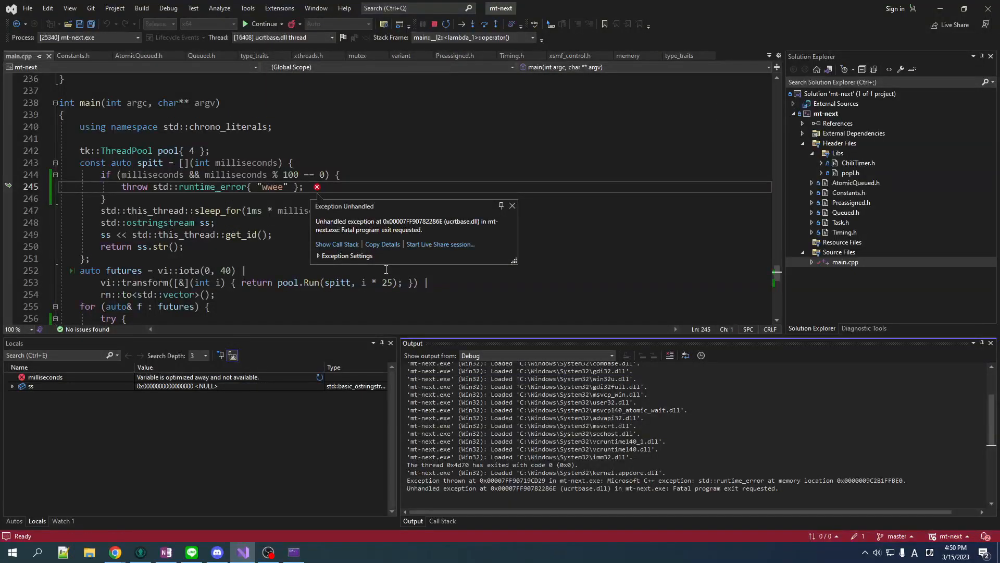
mouse_move(418, 266)
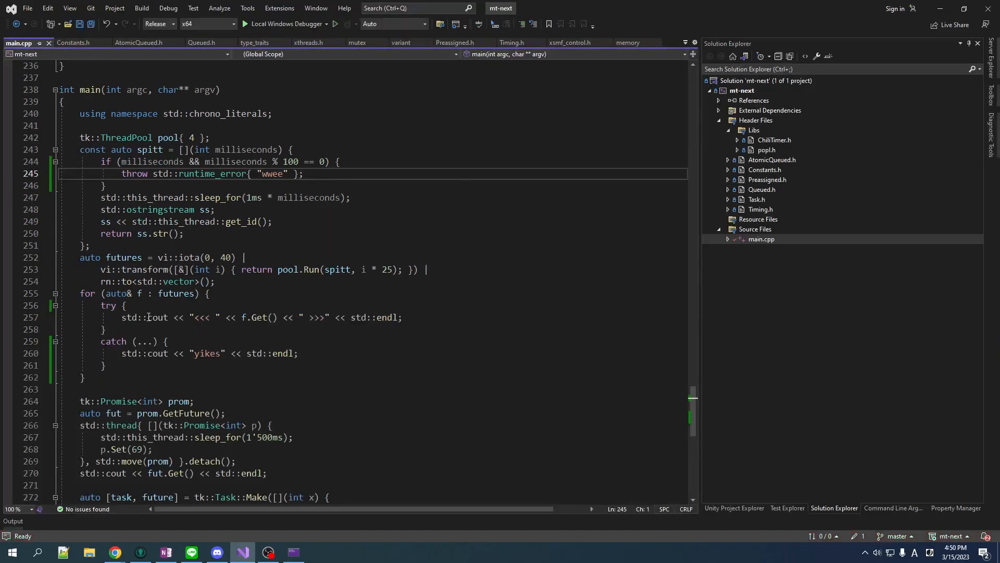
- Enclose the executor_ lambda's if/else in try { } with catch (...) printing 'schnikies!'
drag(137, 150, 143, 233)
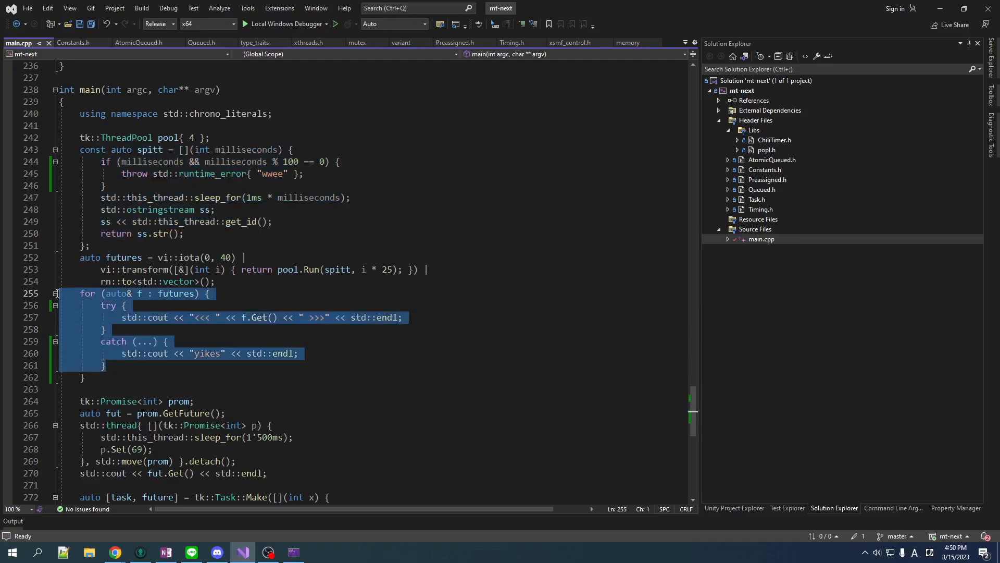
mouse_move(214, 361)
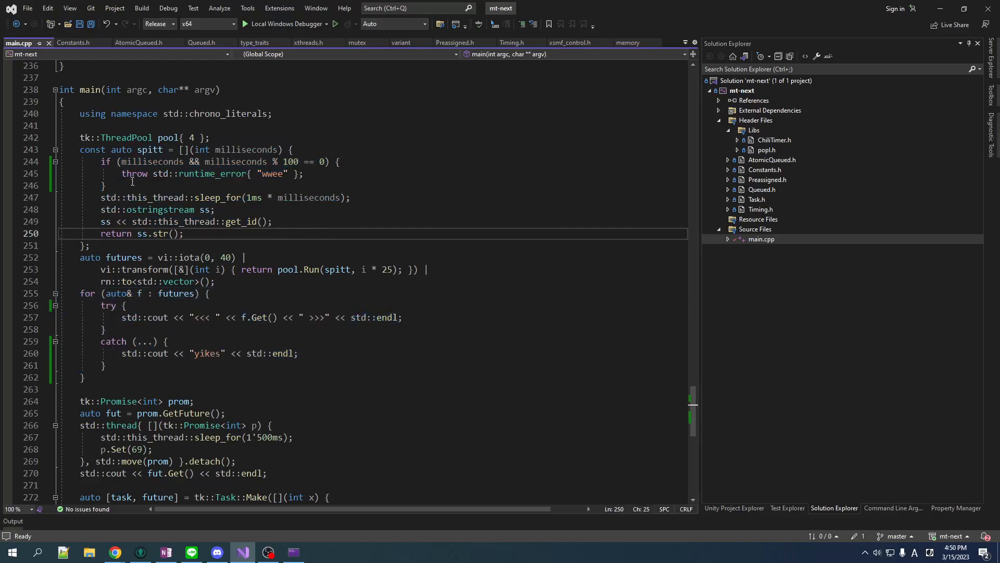
mouse_move(403, 188)
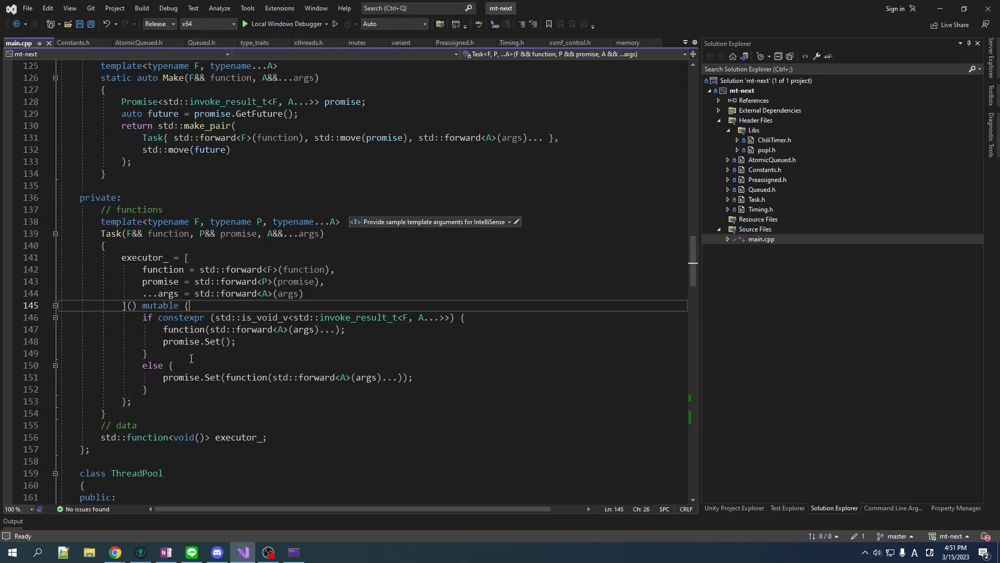
text(try {)
text(std::cout << "schnikies!" << std::endl;)
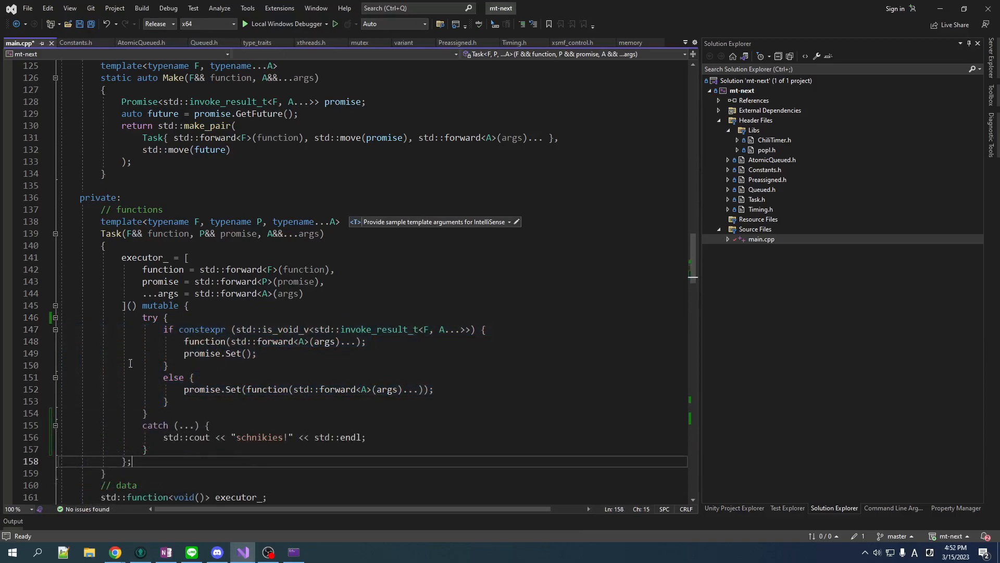
- Run the rebuilt program in the debugger, check the 'schnikies!' lines, and close the console
click(335, 23)
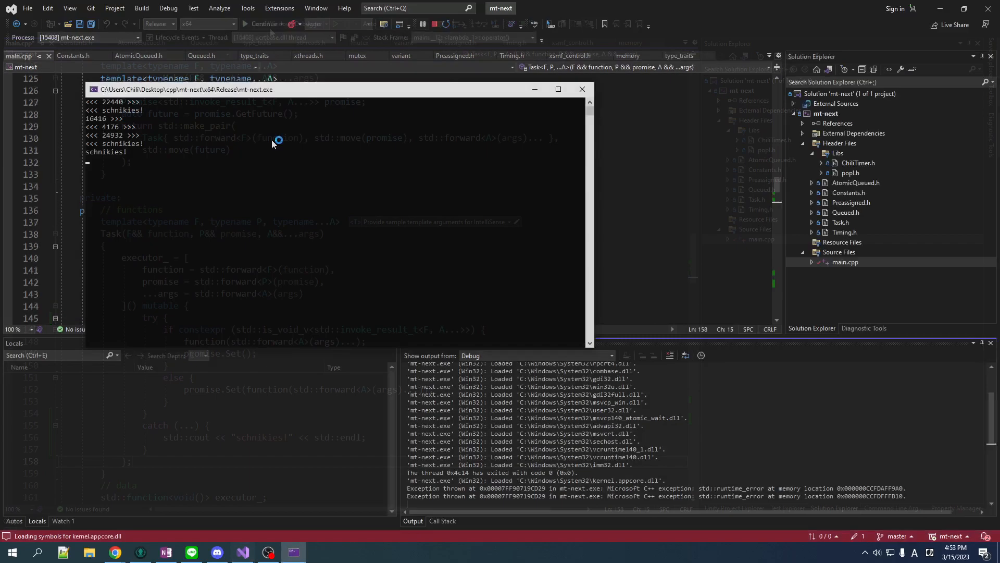
click(262, 23)
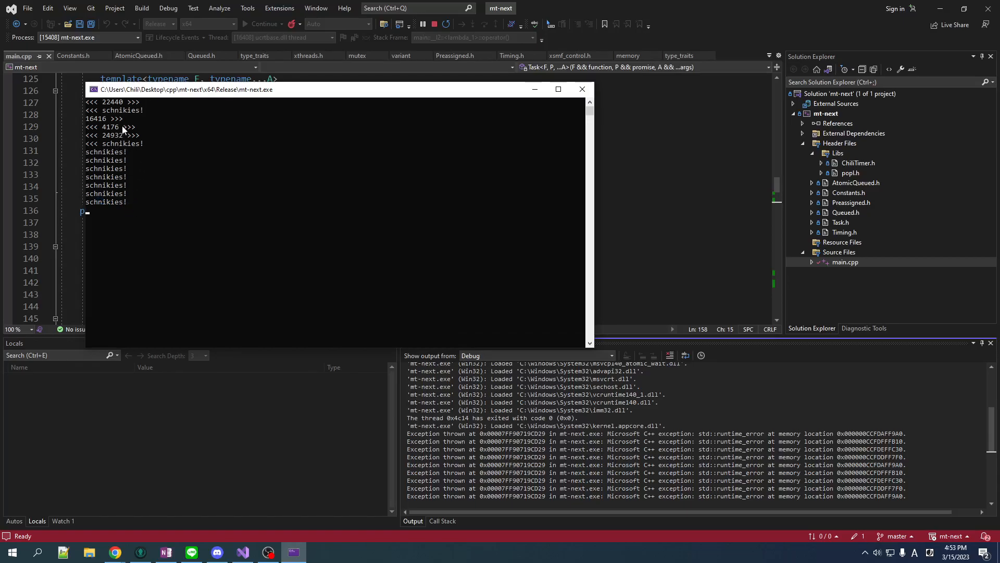
mouse_move(131, 256)
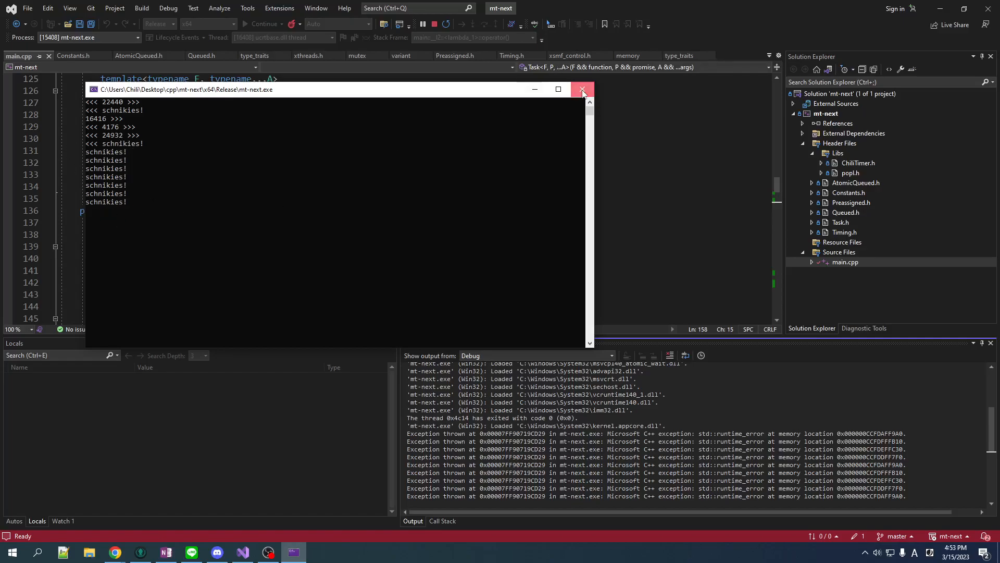
click(581, 89)
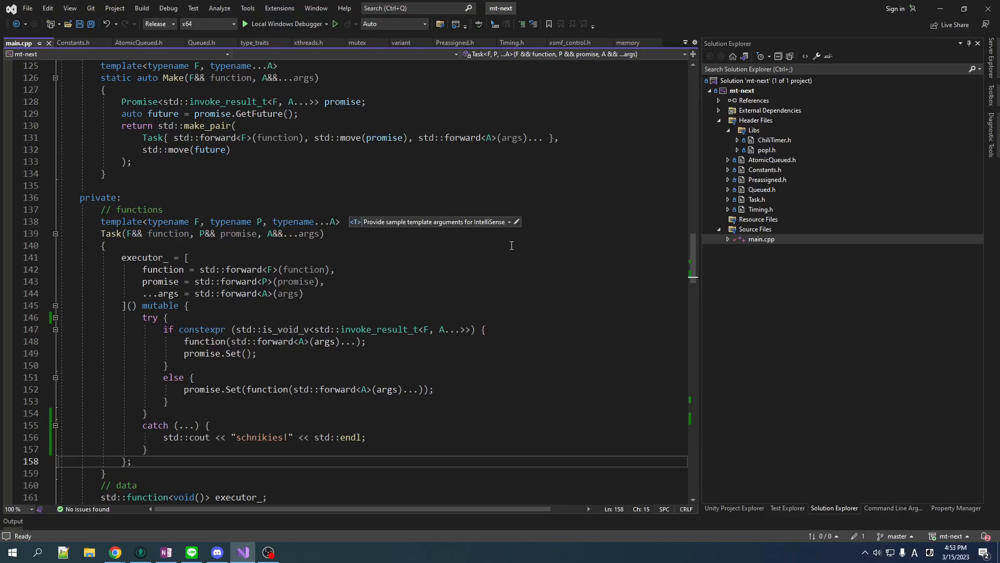
- Review the 'schnikies!' catch block and the future's Get call in the yikes loop
scroll(down, 3)
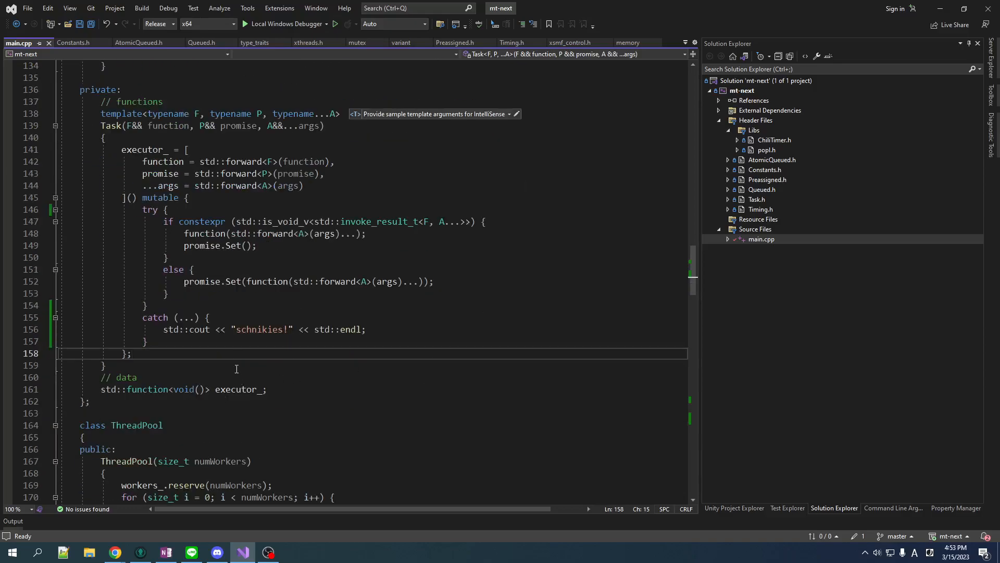
double_click(199, 329)
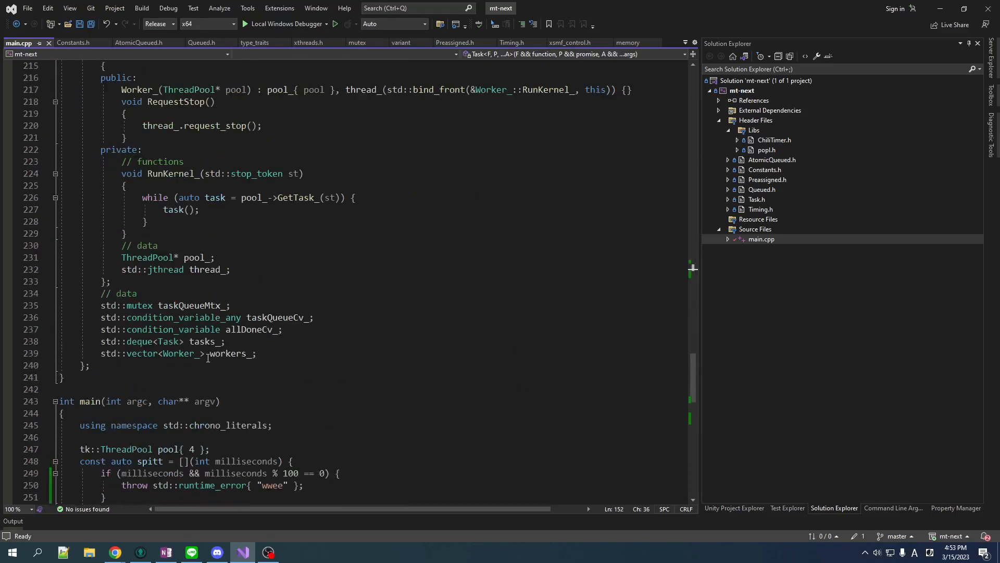
scroll(down, 3)
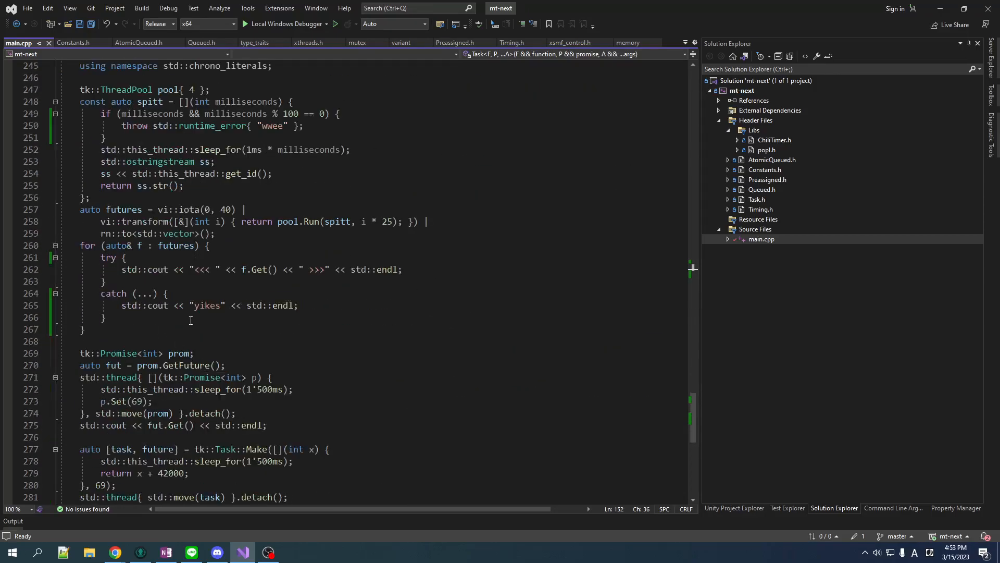
double_click(259, 270)
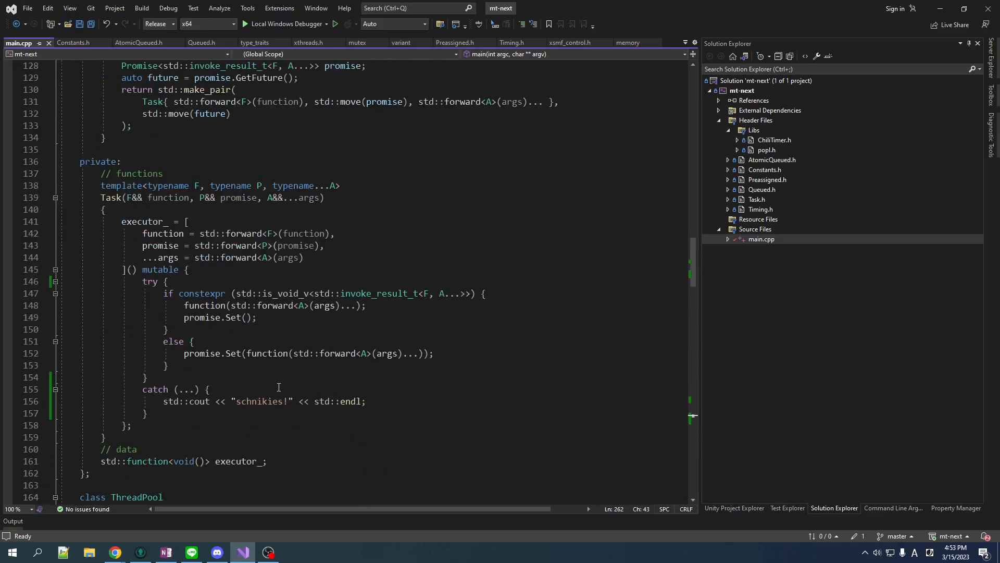
mouse_move(231, 331)
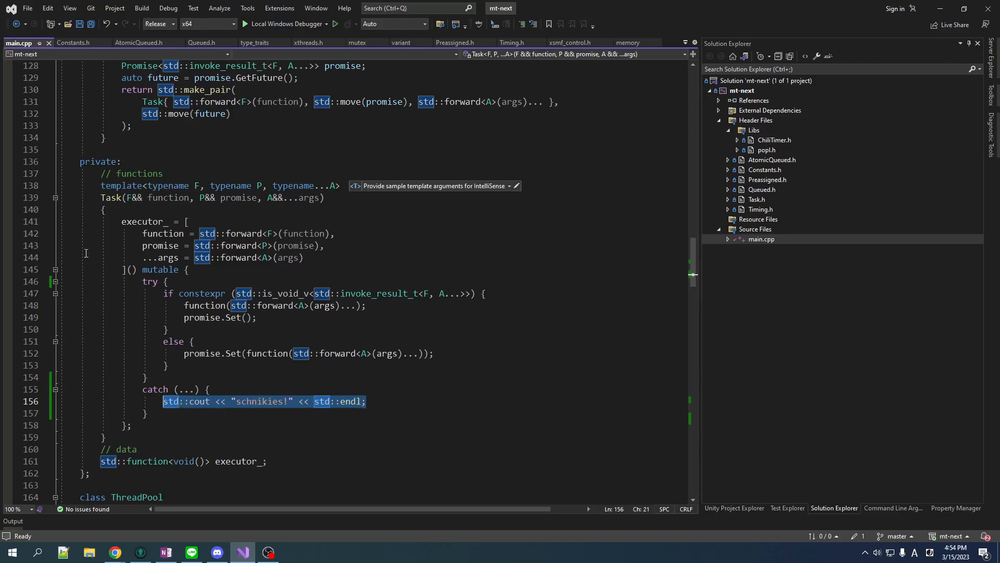
mouse_move(318, 416)
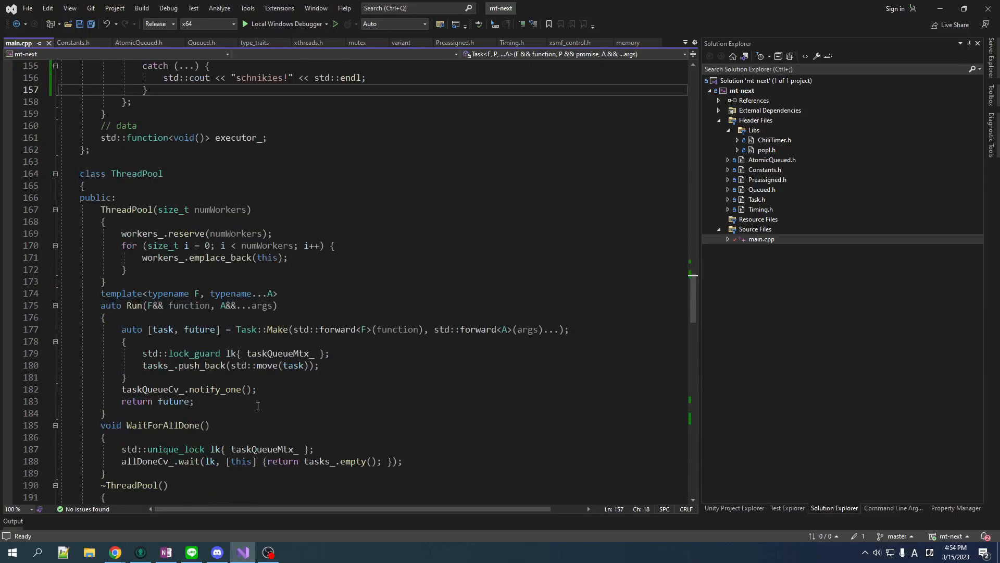
scroll(down, 3)
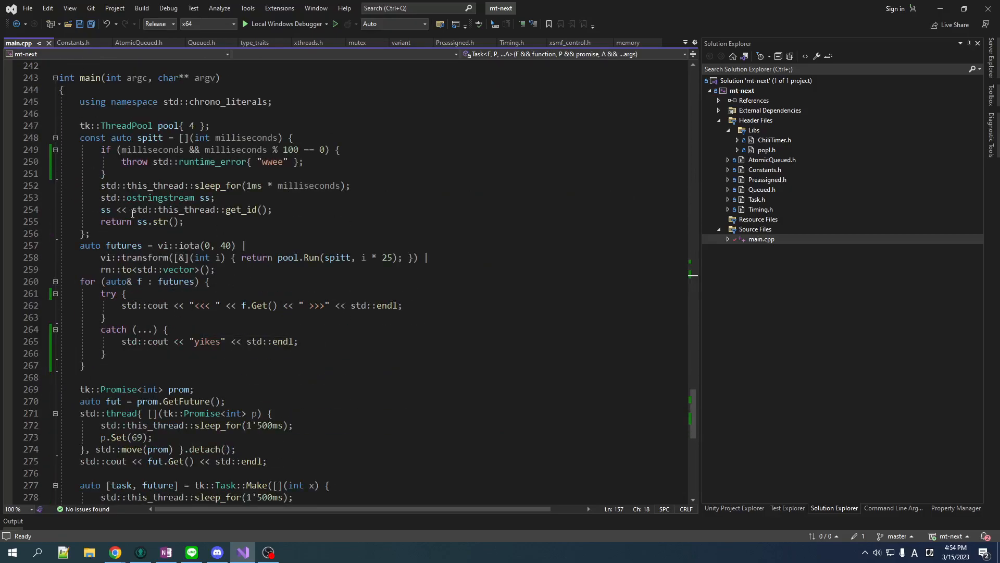
mouse_move(99, 304)
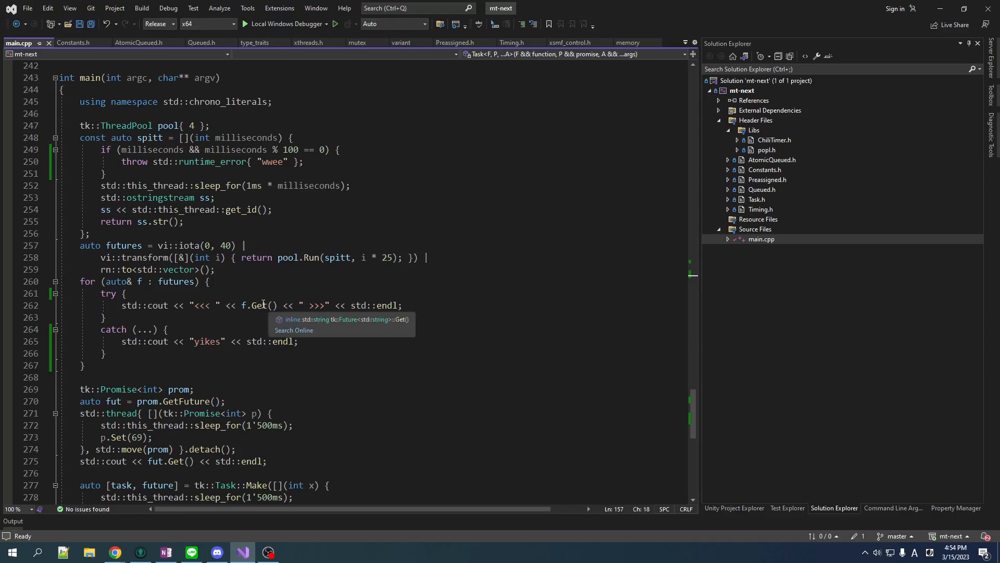
mouse_move(297, 293)
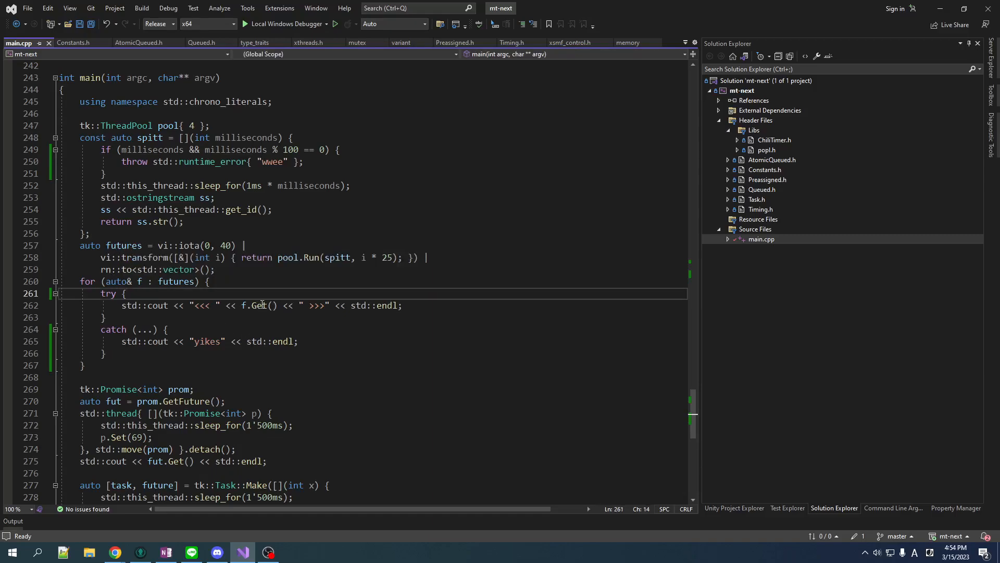
double_click(256, 304)
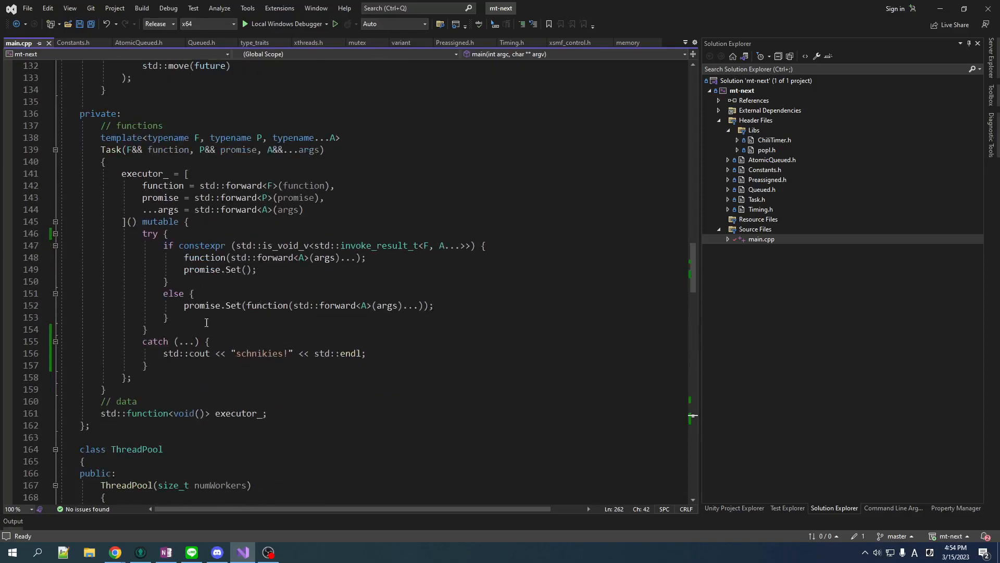
mouse_move(322, 398)
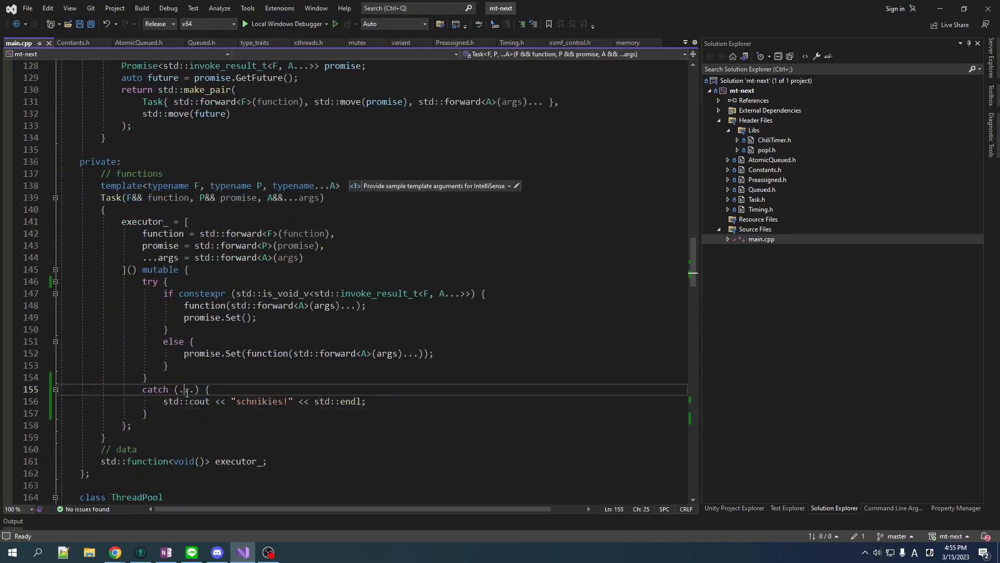
text(const)
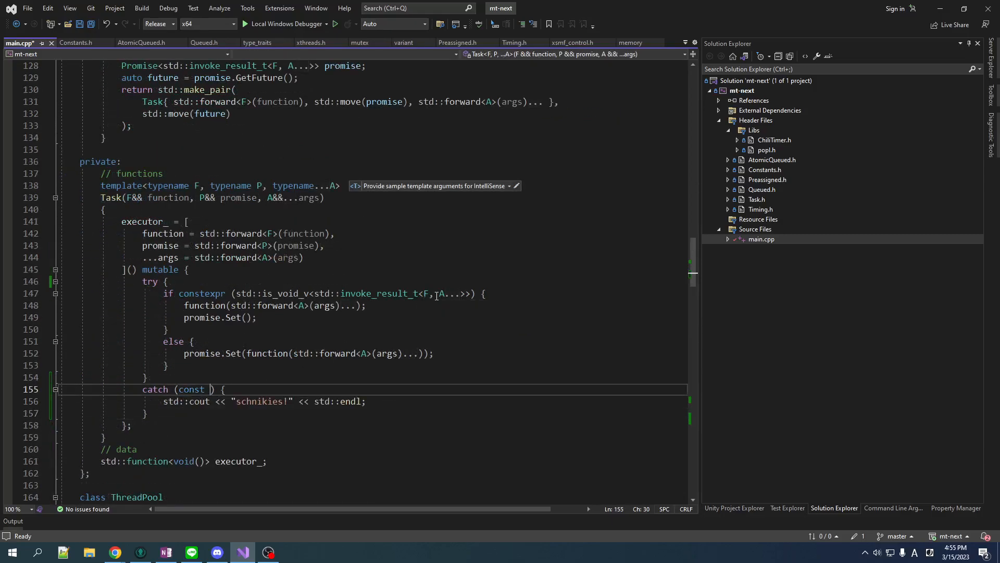
text(std::ex)
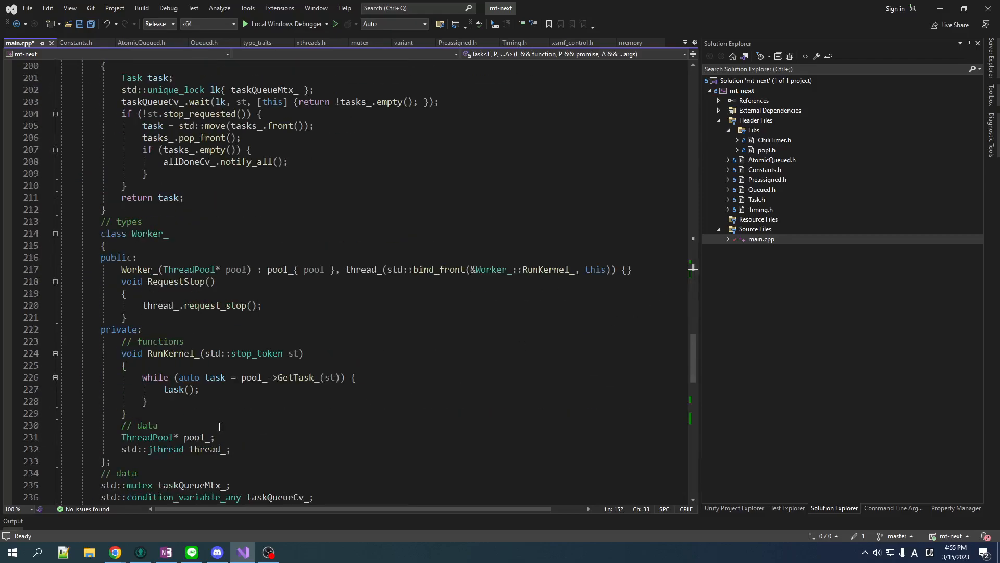
scroll(down, 3)
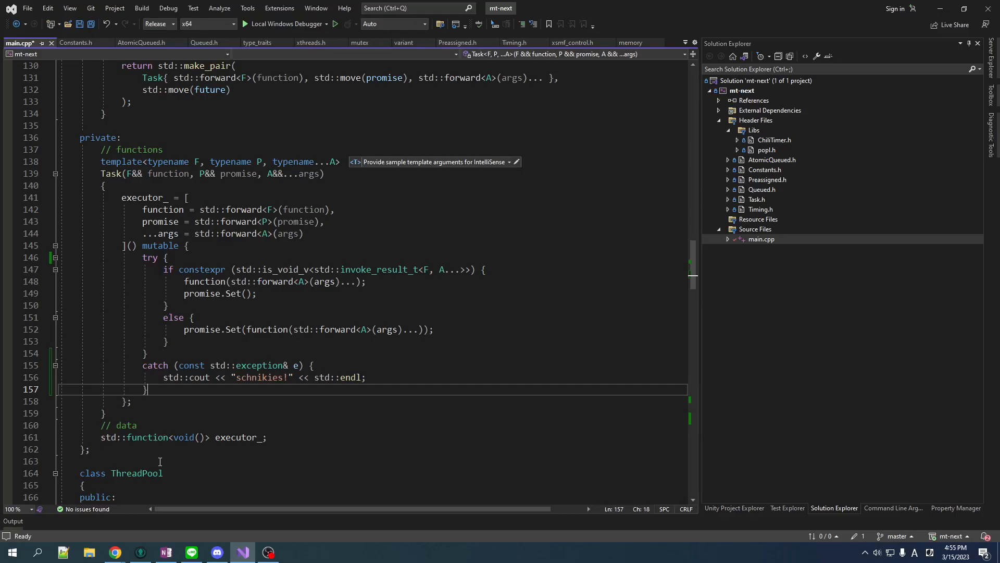
mouse_move(150, 437)
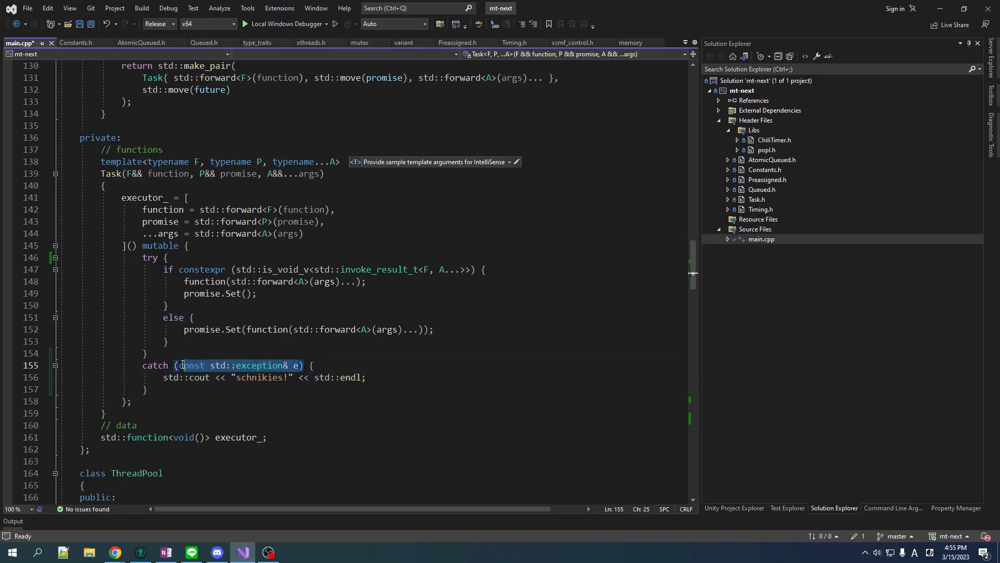
text(...) {)
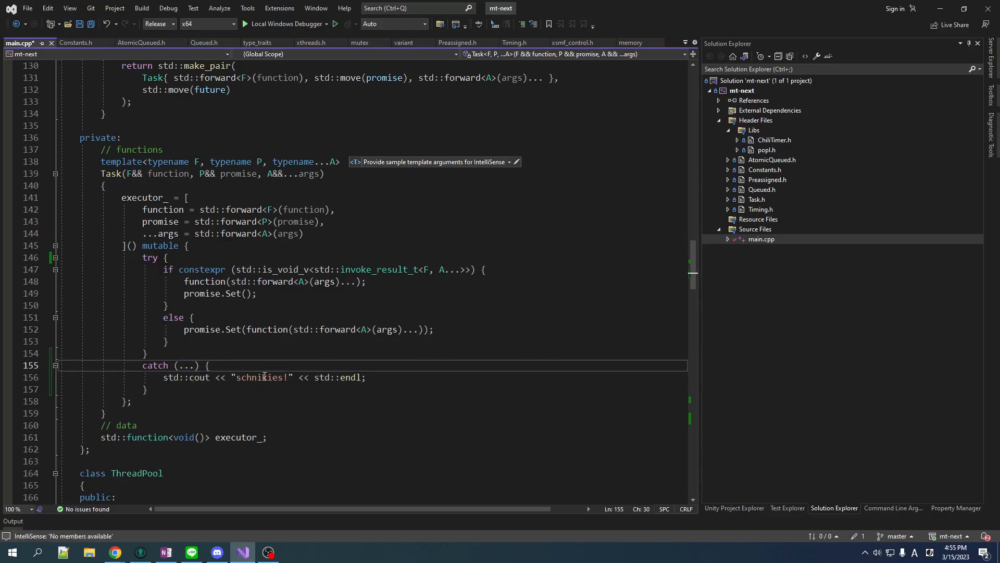
text(e)
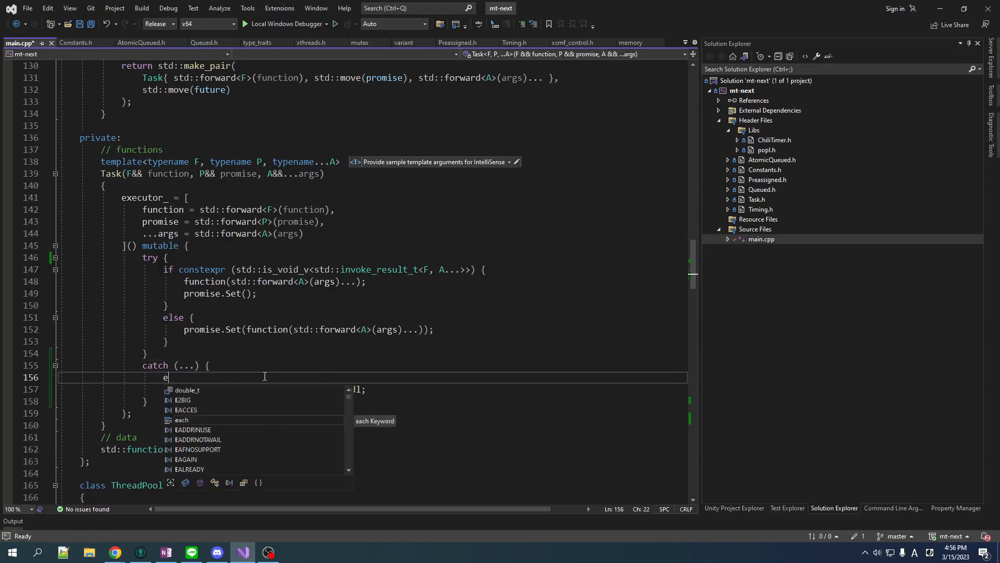
text(std::cout << "schnikies!" << std::endl;)
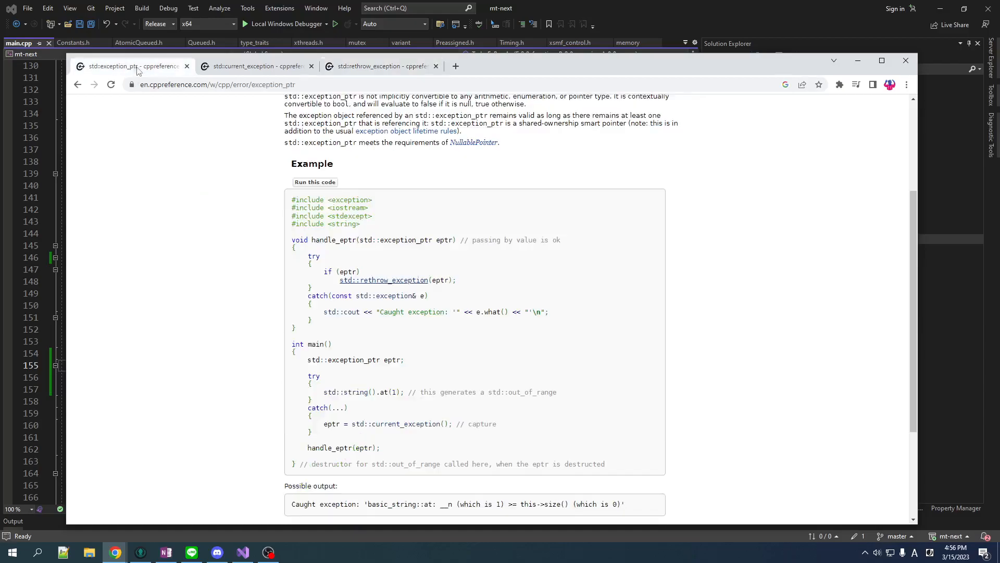
mouse_move(450, 325)
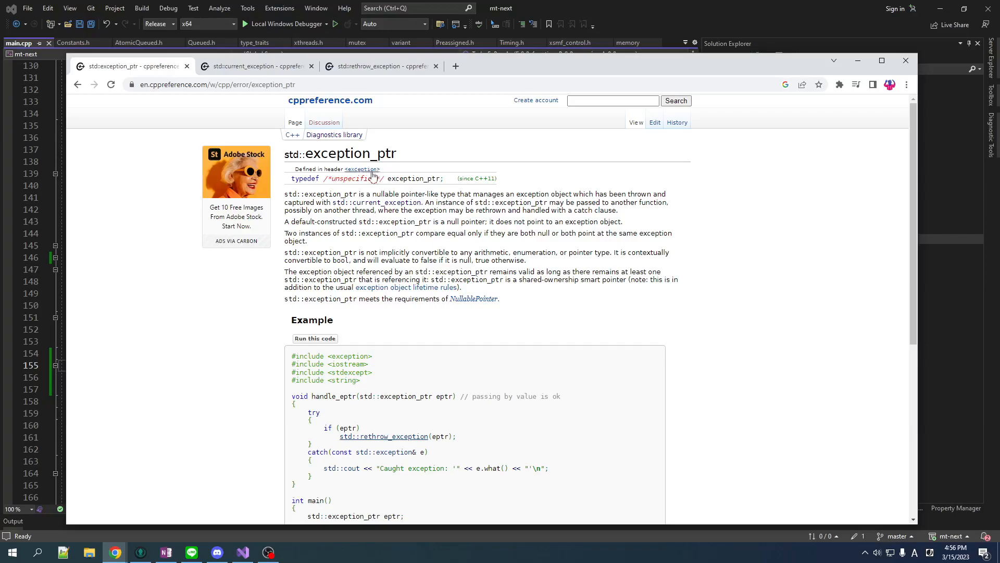
- Browse the exception_ptr, current_exception and rethrow_exception cppreference pages, ending on rethrow_exception
scroll(down, 3)
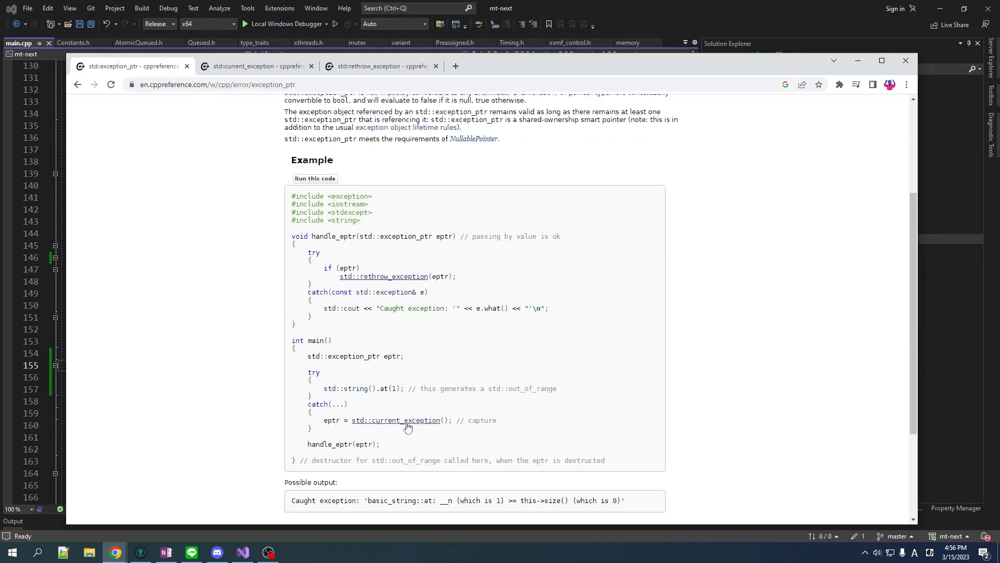
scroll(down, 3)
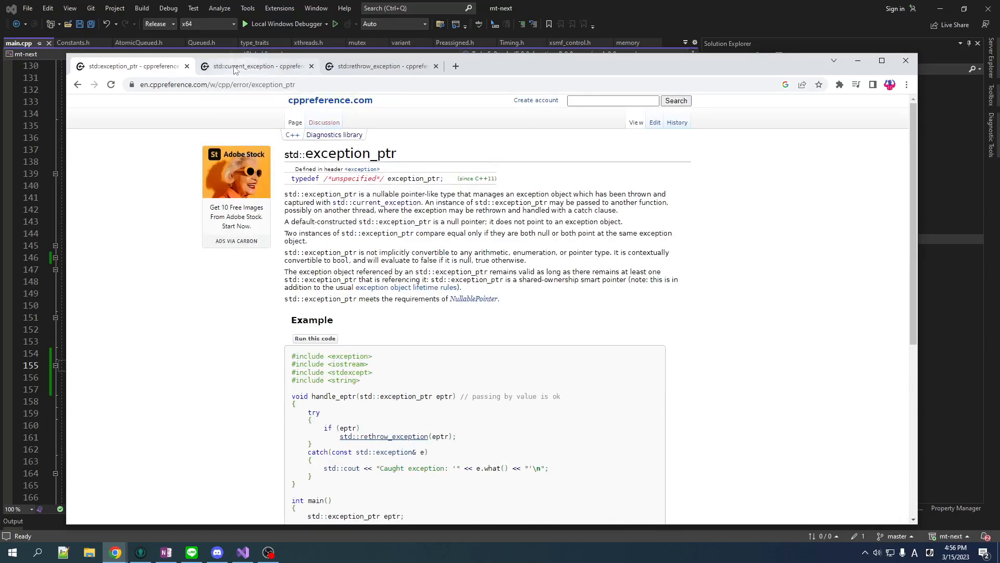
click(380, 66)
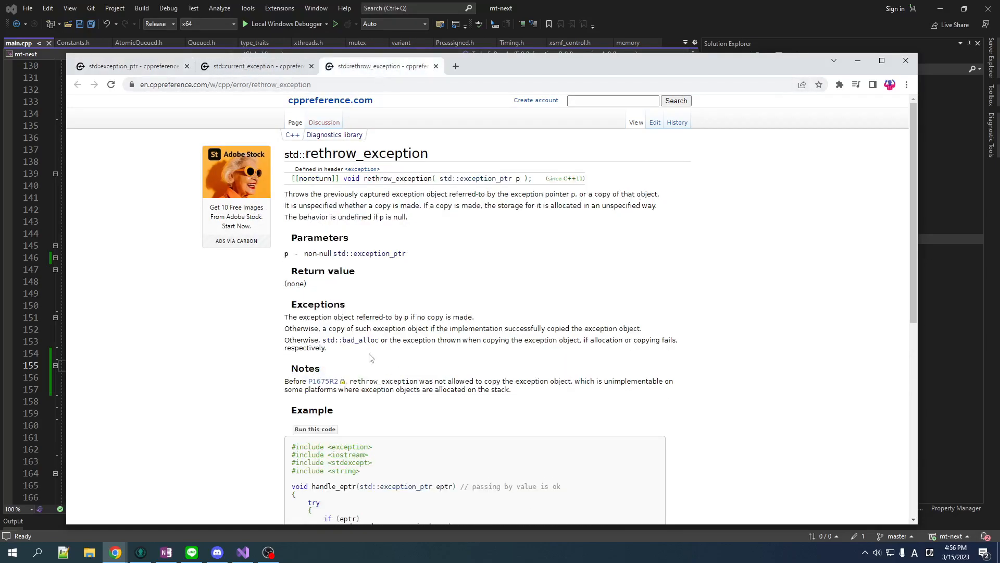
click(255, 66)
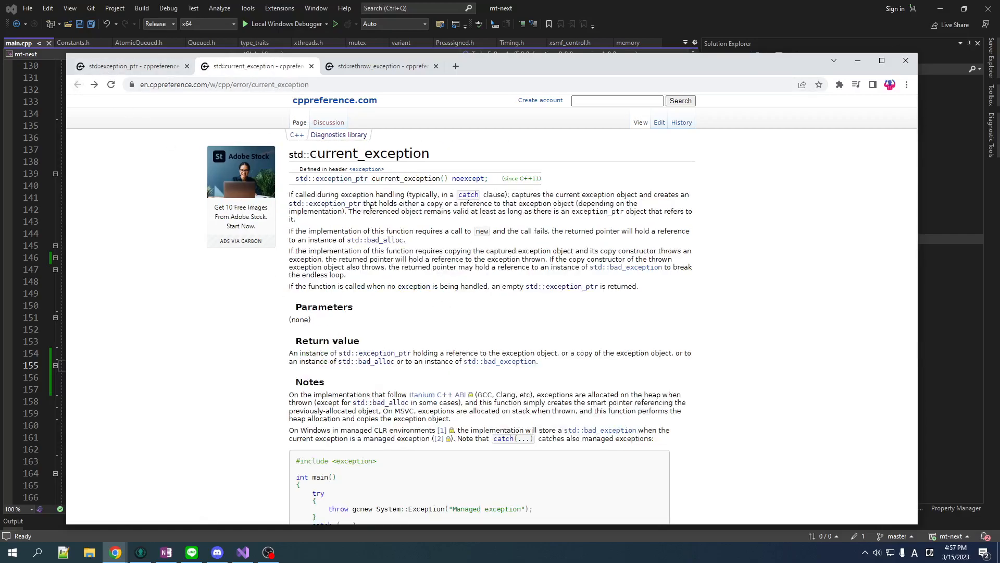
click(128, 66)
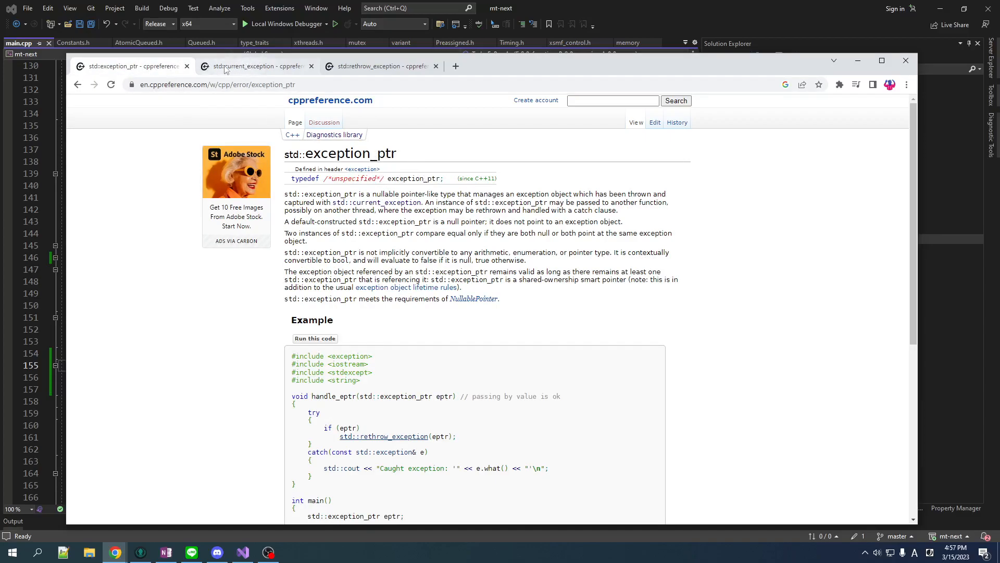
click(380, 66)
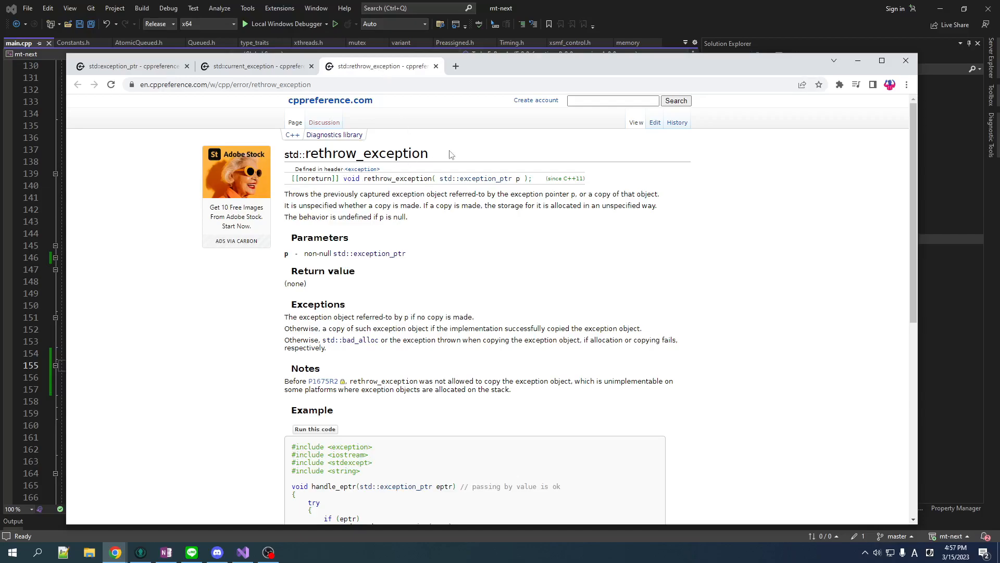
mouse_move(480, 267)
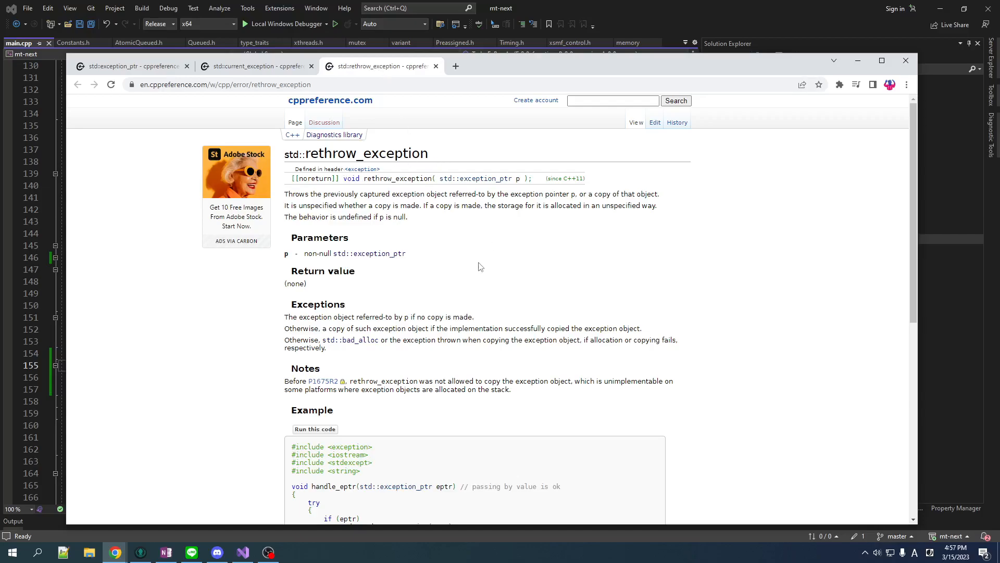
mouse_move(679, 195)
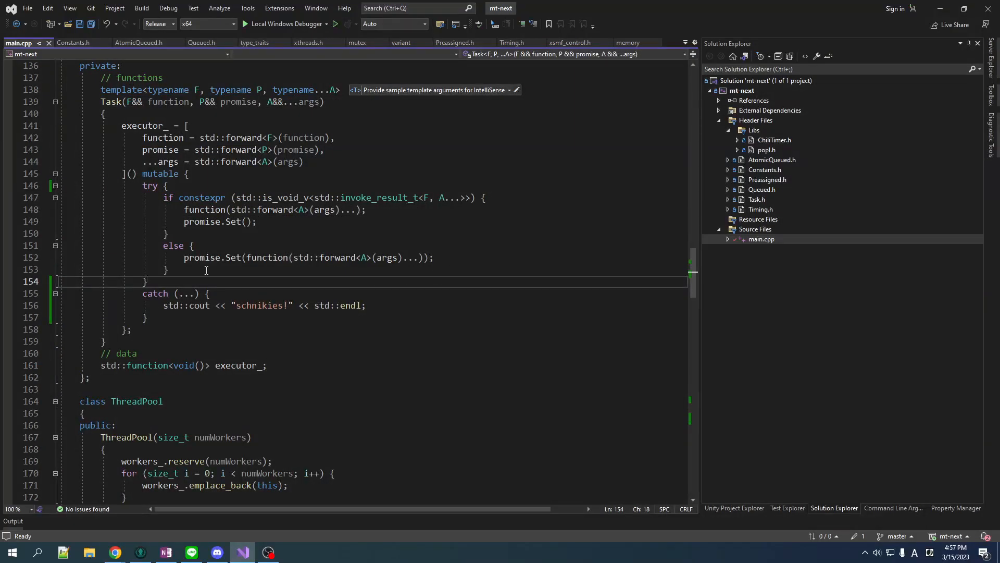
- Add 'std::exception_ptr exception_;' below 'std::optional<T> result_;' in SharedState<T>
double_click(202, 258)
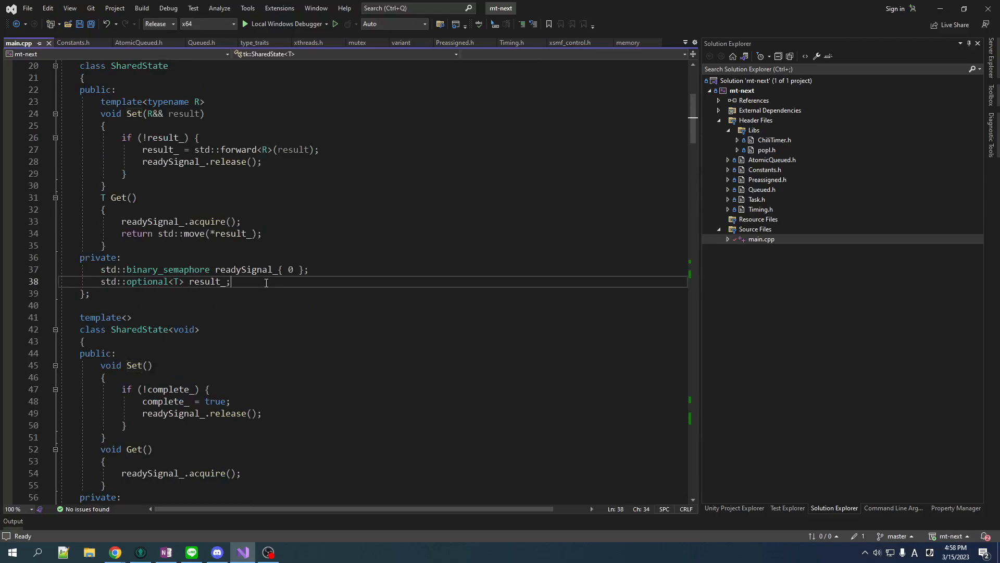
mouse_move(449, 326)
text(std::exception_ptr exception_;)
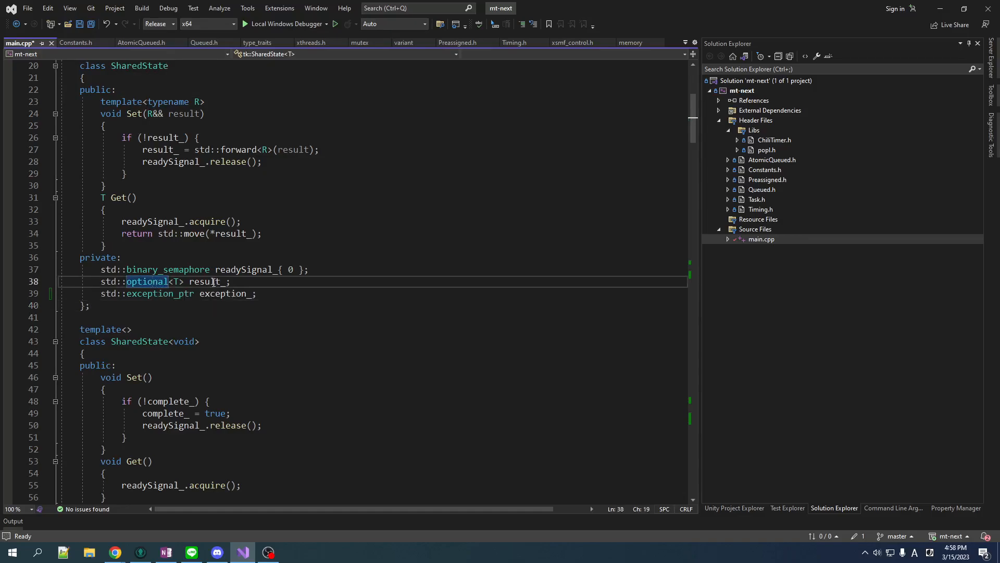
double_click(224, 293)
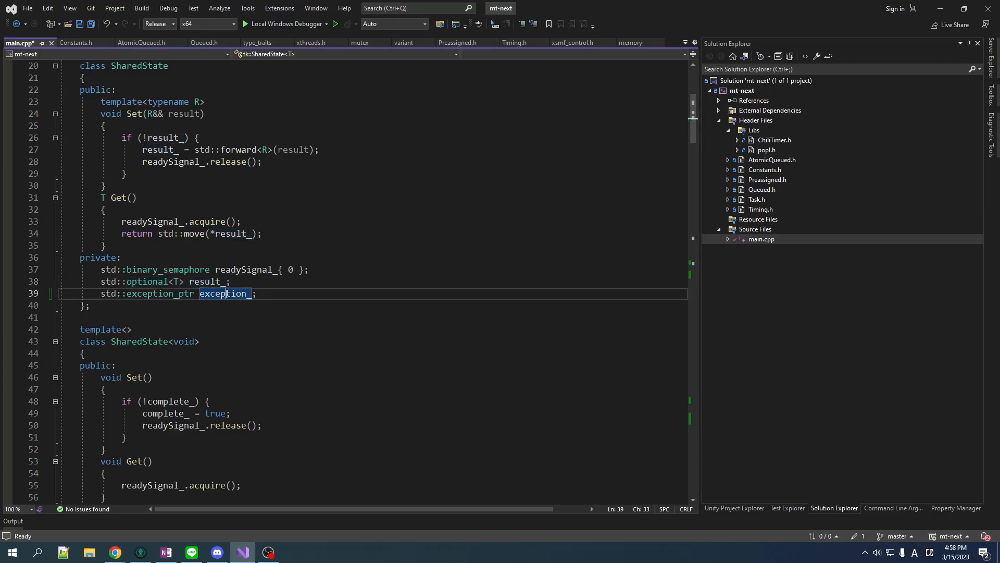
click(89, 304)
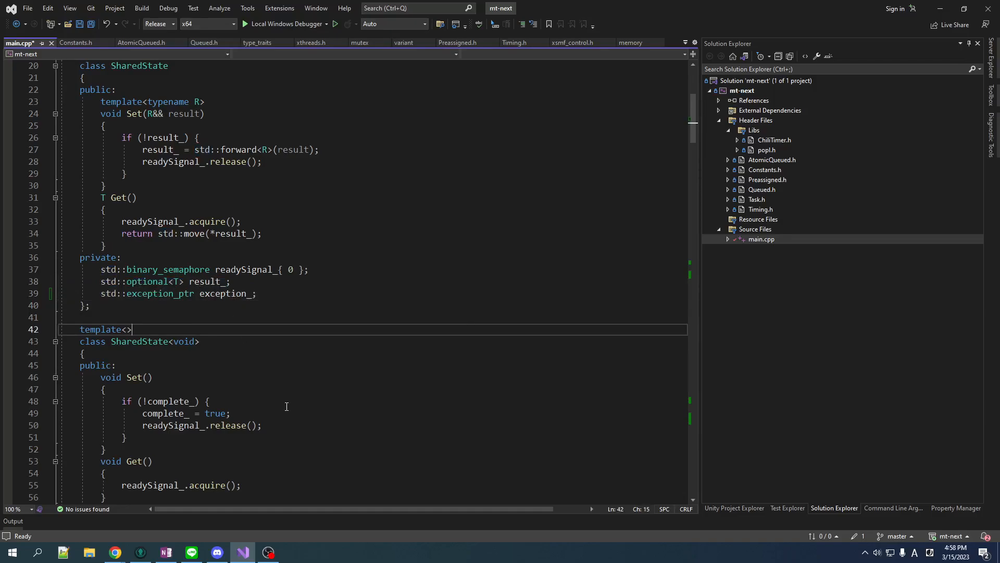
mouse_move(293, 397)
text(std::variant<)
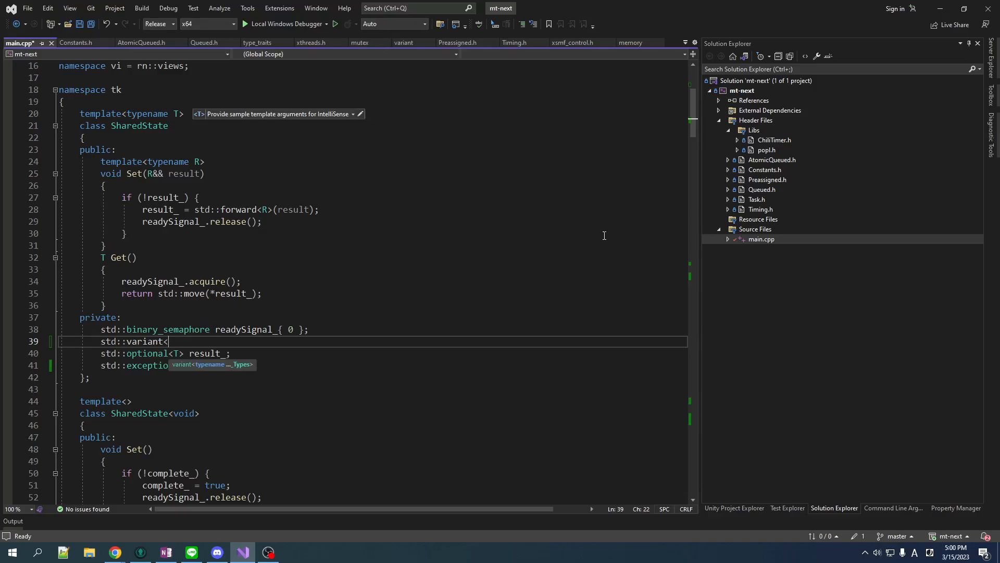
- Declare 'std::variant<std::monostate, T, std::exception_ptr> result_' and delete the optional and exception_ lines
text(T)
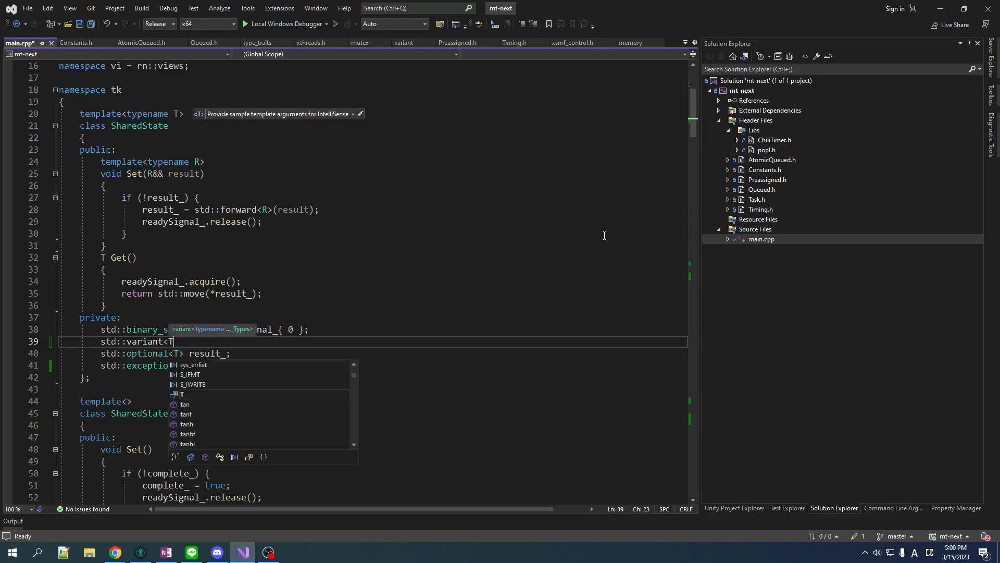
text(, std::exception_ptr)
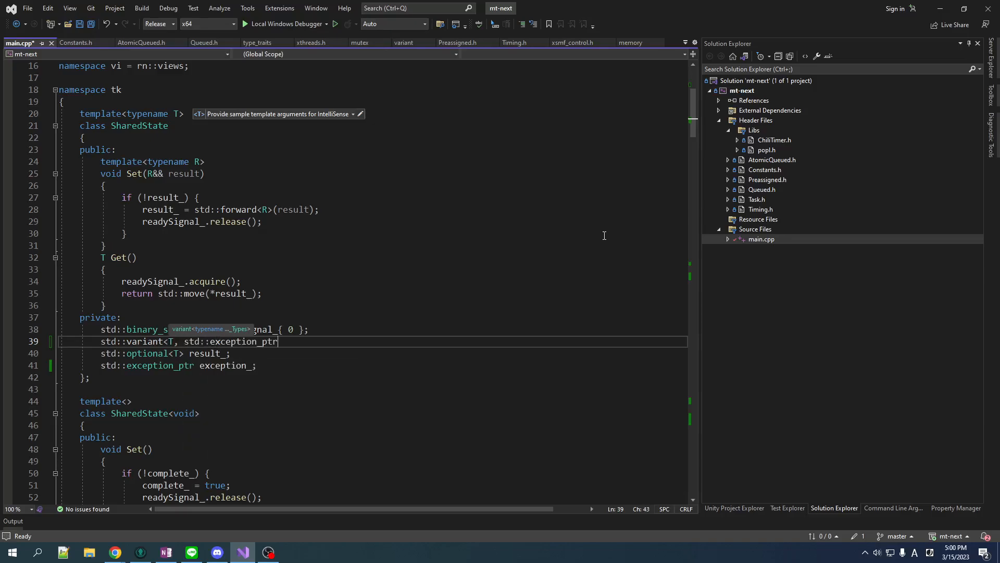
text(>)
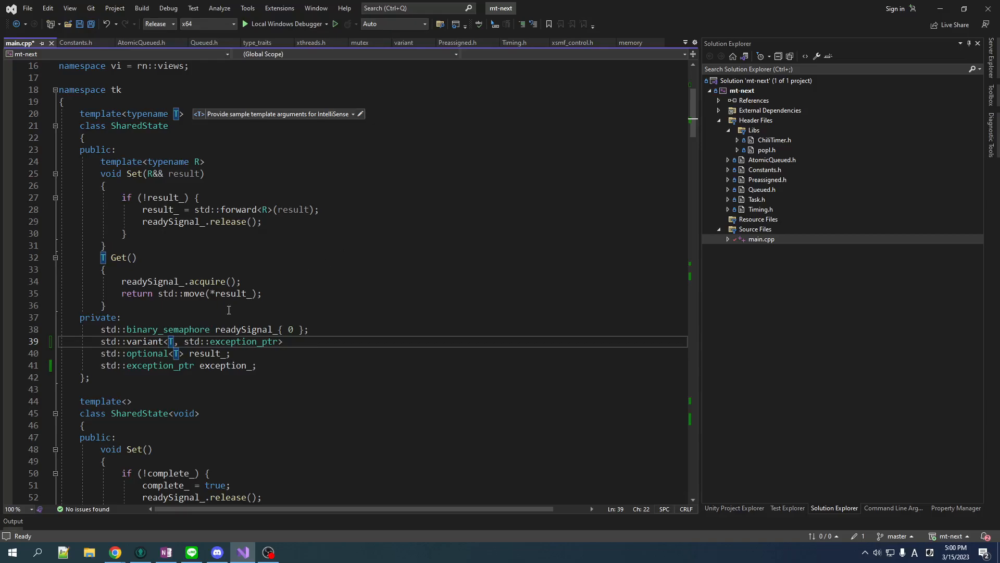
double_click(144, 341)
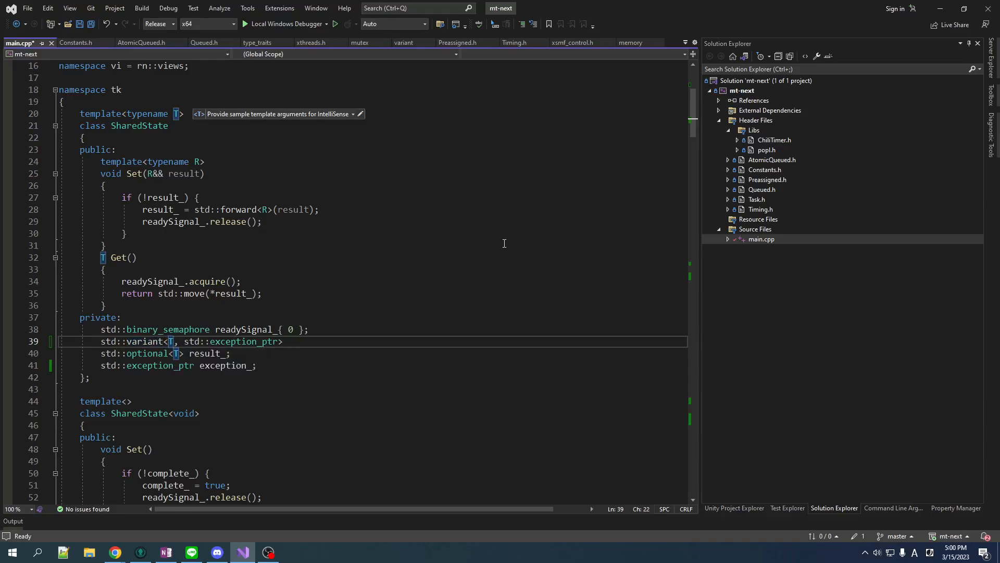
text(std::monostate,)
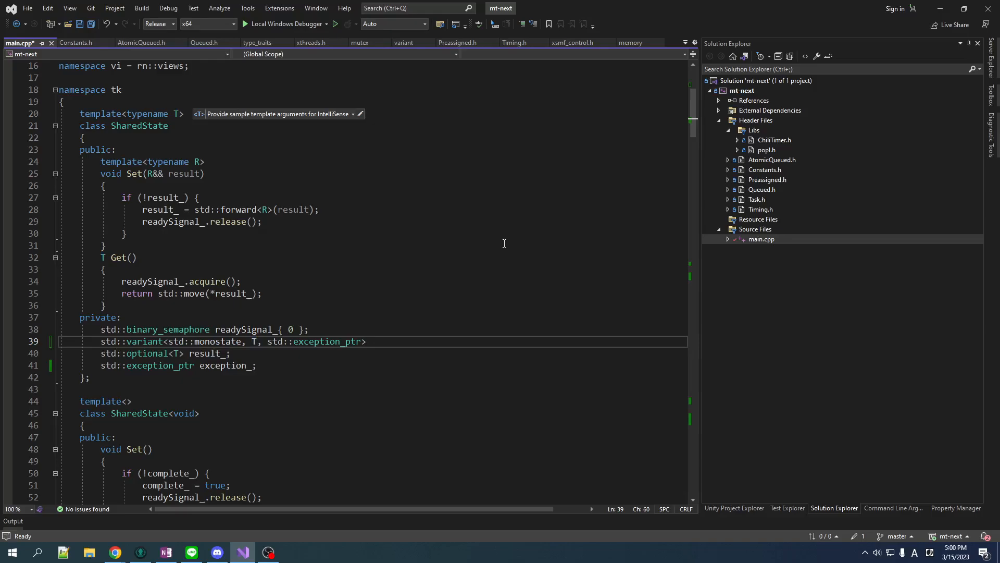
mouse_move(374, 365)
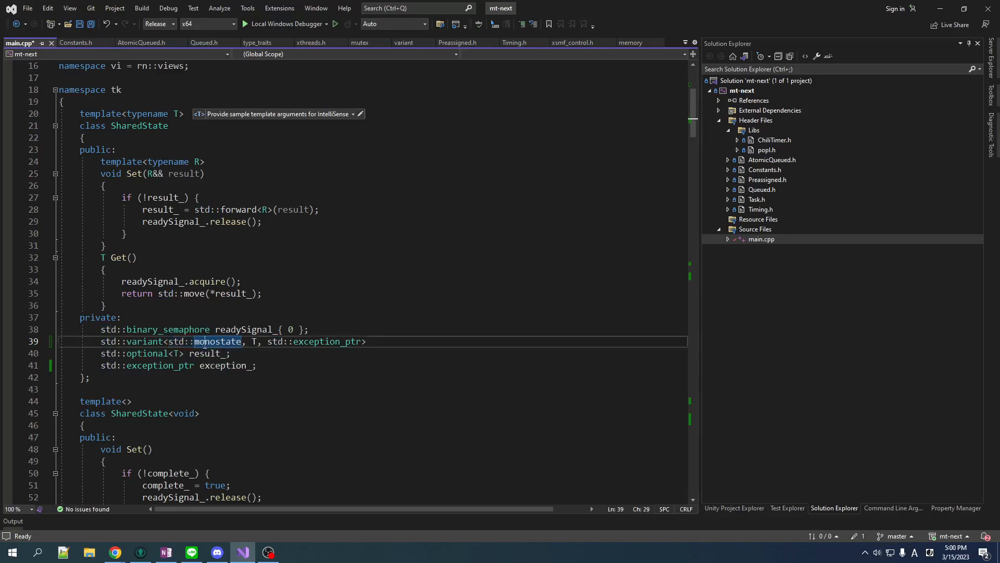
text(result_;)
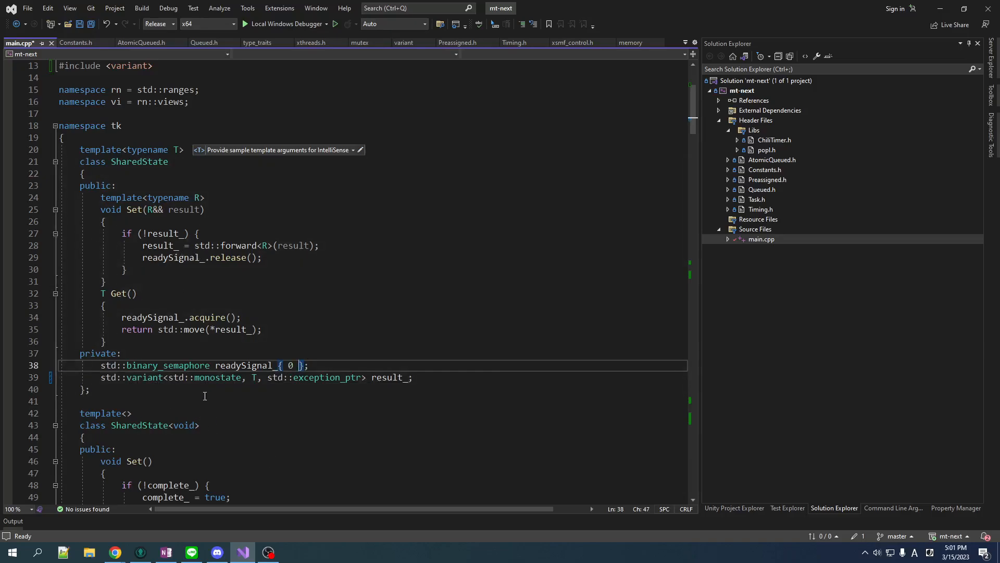
mouse_move(431, 377)
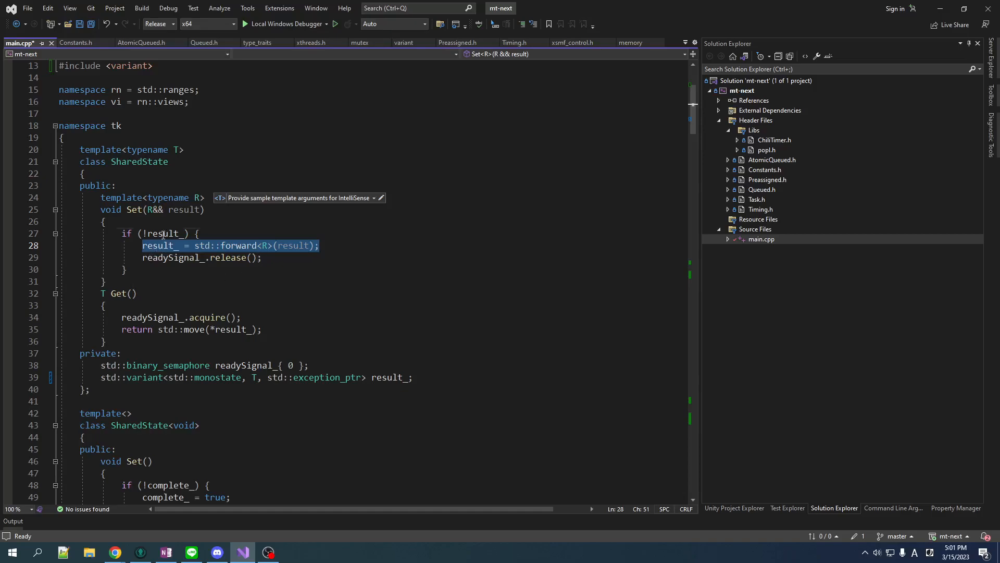
- Change Set's condition from !result_ to std::holds_alternative<std::monostate>(result_)
double_click(162, 233)
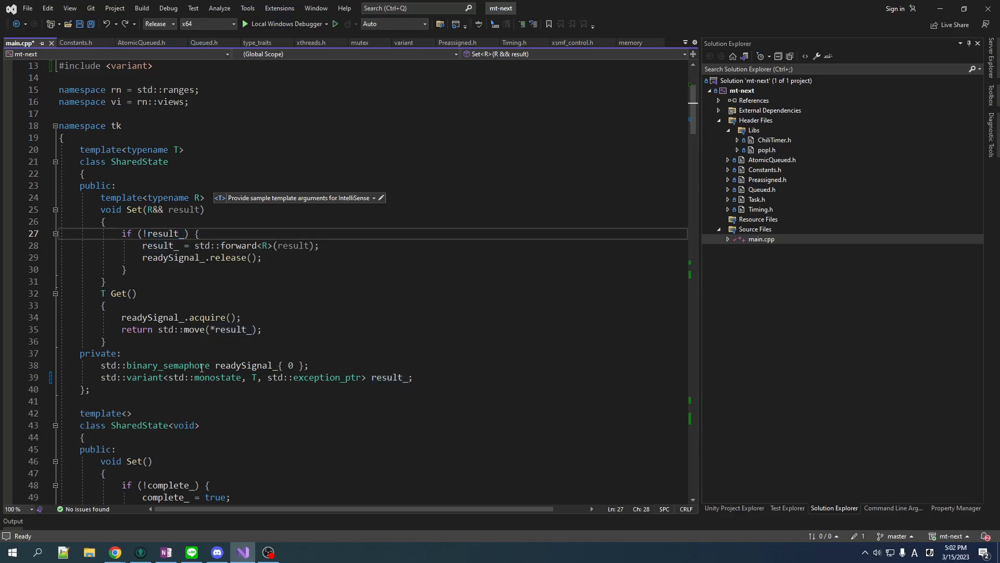
mouse_move(178, 377)
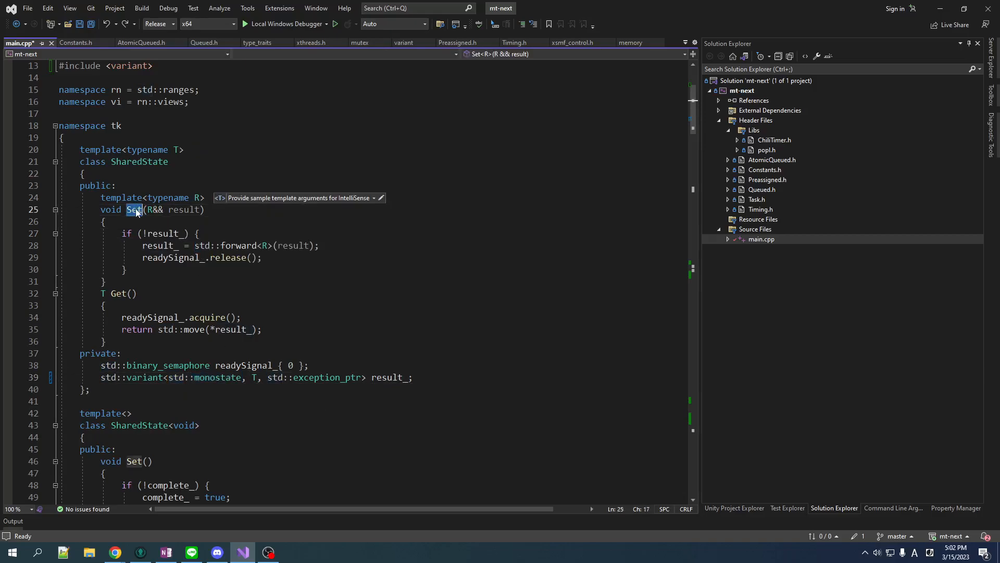
double_click(164, 233)
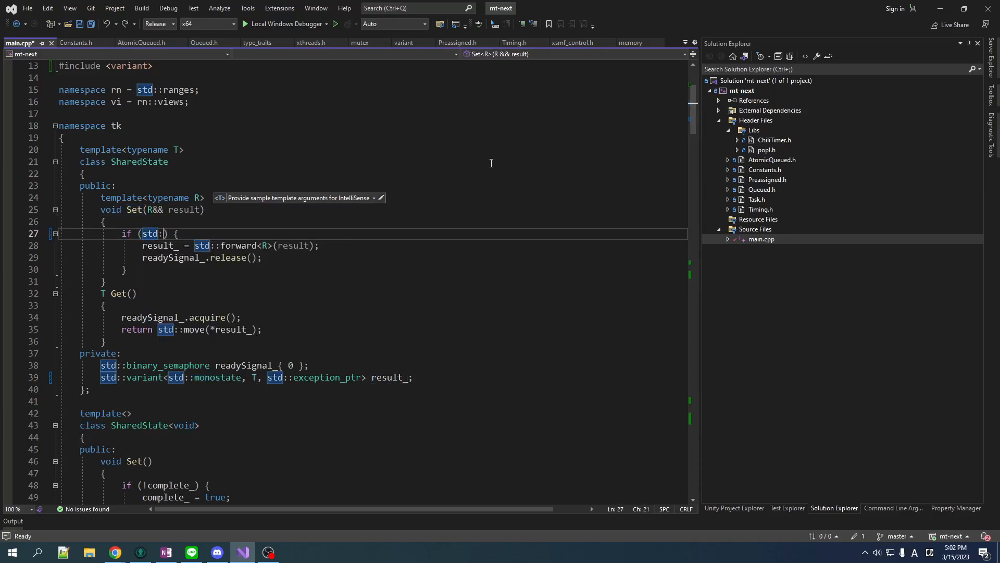
text(holds_alternative<)
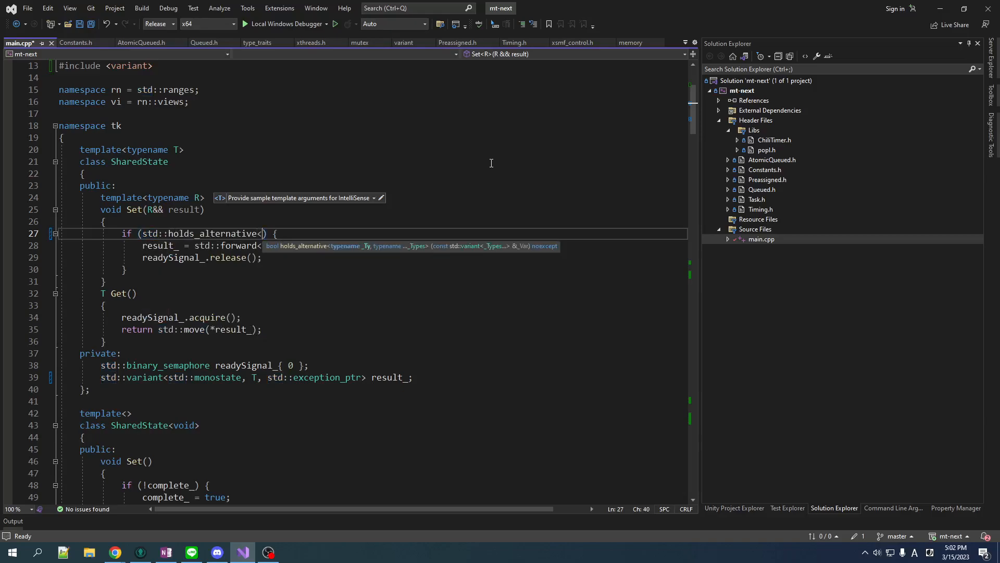
text(std::monostate>(result_)
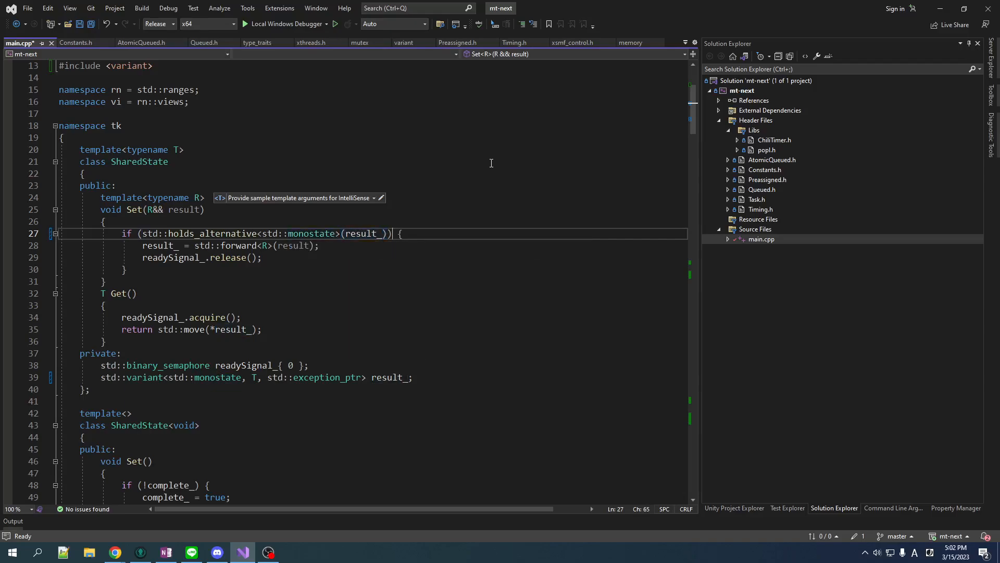
double_click(211, 233)
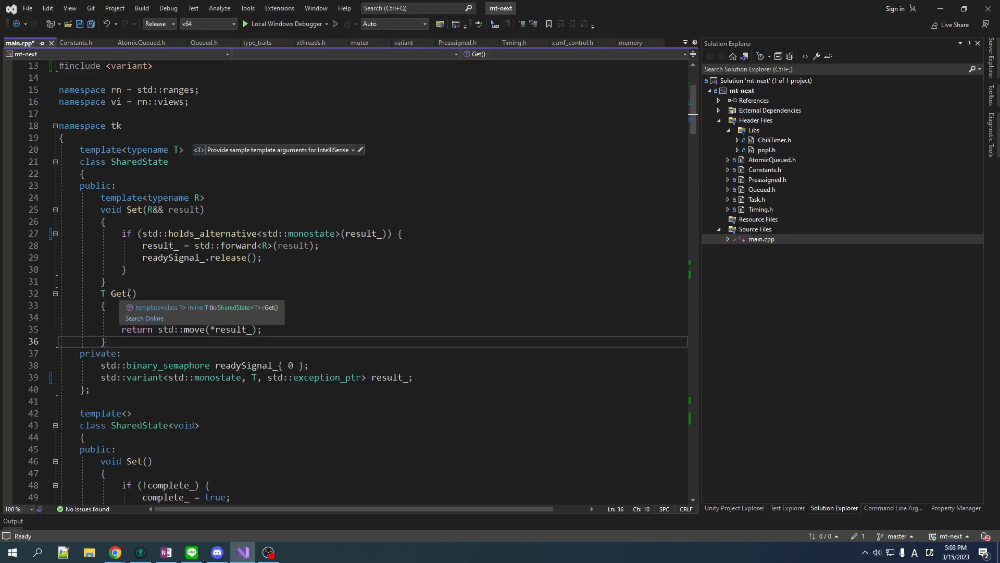
- Keep readySignal_.acquire() in Get and start a std::get return of result_
text(readySignal_.acquire();)
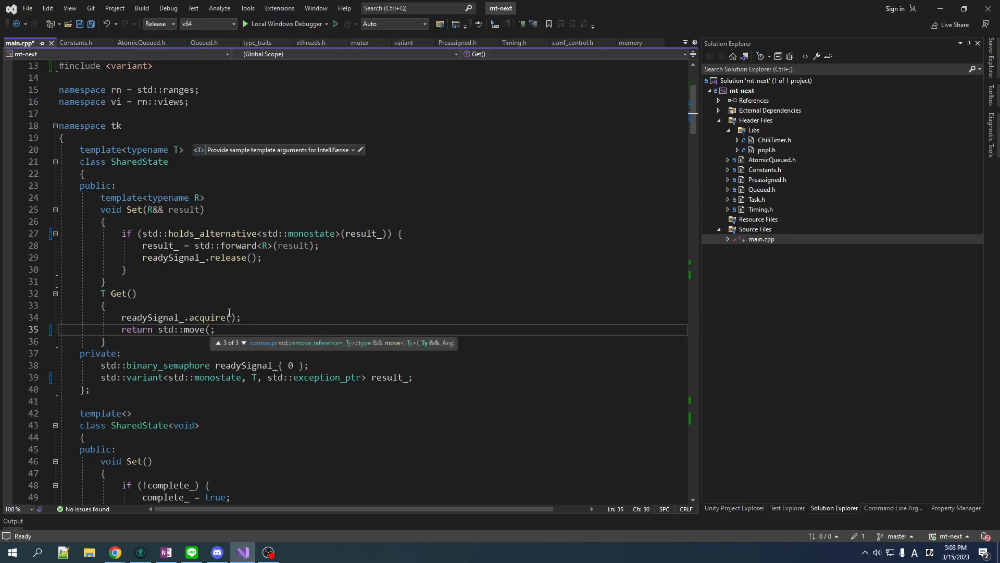
text(std::get<T>(result_)))
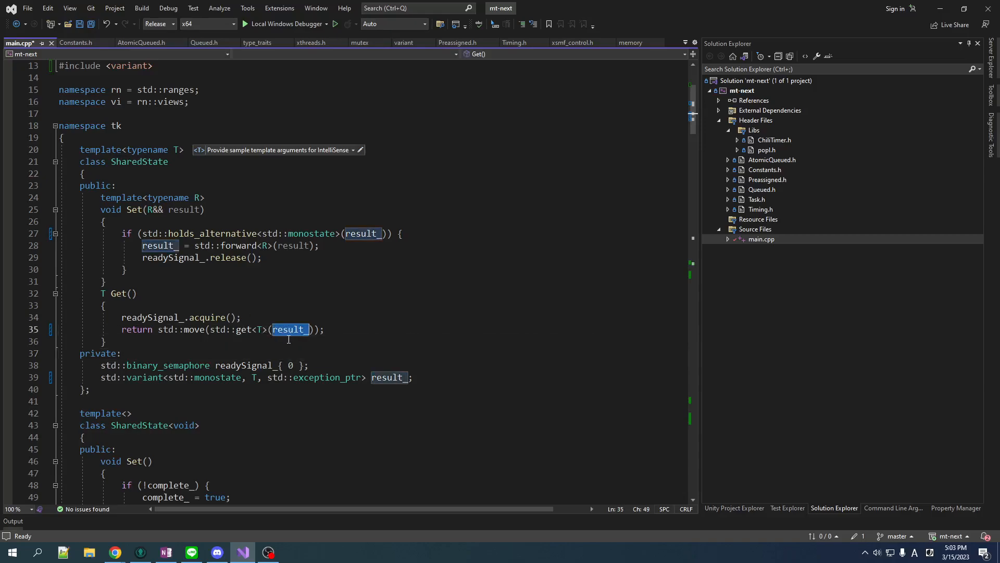
mouse_move(244, 330)
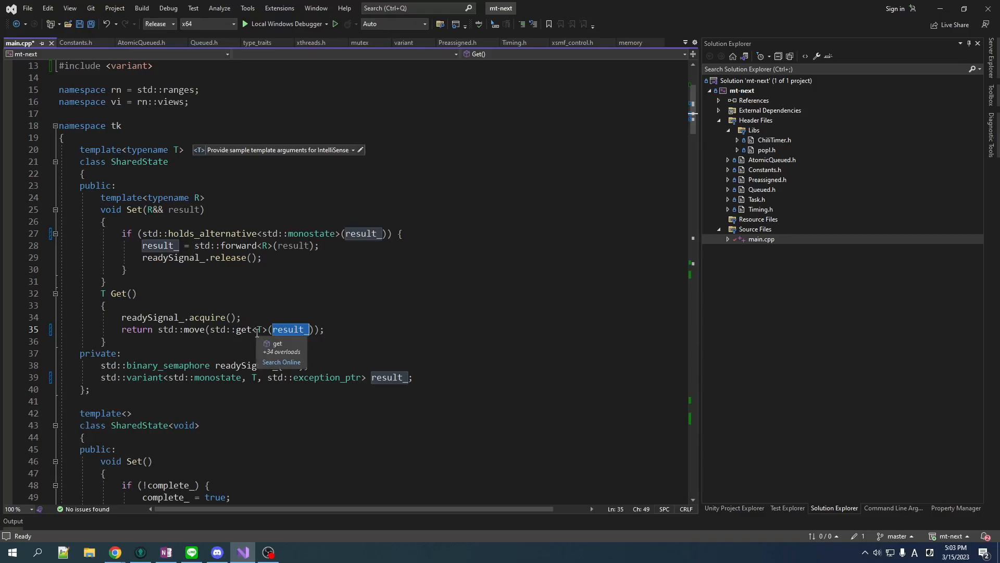
click(438, 191)
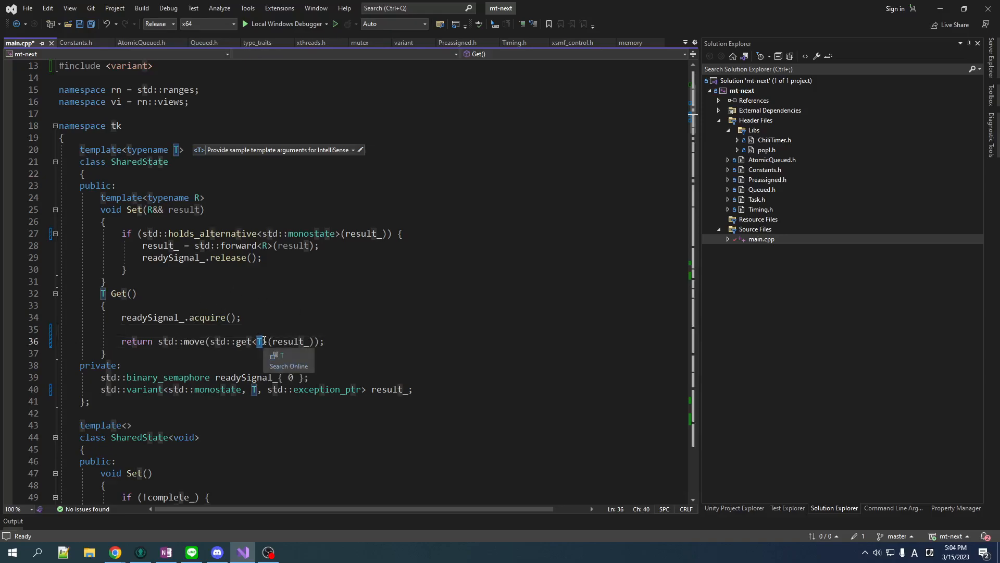
mouse_move(223, 339)
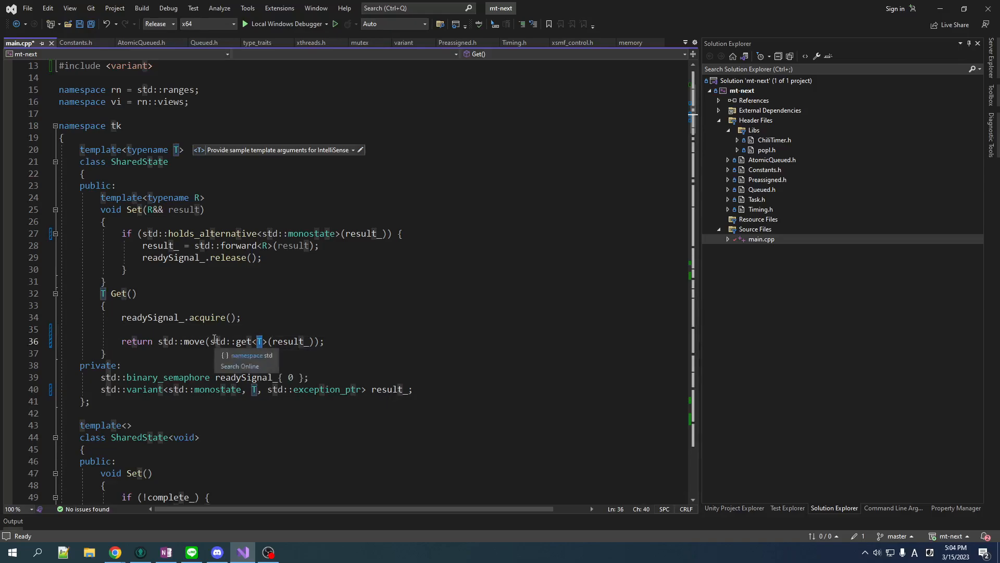
- Add the check if (auto ppException = std::get_if<std::exception_ptr>(&result_))
text(if ()
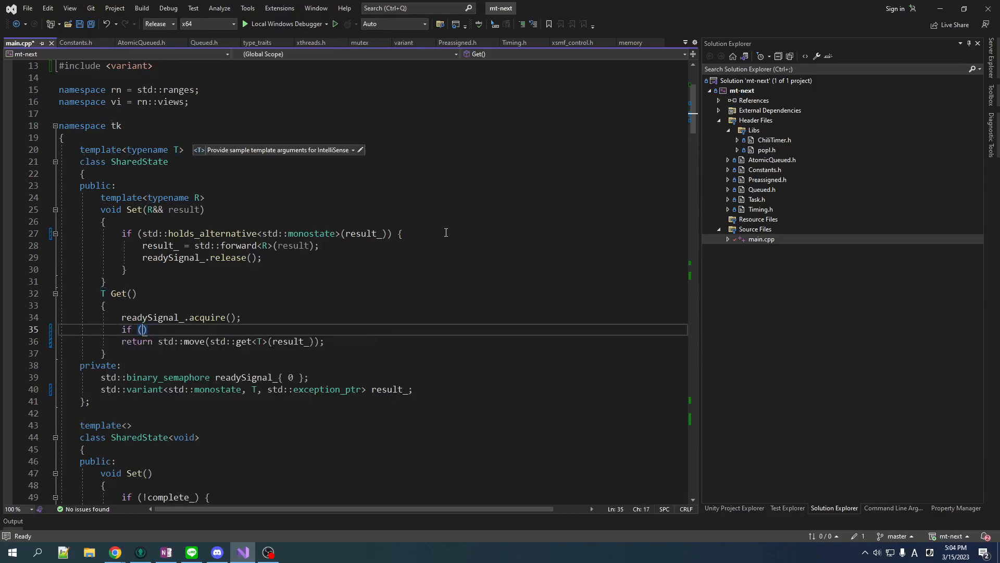
text(auto p)
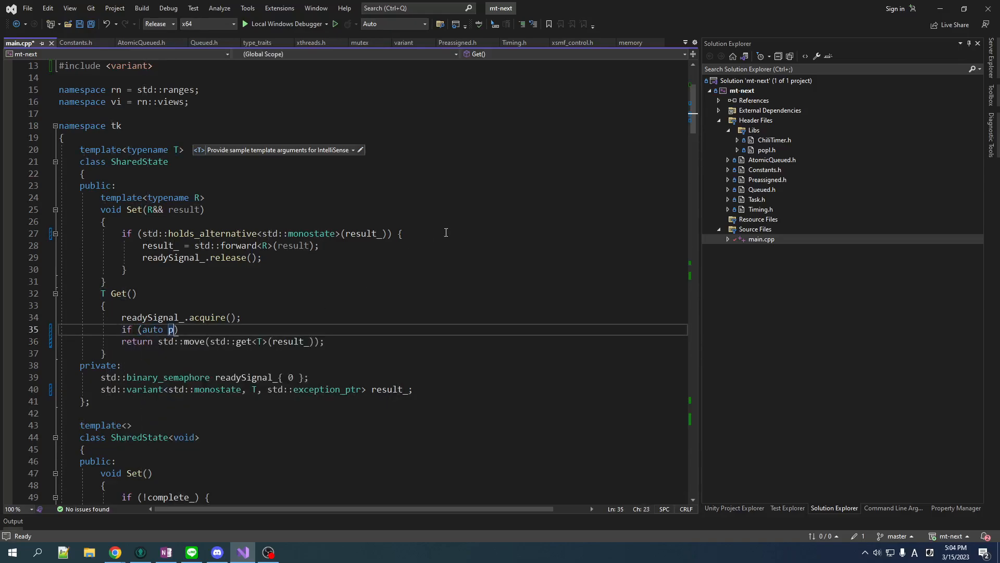
text(pException =)
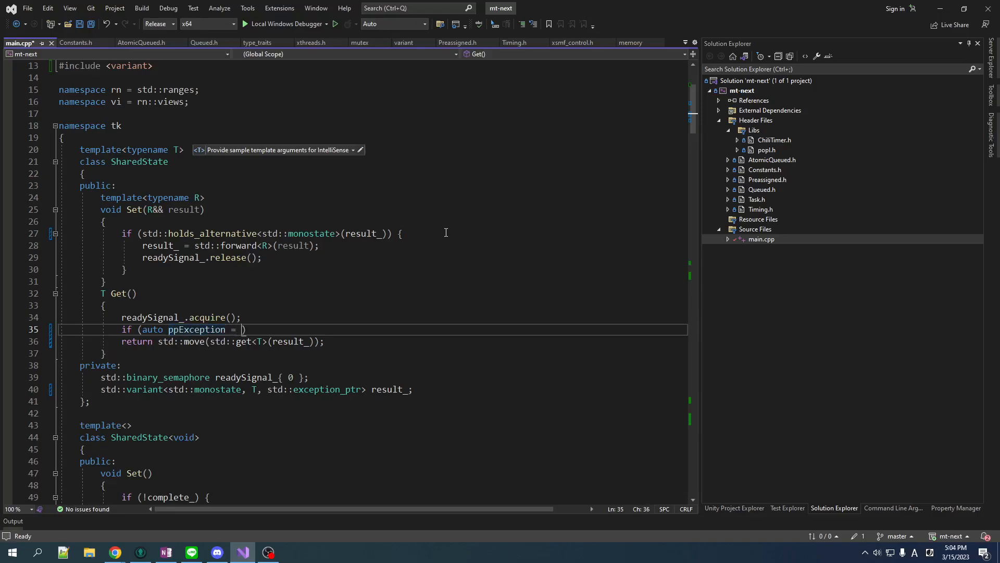
text(std::get)
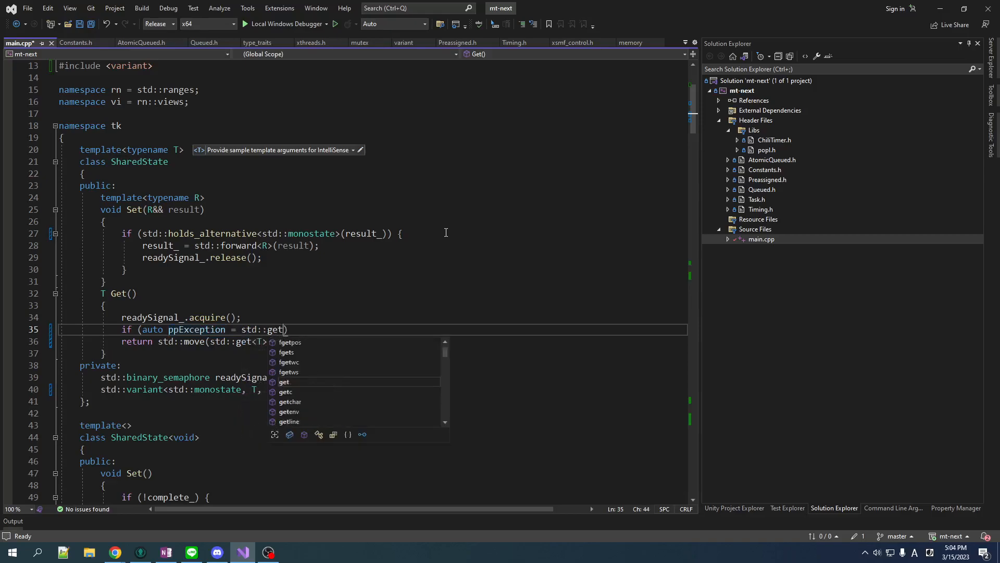
text(_if<)
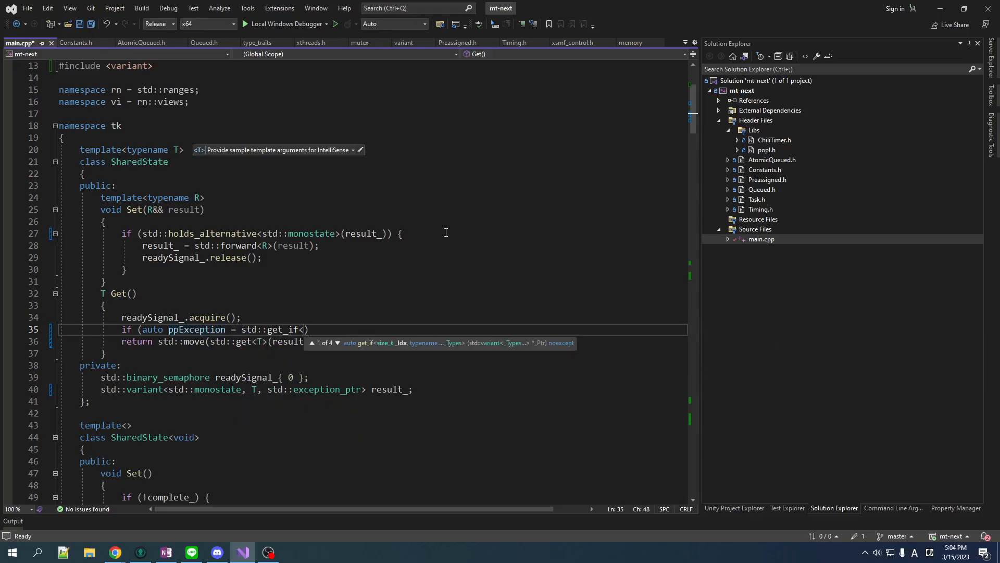
text(std::exception_ptr>)
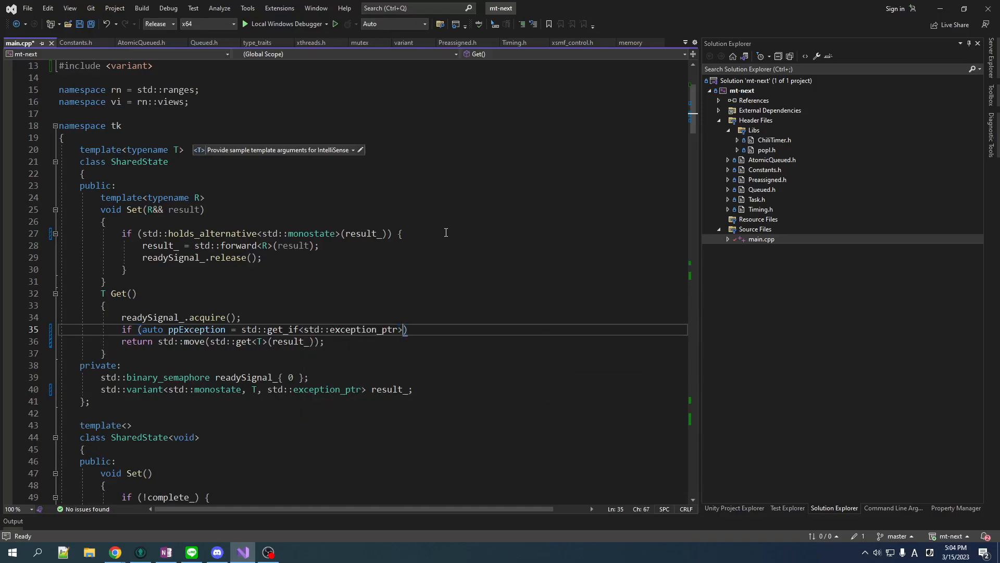
text(()
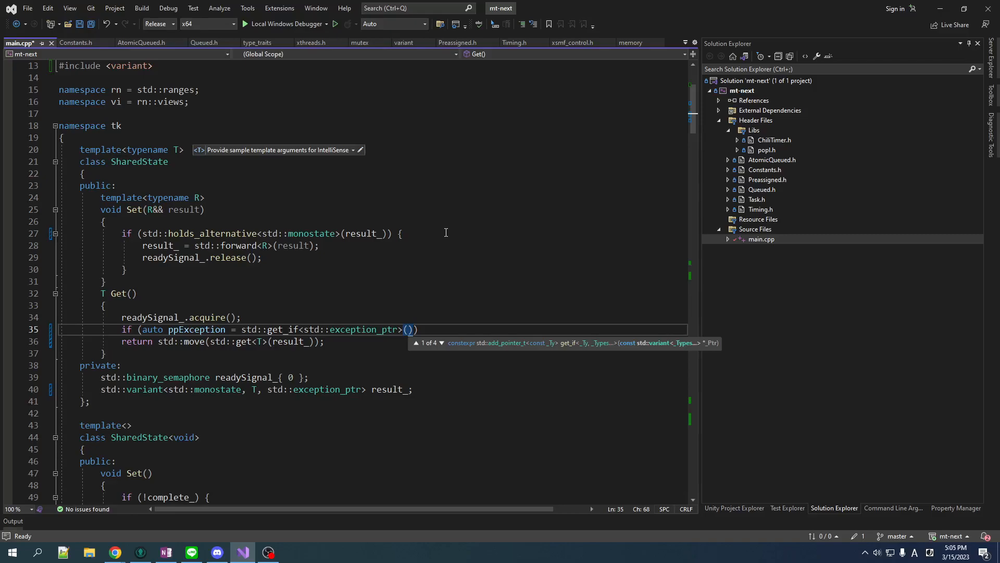
text(&)
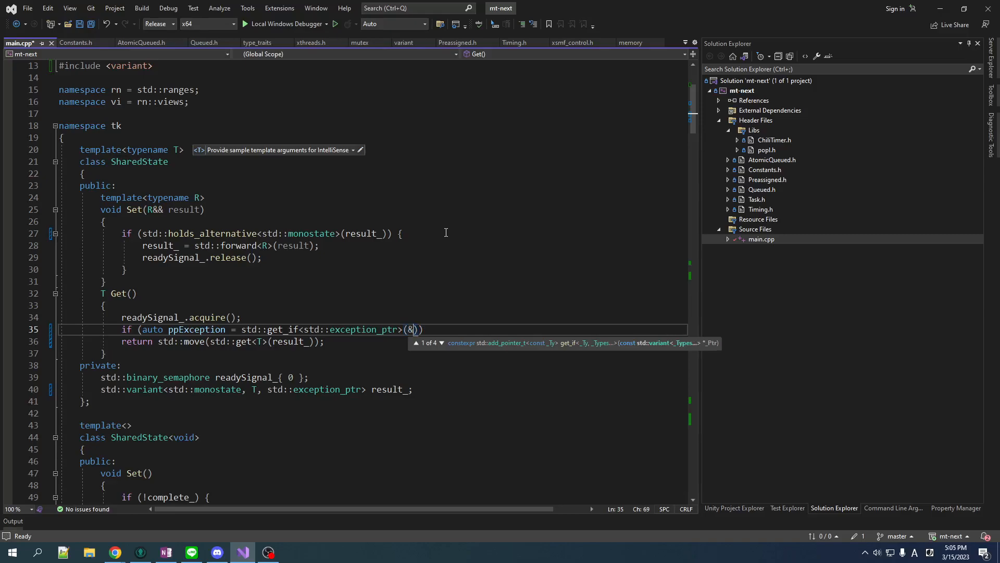
double_click(211, 233)
text(r)
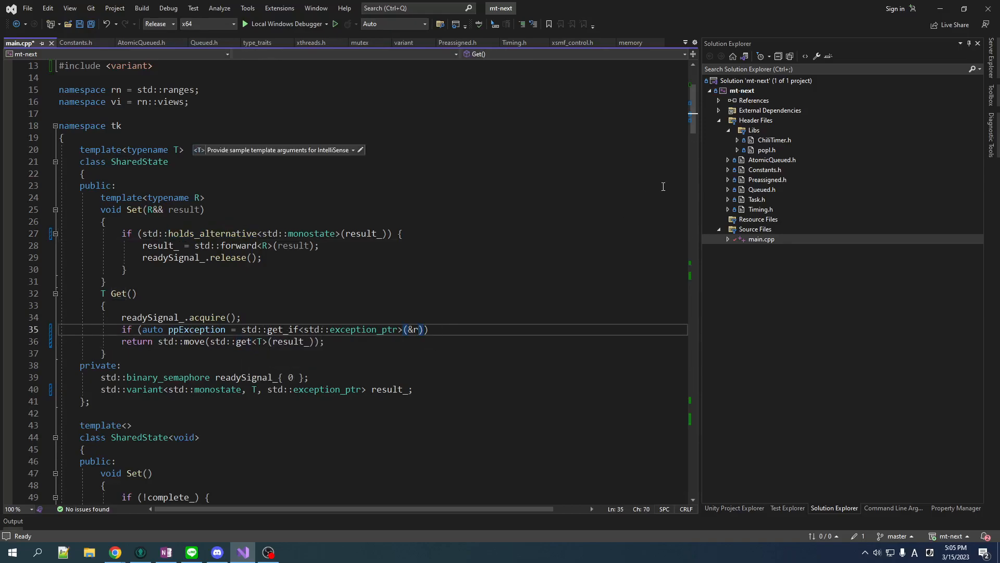
text(esult_)
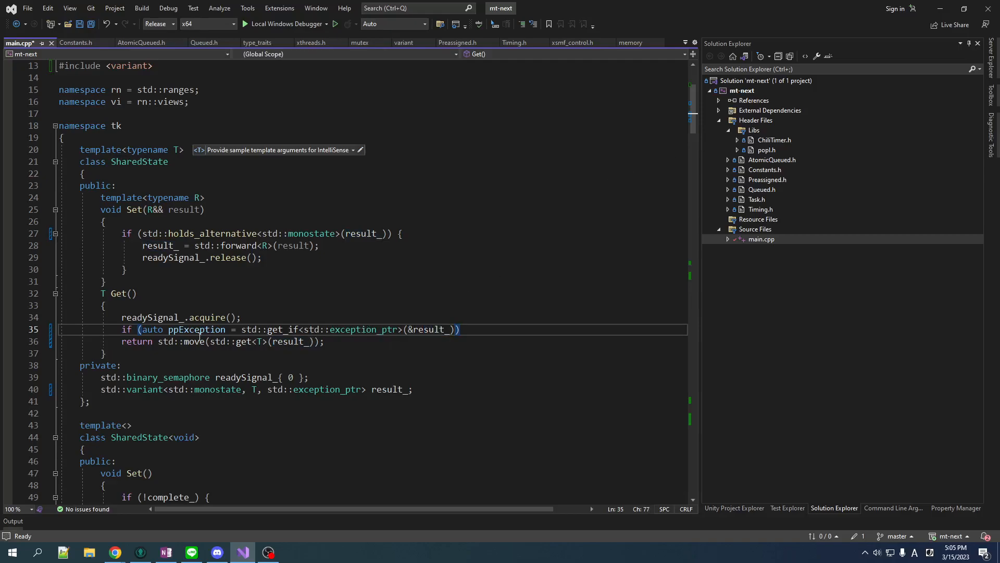
- Rethrow via std::rethrow_exception(*ppException), otherwise return std::move(std::get<T>(result_))
double_click(196, 329)
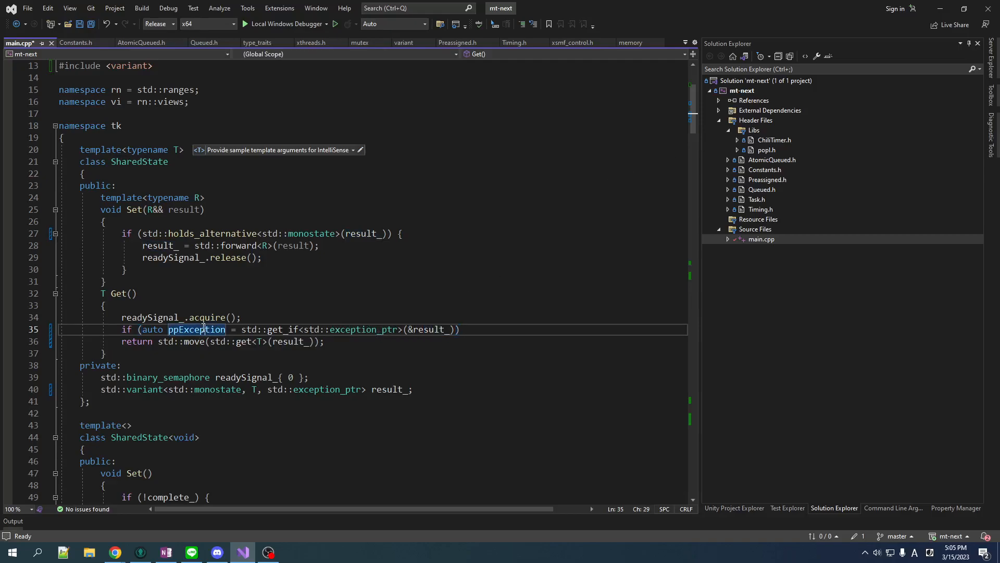
double_click(196, 329)
text( {)
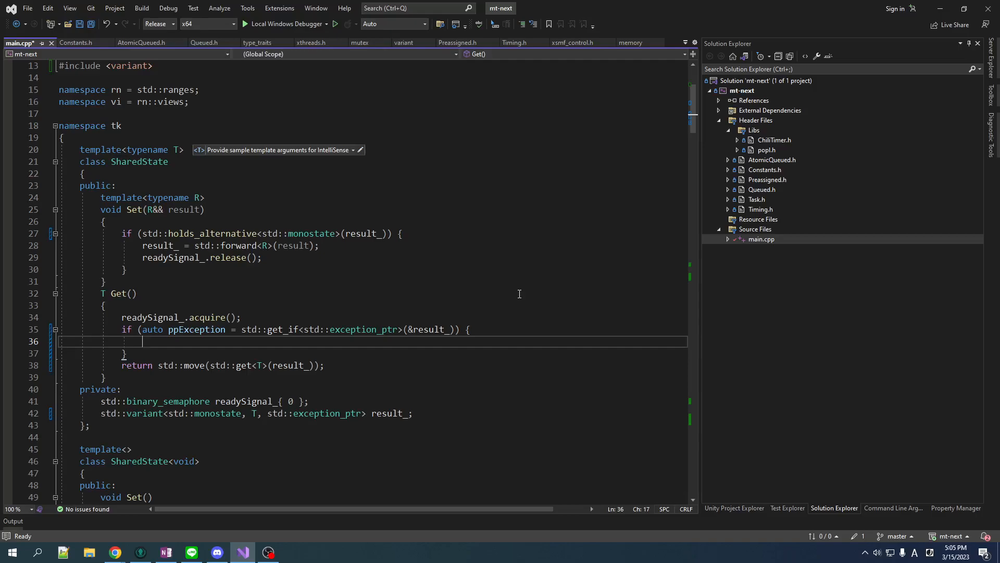
text(std::re)
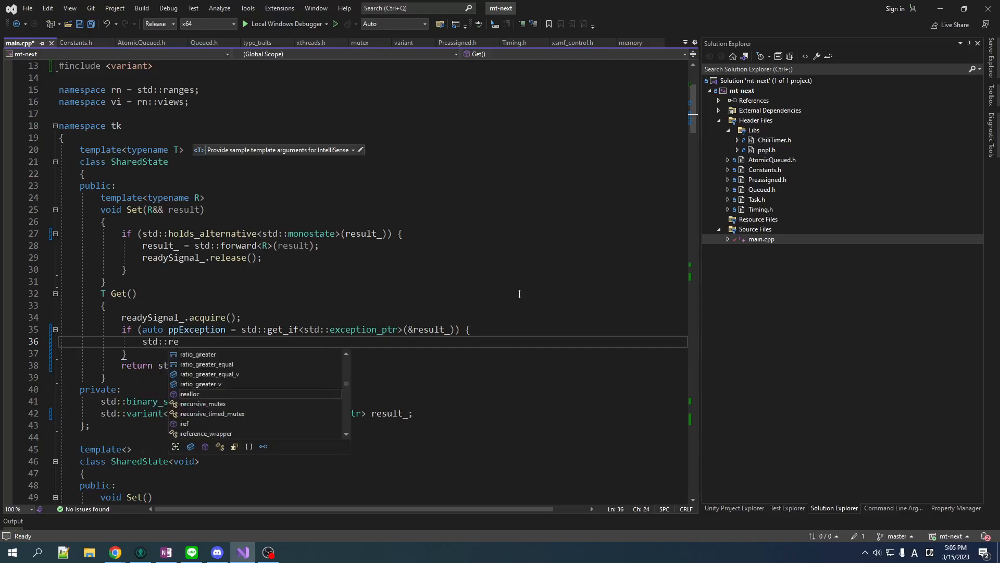
text(throw_exception)
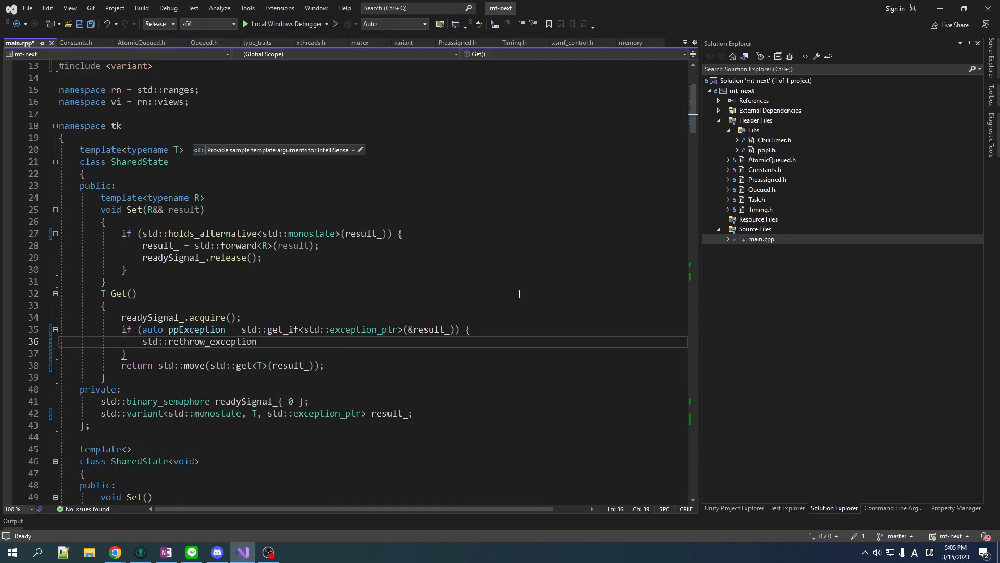
text((*ppException);)
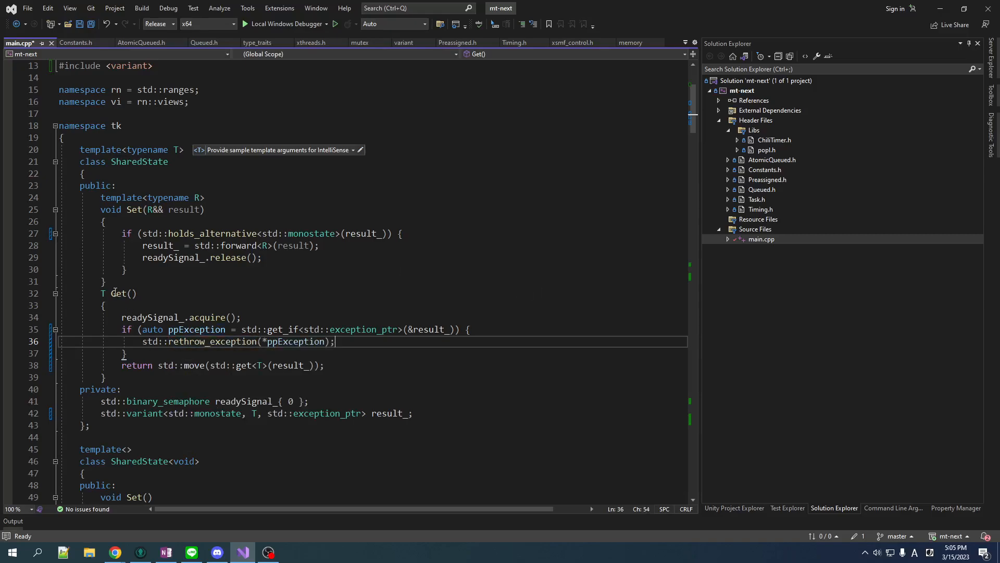
double_click(119, 293)
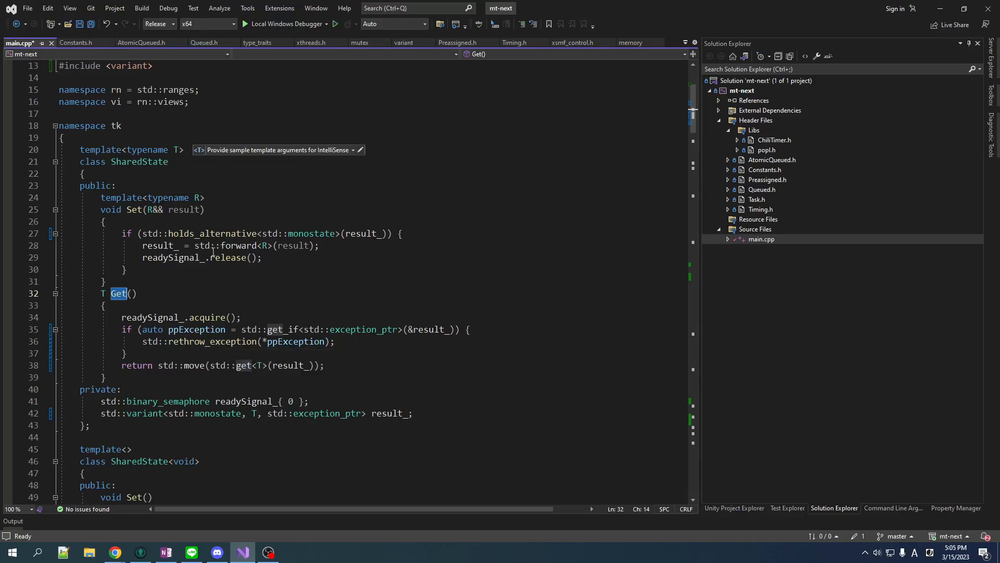
scroll(down, 3)
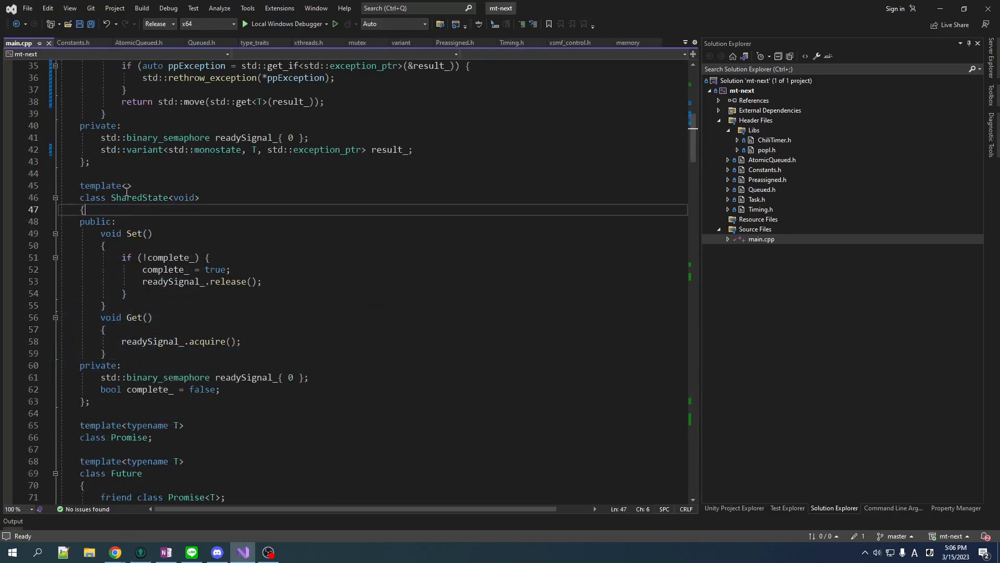
- Add 'std::exception_ptr pException_ = nullptr;' as a member of SharedState<void>
text(std::exception_ptr pException_ = nullptr;)
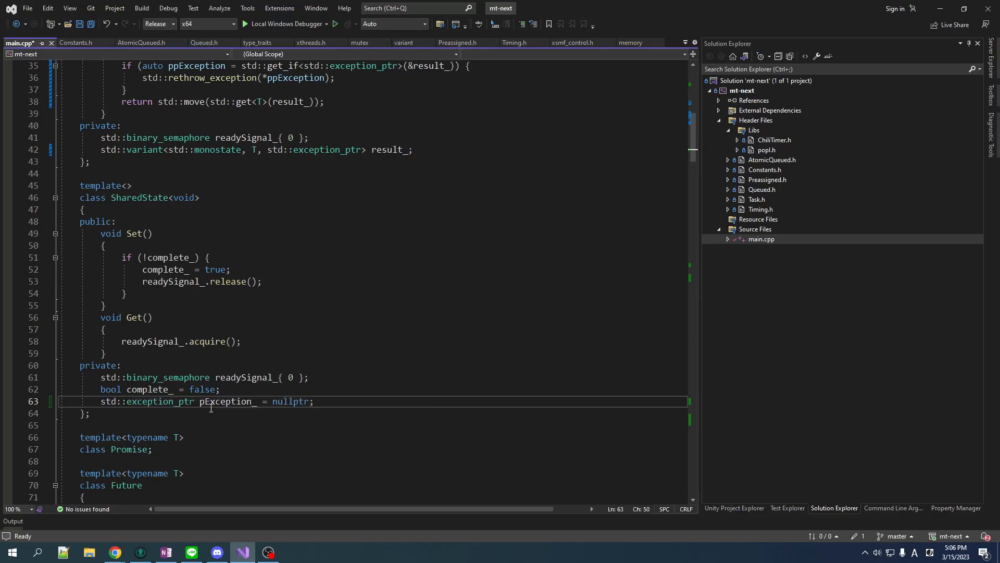
mouse_move(159, 401)
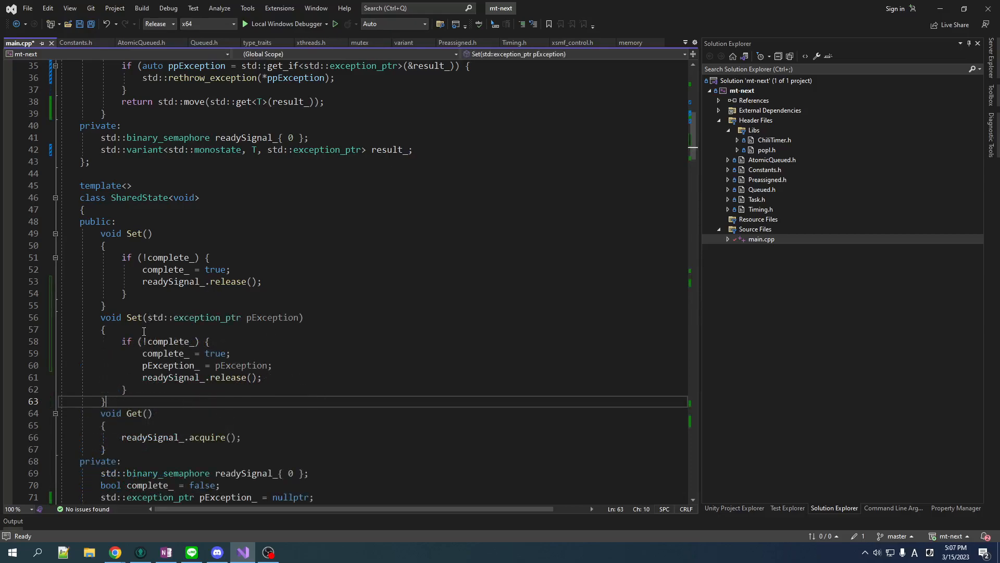
mouse_move(147, 233)
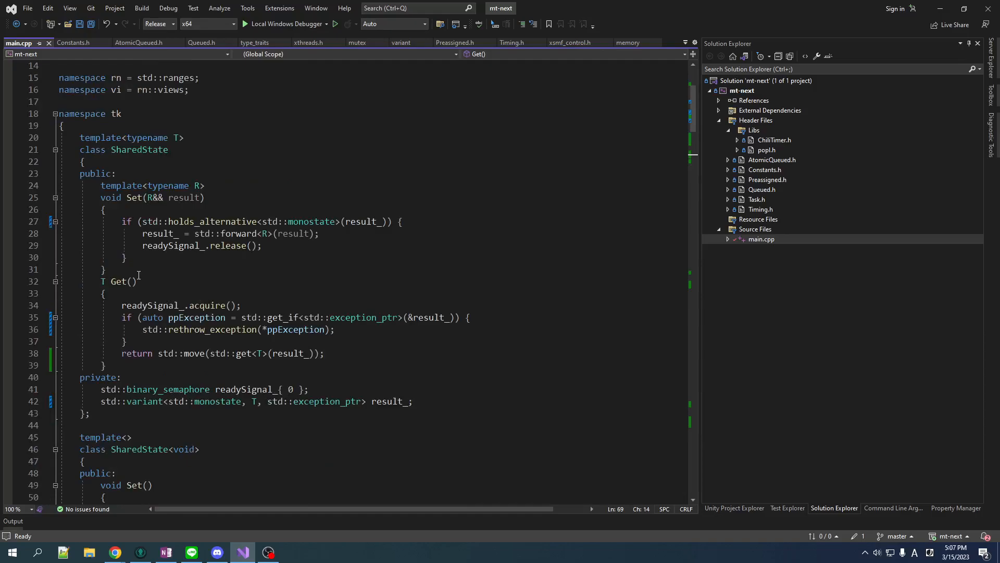
scroll(down, 3)
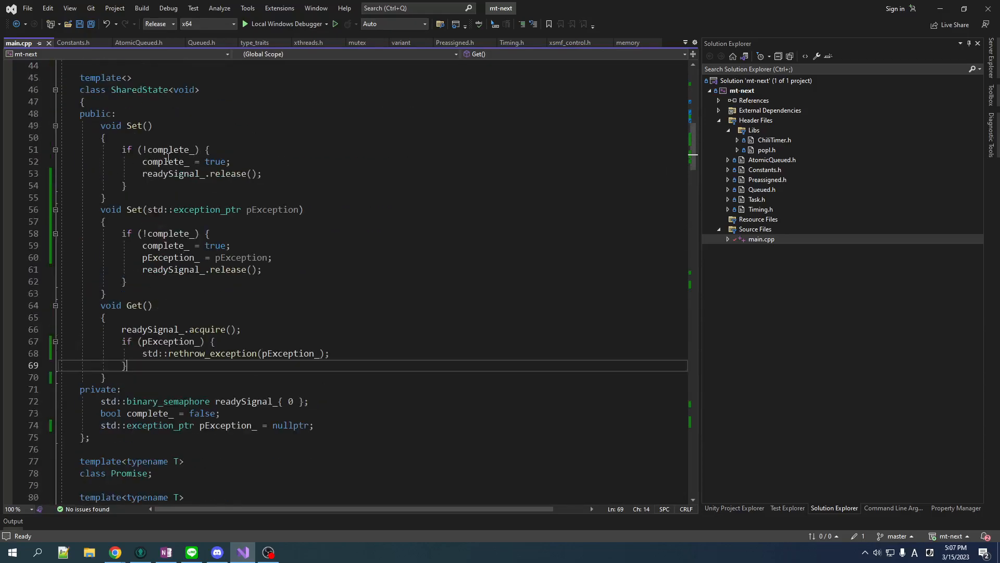
scroll(up, 3)
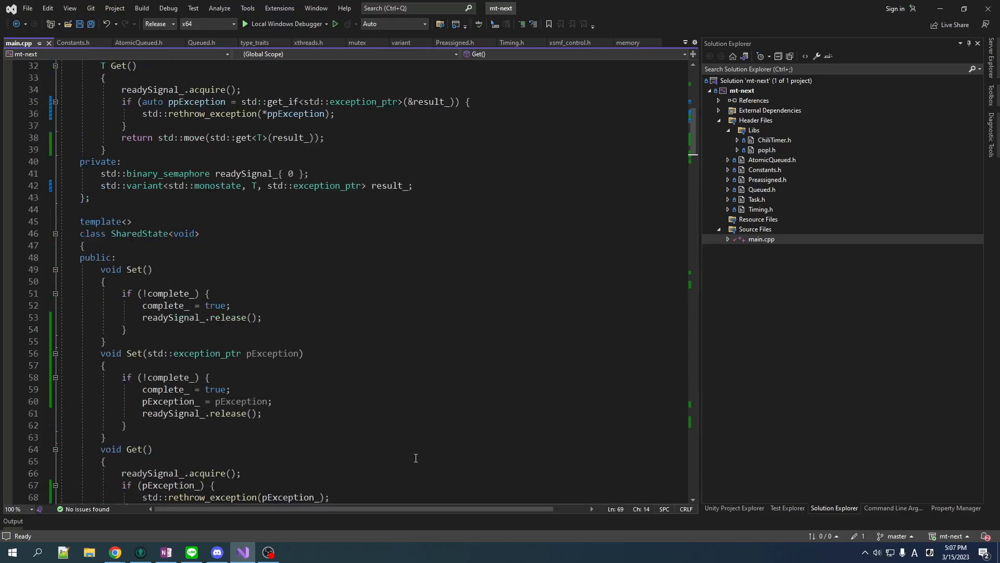
scroll(up, 3)
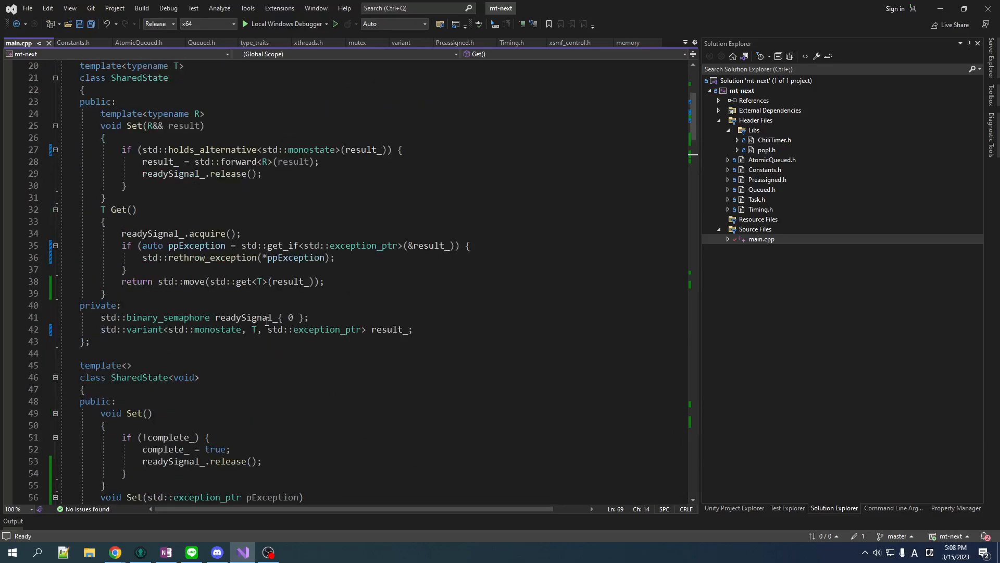
scroll(down, 3)
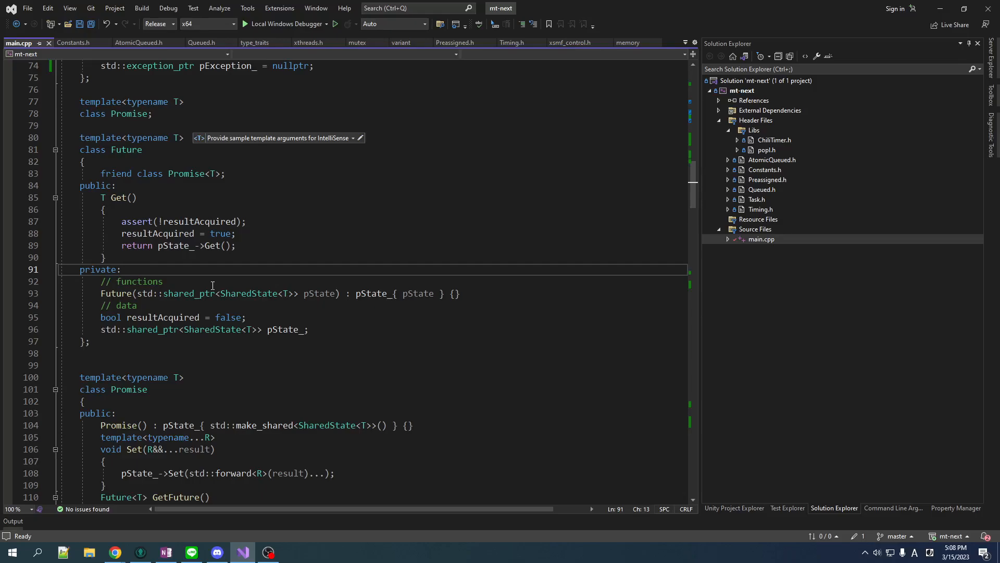
- Replace the catch-all print line with promise.Set(std::current_exception());
scroll(down, 3)
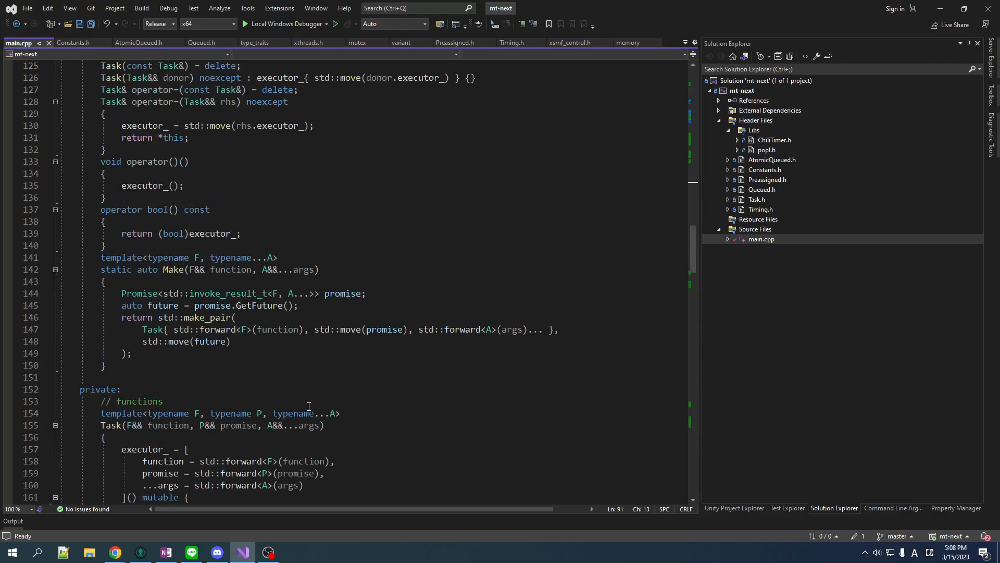
scroll(down, 3)
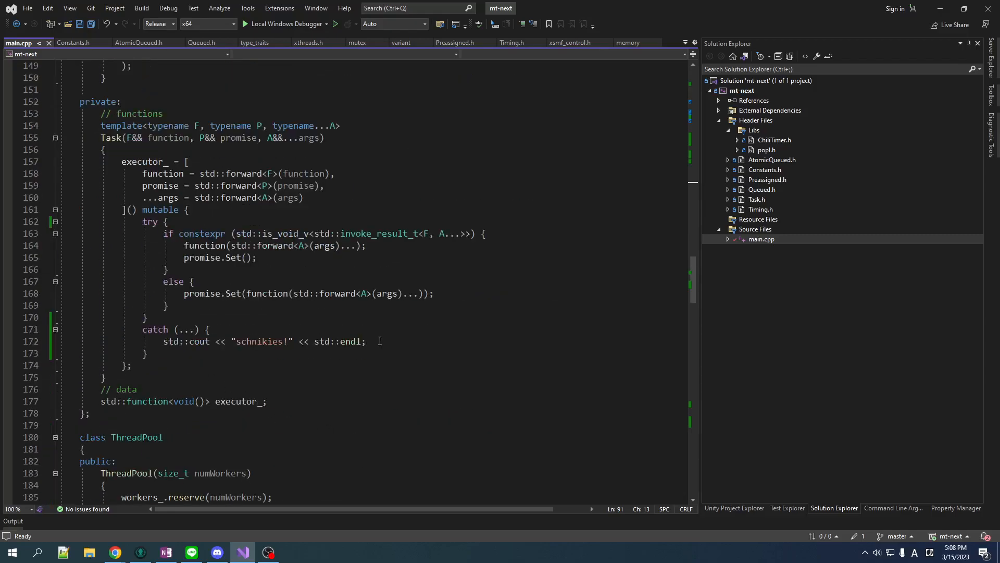
click(131, 364)
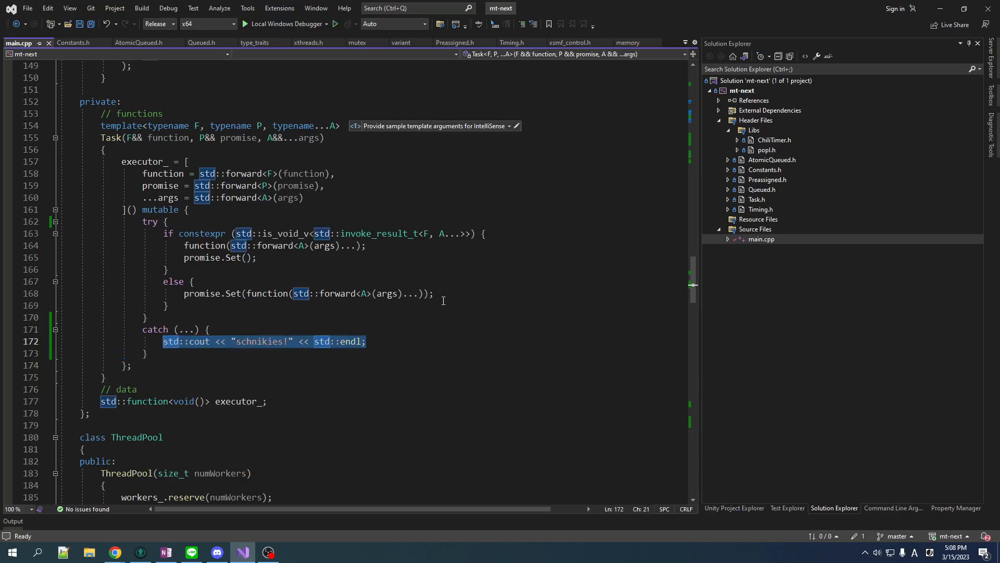
text(p)
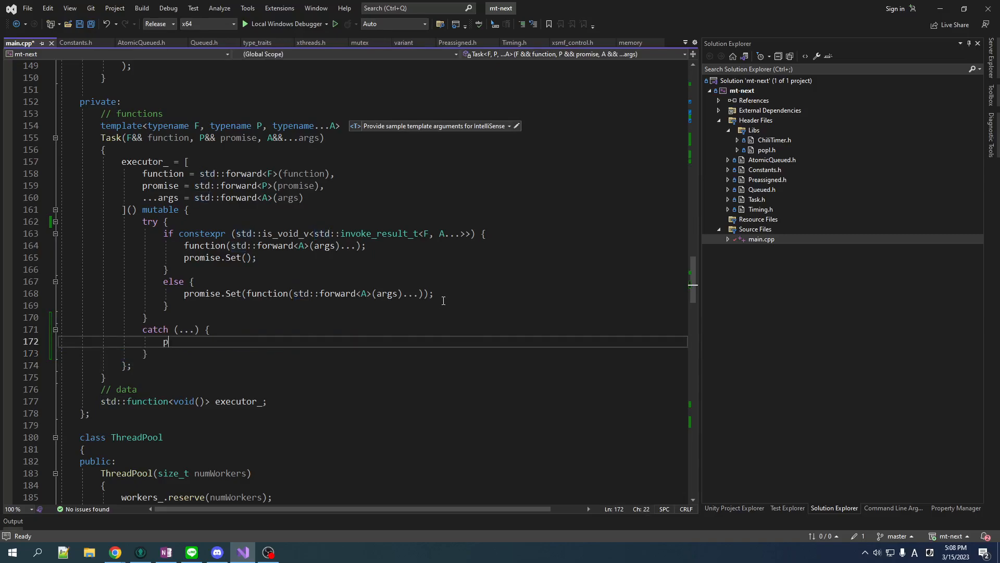
text(romise.)
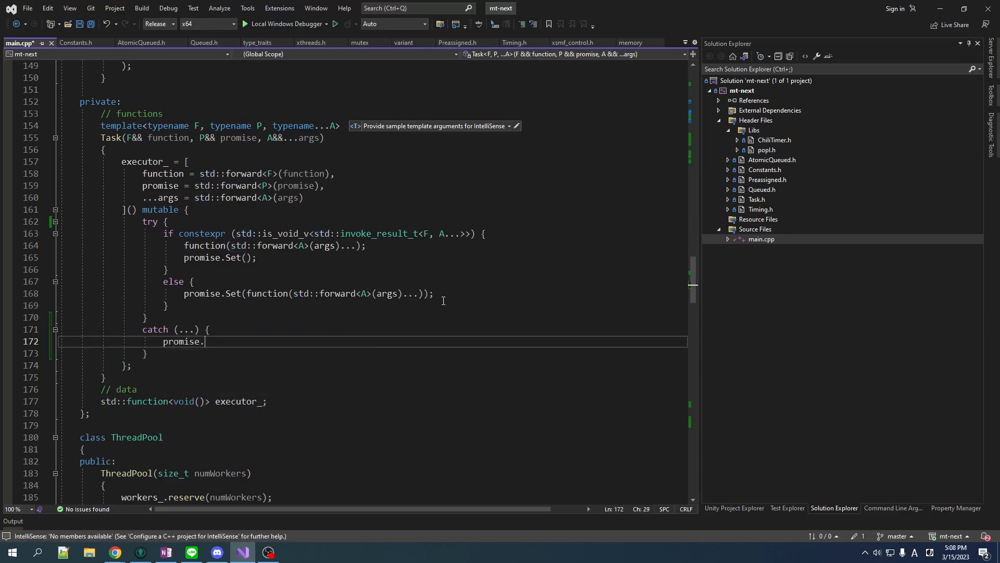
text(Set())
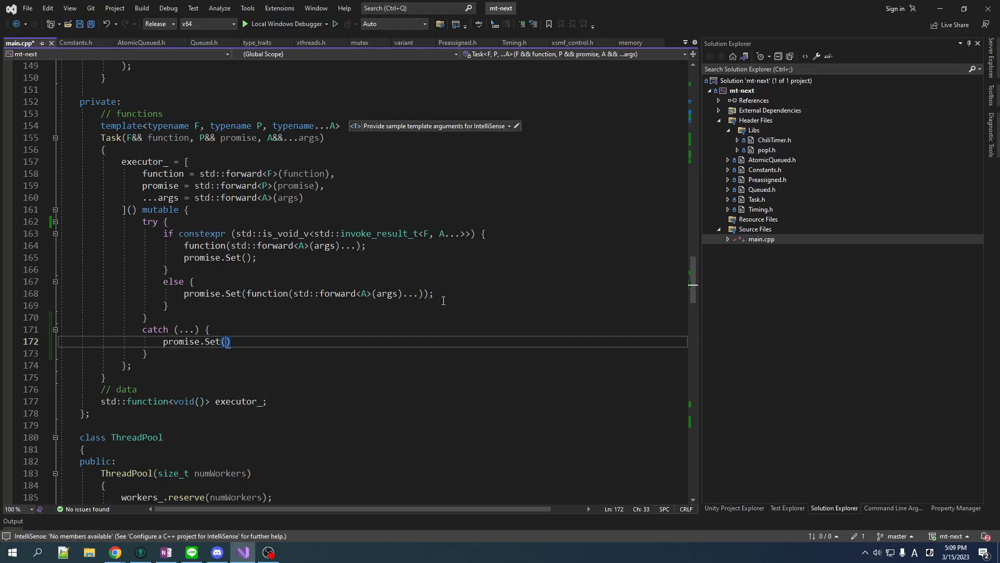
text(std::current_exception)
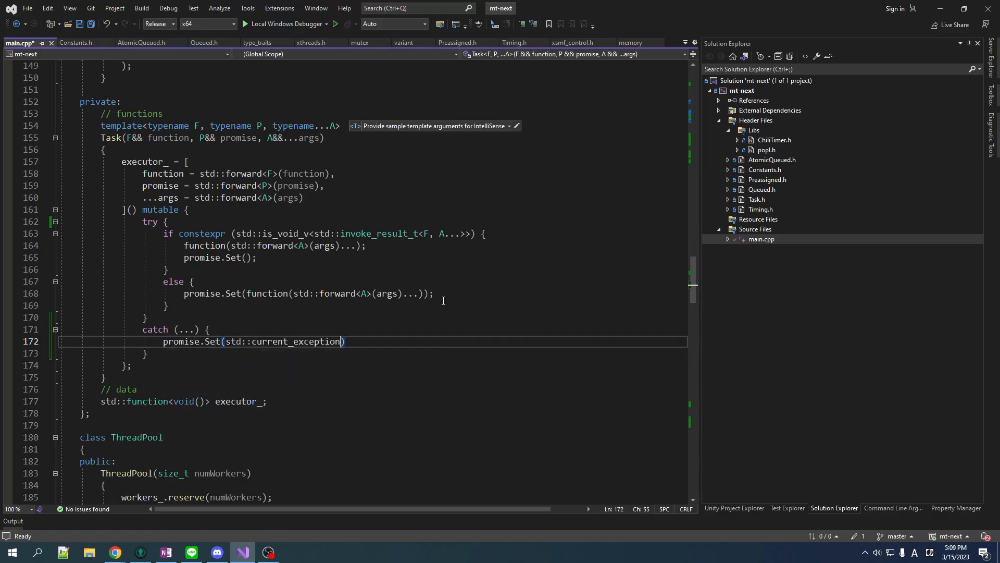
text(());)
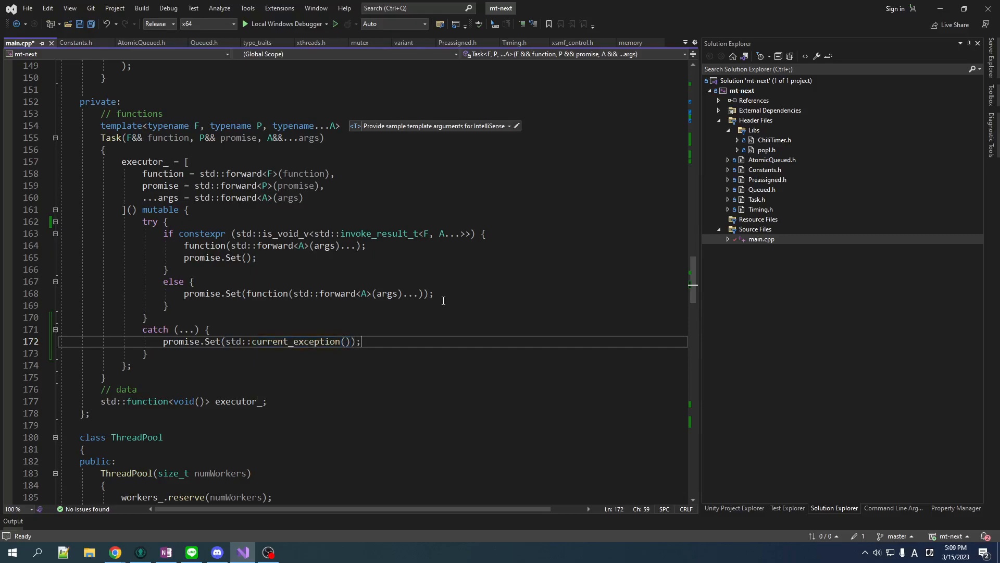
mouse_move(199, 347)
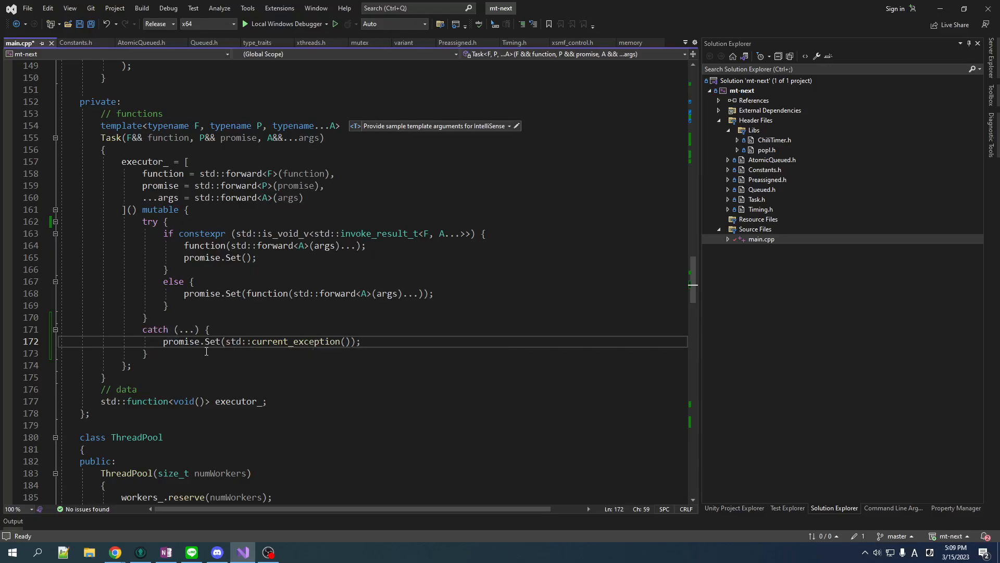
- Check the else branch's Set call and highlight every Set usage in the task
click(236, 292)
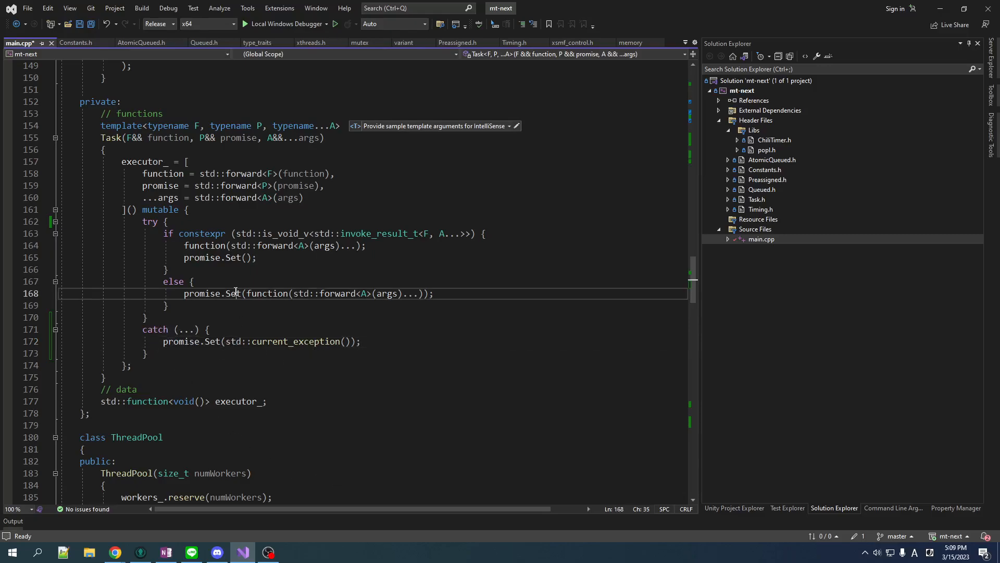
double_click(212, 341)
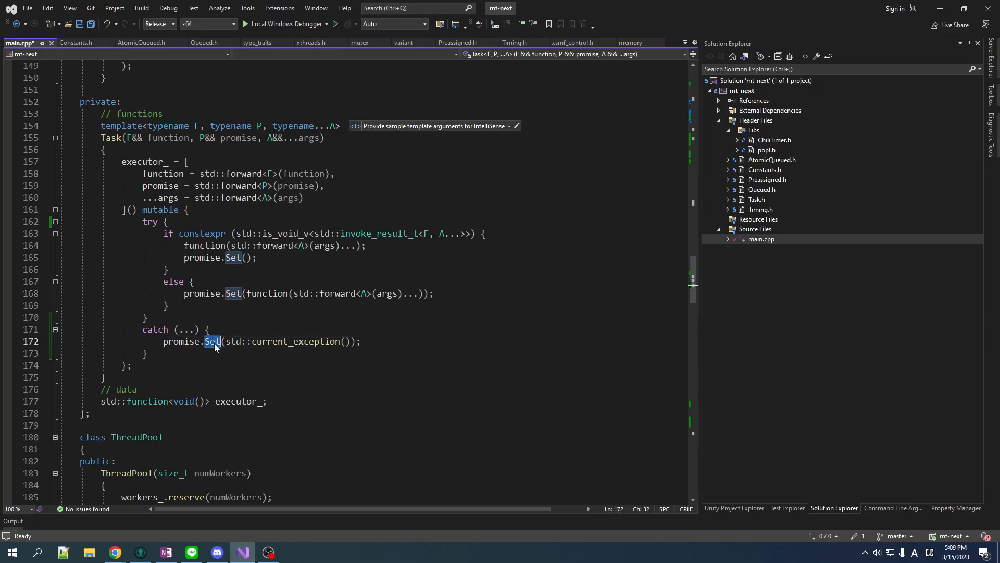
scroll(down, 3)
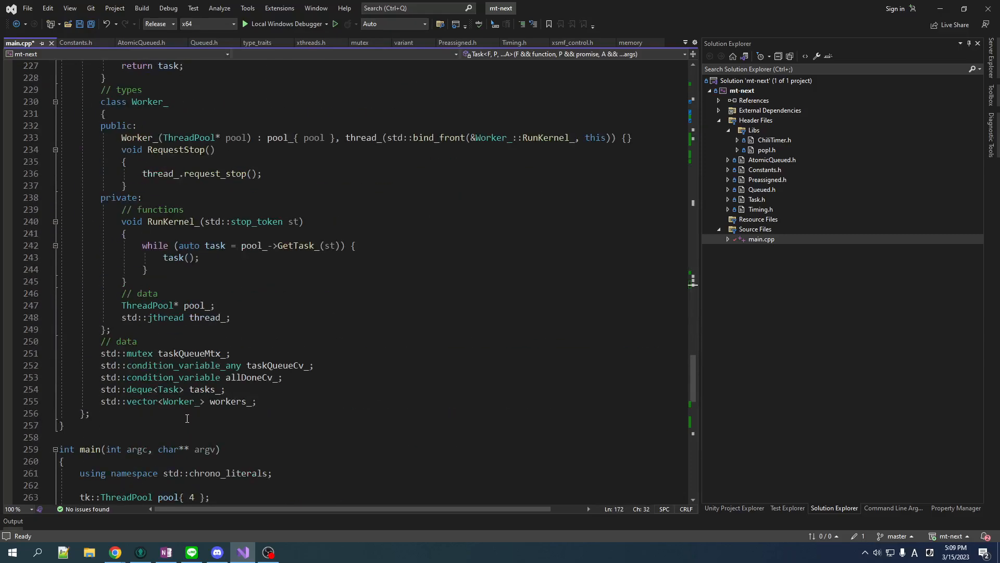
- Run via Local Windows Debugger, review the 'yikes' lines, and close the console
scroll(down, 3)
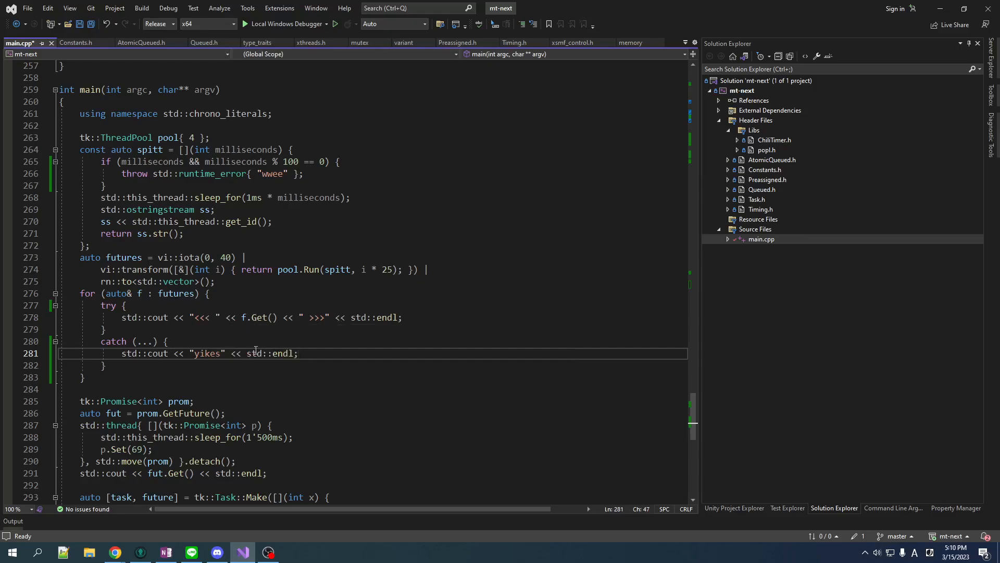
mouse_move(253, 74)
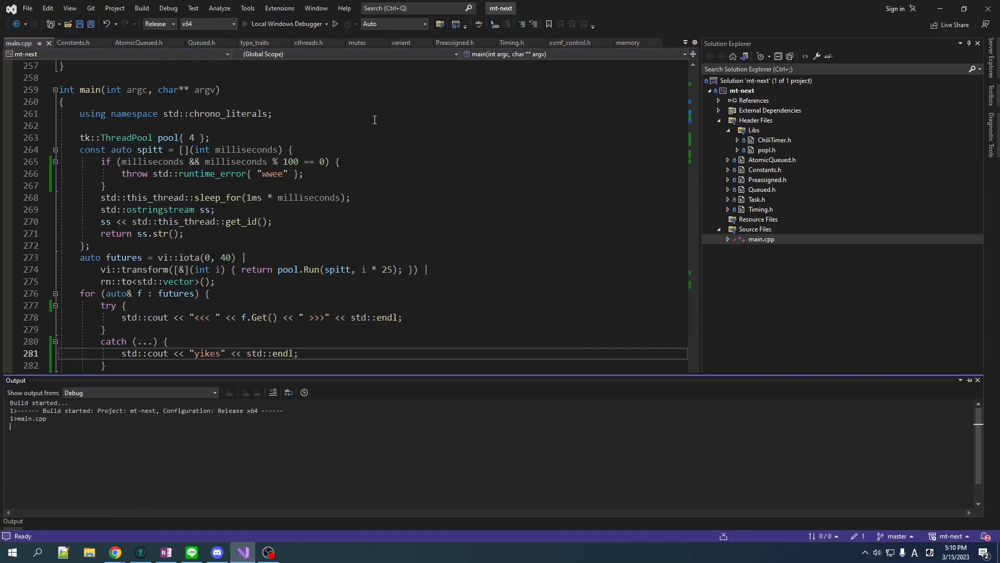
click(334, 23)
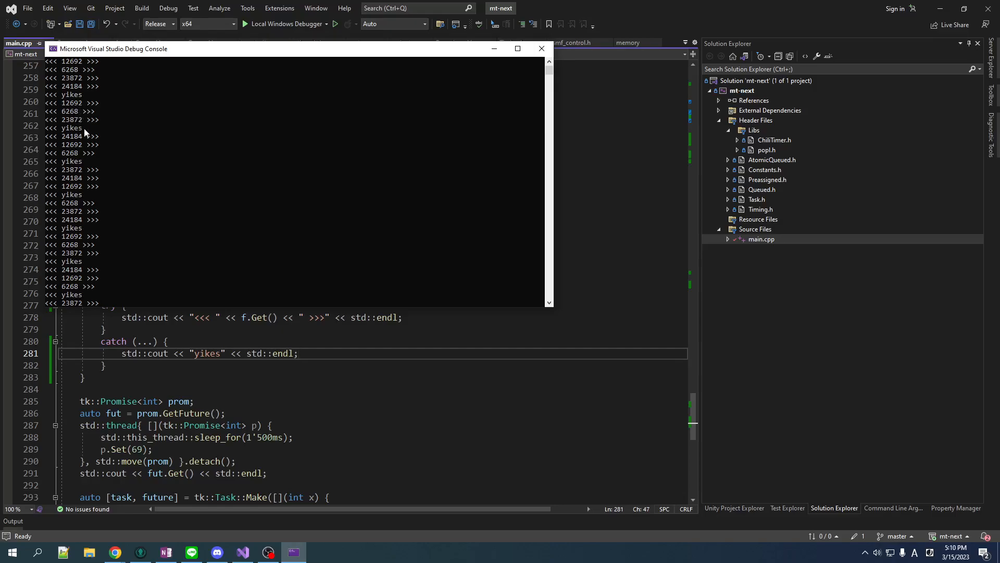
mouse_move(77, 202)
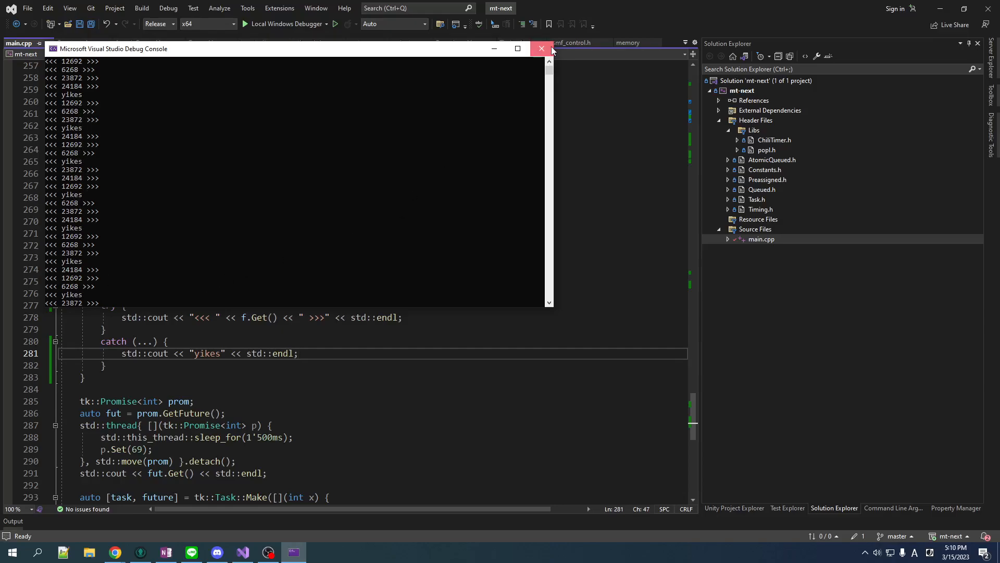
click(540, 48)
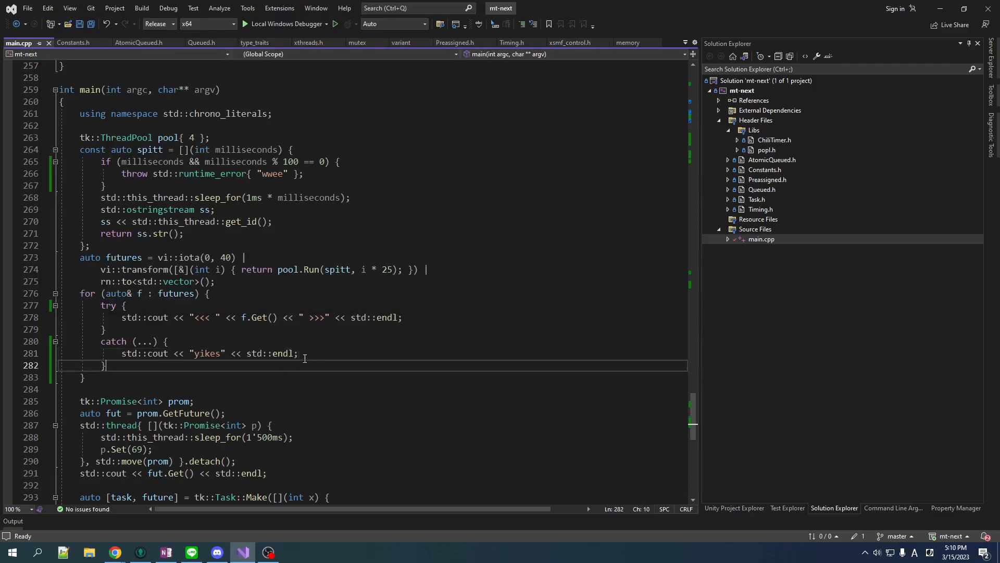
- Edit main to add the polled pool future and select the undefined Ready call
click(298, 352)
text(auto future = pool.Run([] { std::this_thread::sleep_for(2000ms); return 69; });)
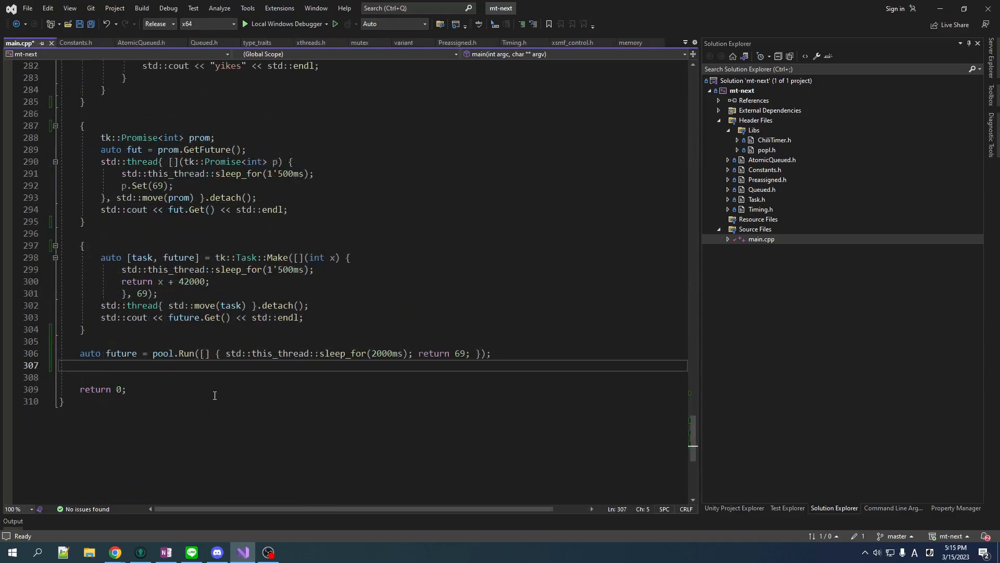
mouse_move(251, 409)
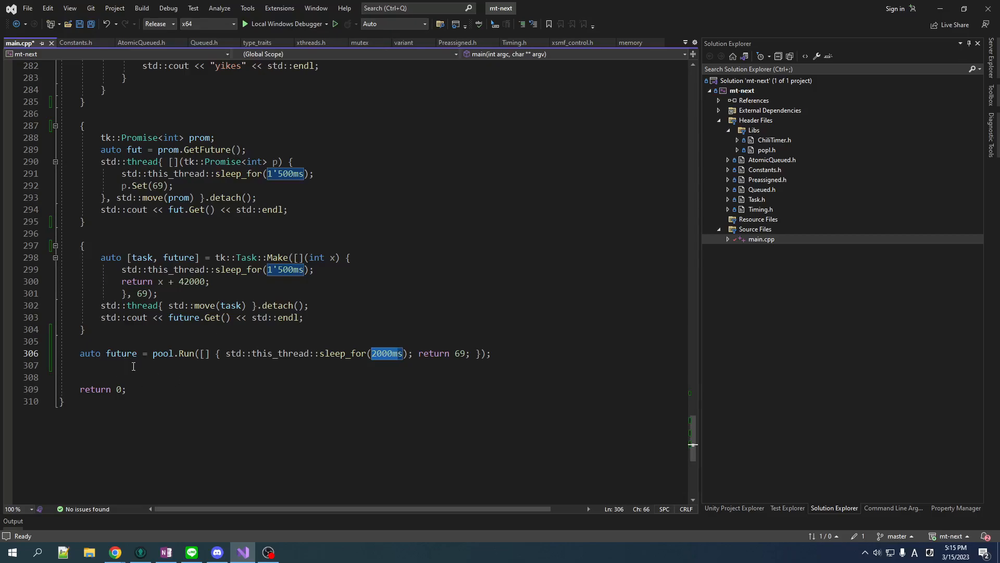
mouse_move(145, 375)
text(std::cout << "Task ready! Value is: " << future.Get() << std::endl;)
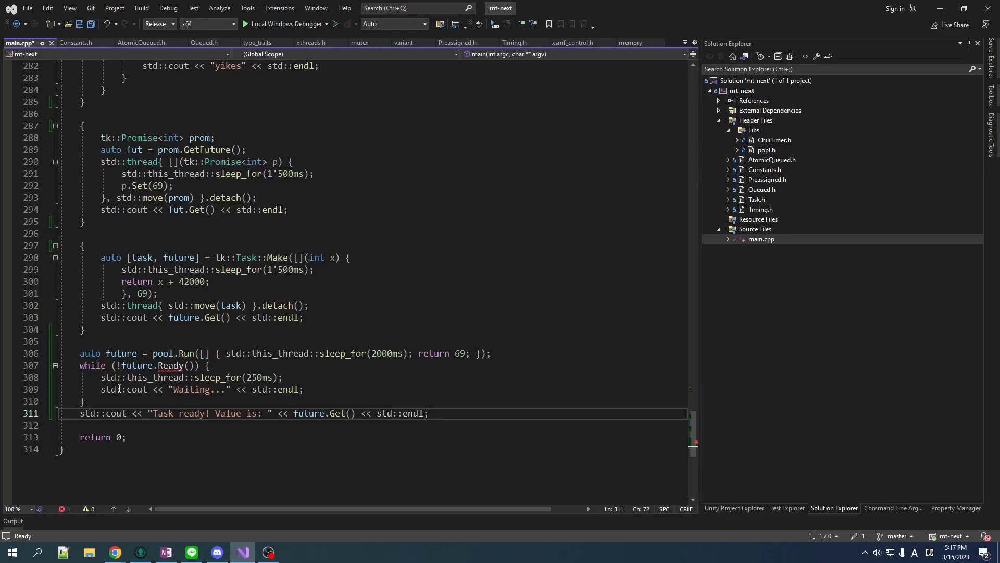
double_click(173, 365)
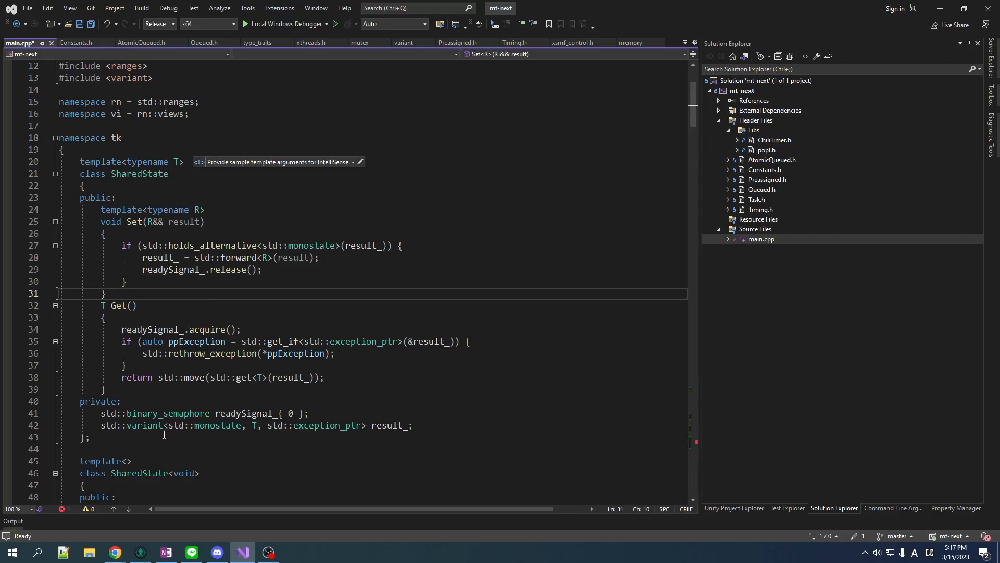
- Add bool Ready() { return readySignal_.try_acquire(); } below SharedState's Get()
click(245, 413)
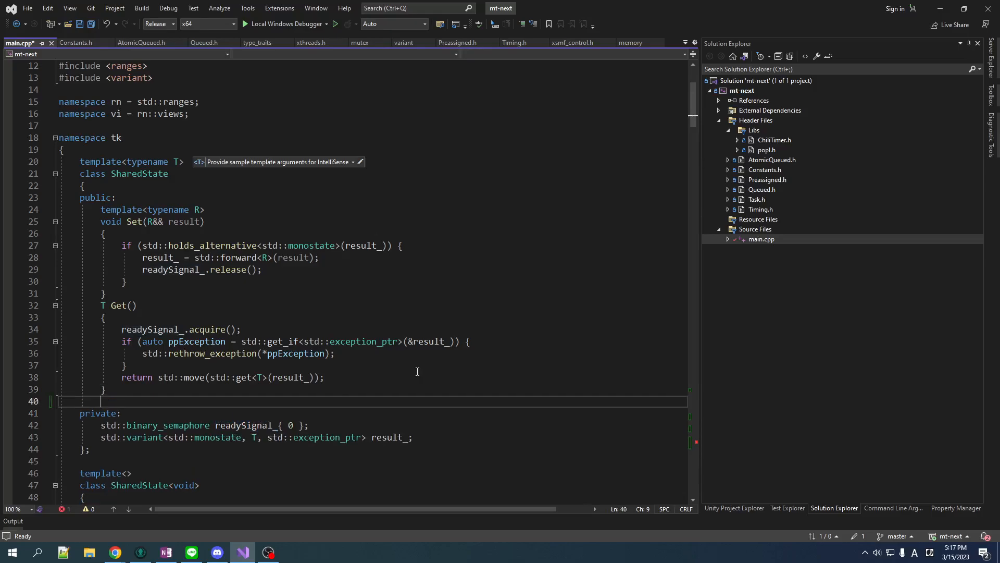
text(bool)
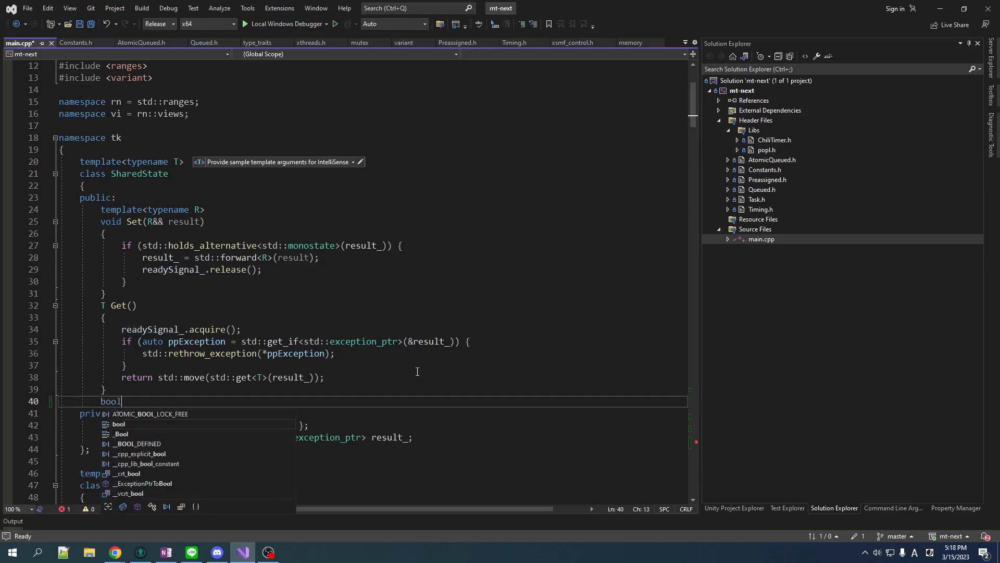
text(Ready()
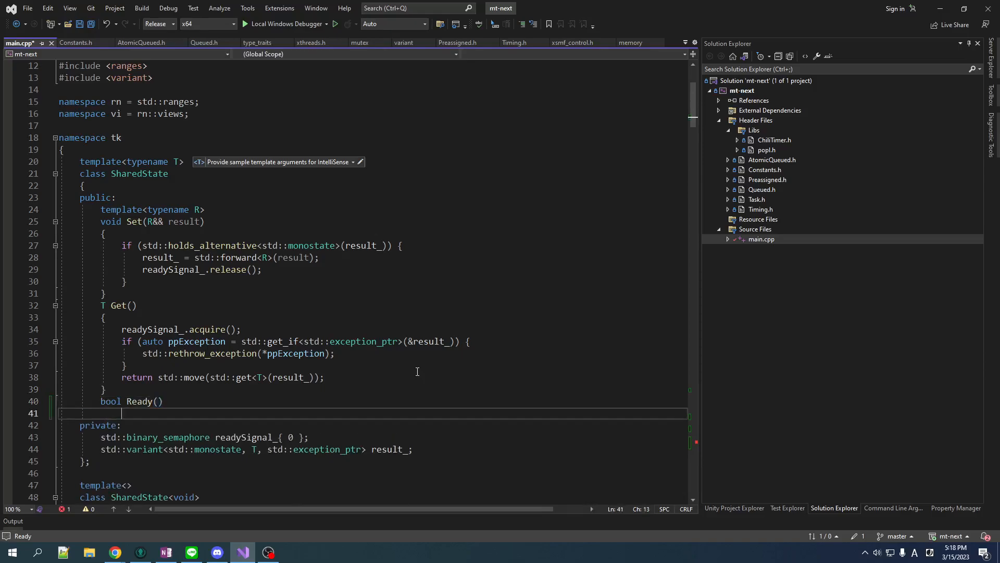
text({)
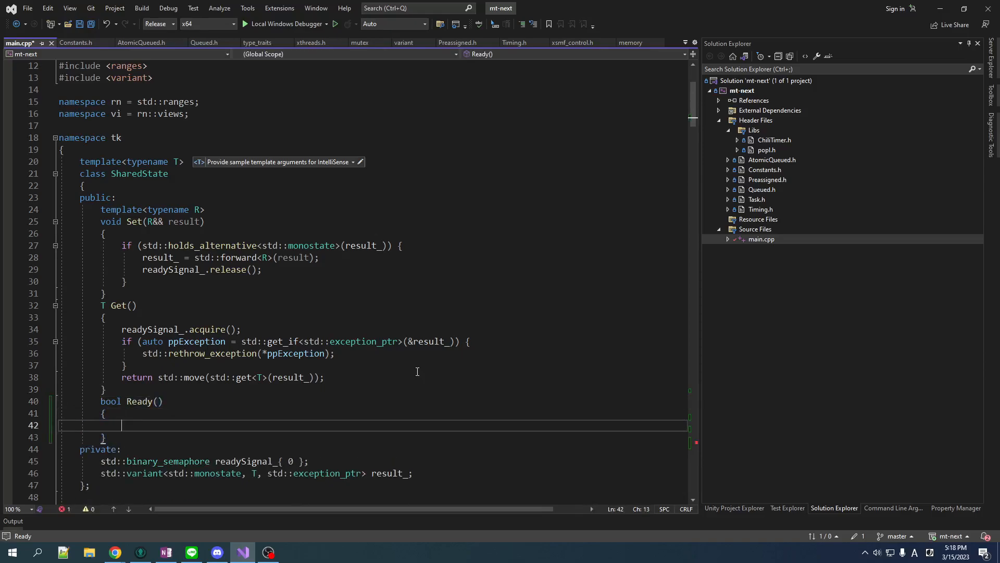
text(ret)
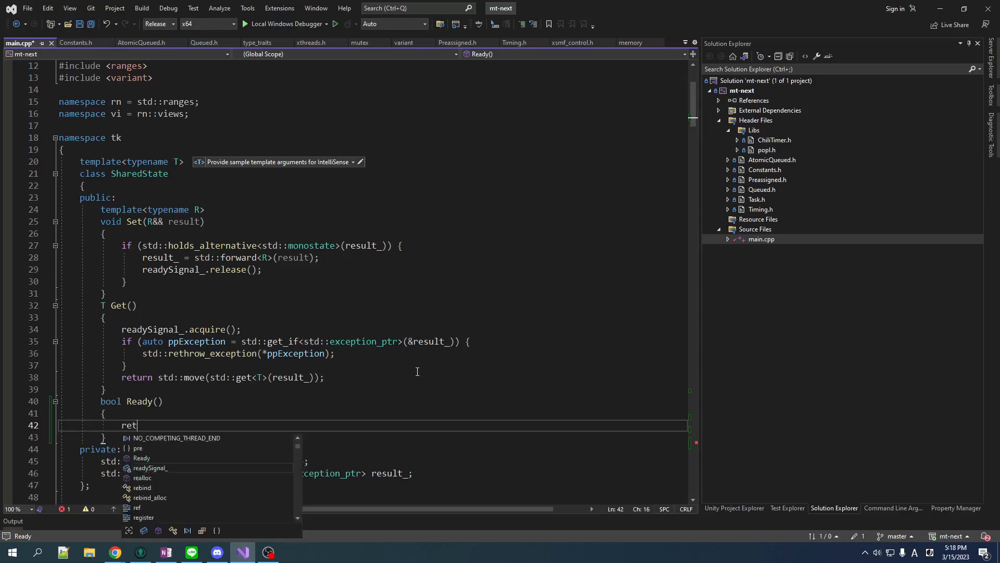
text(urn ready)
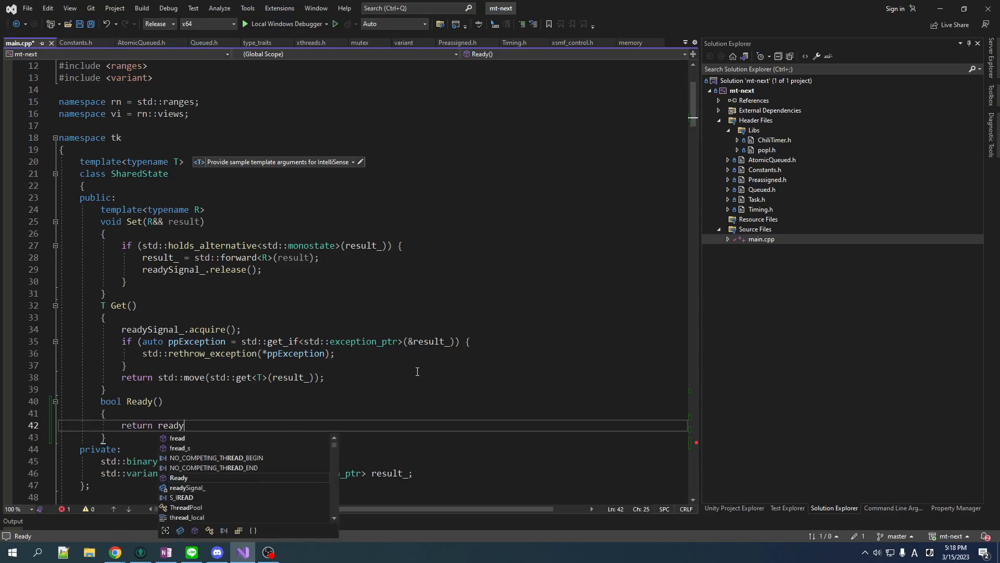
text(Signal_)
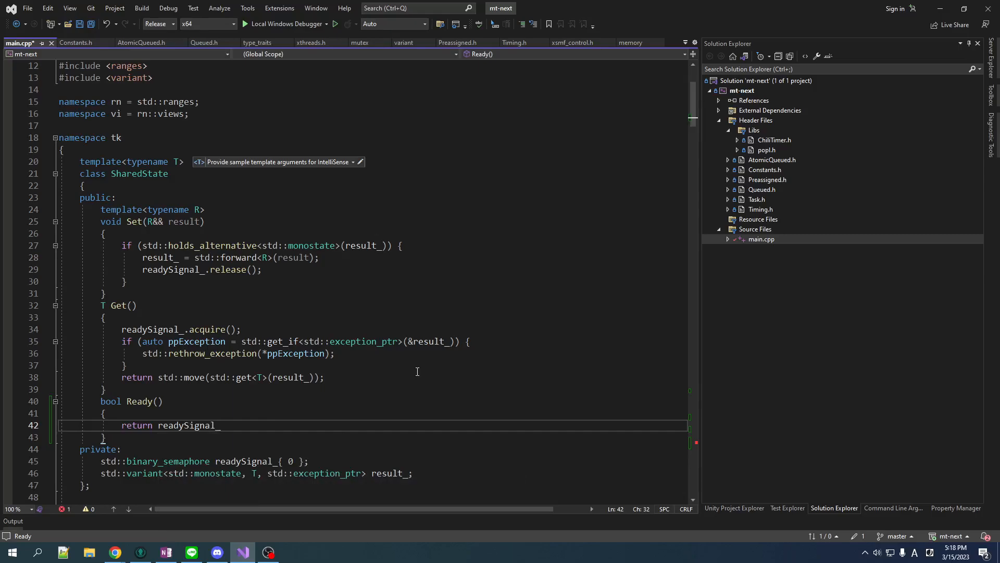
text(.try_acquire();)
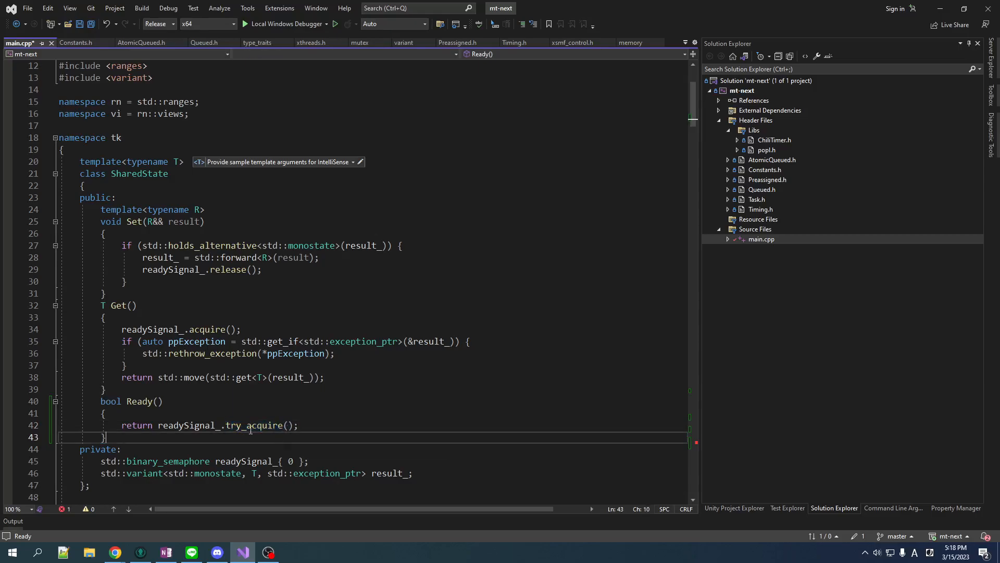
double_click(254, 425)
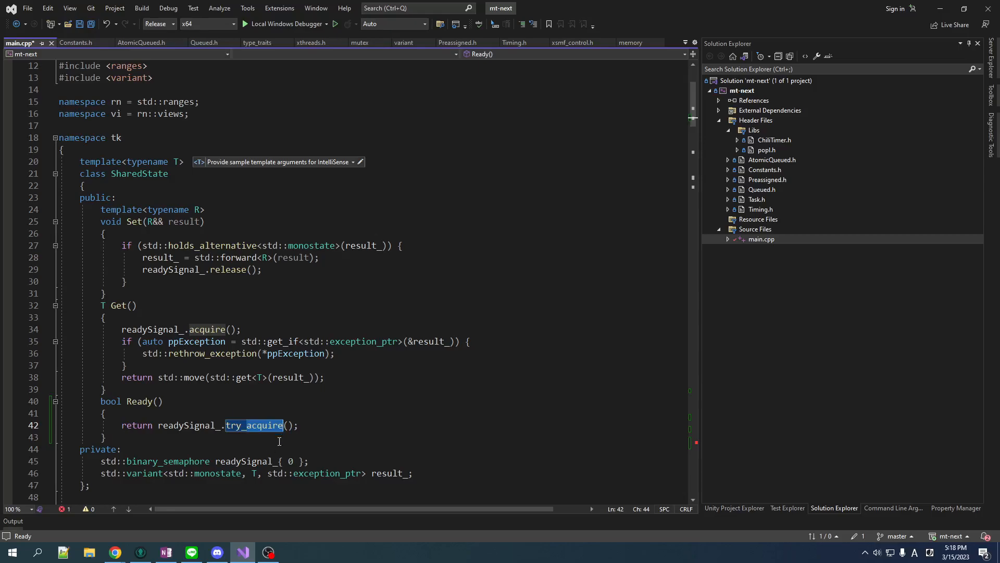
mouse_move(190, 408)
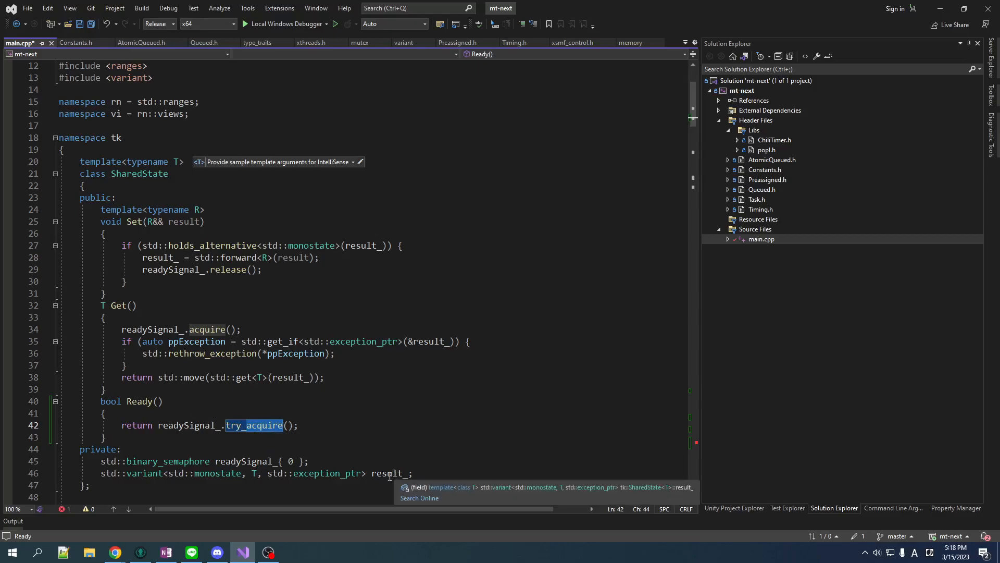
mouse_move(392, 475)
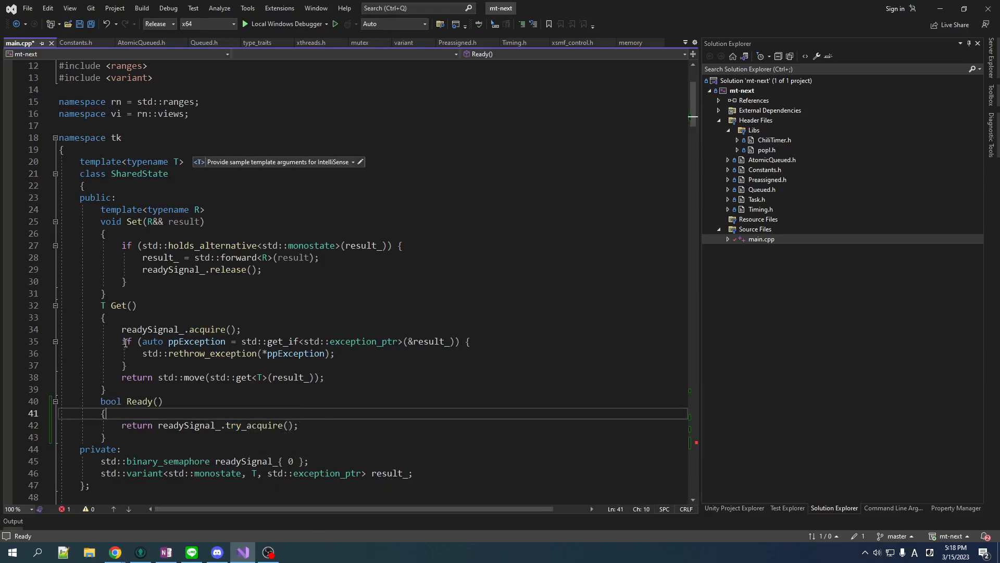
mouse_move(267, 425)
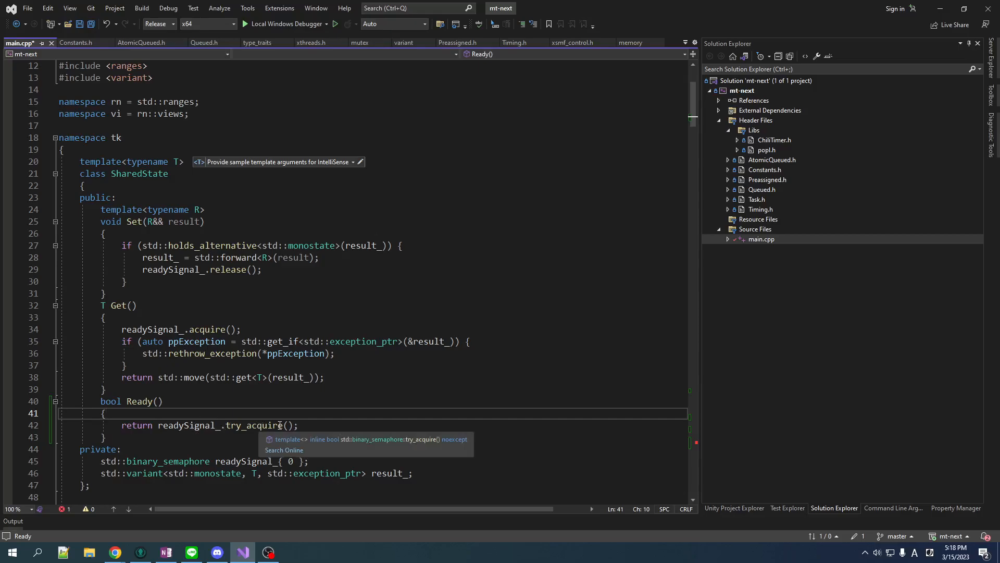
mouse_move(205, 368)
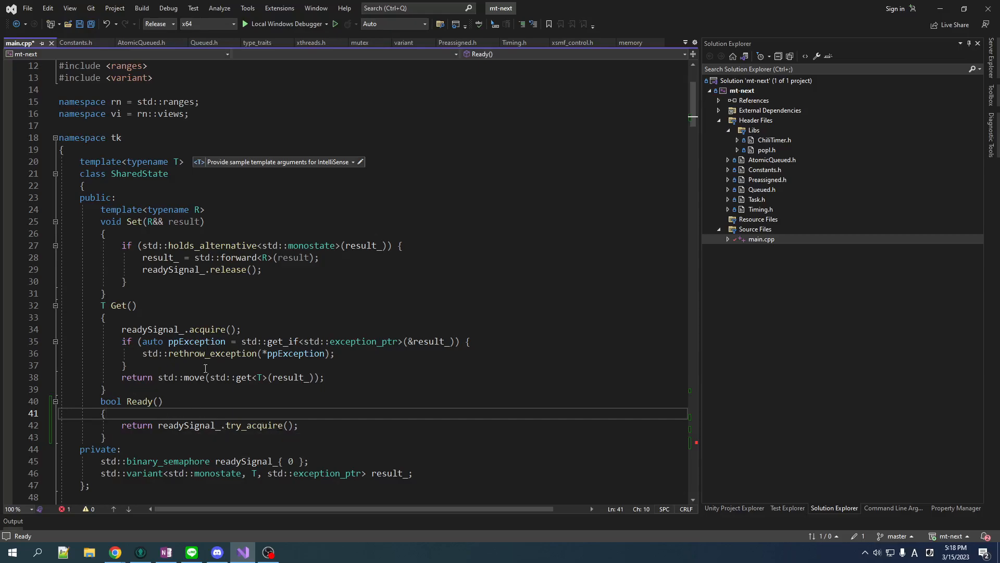
double_click(120, 305)
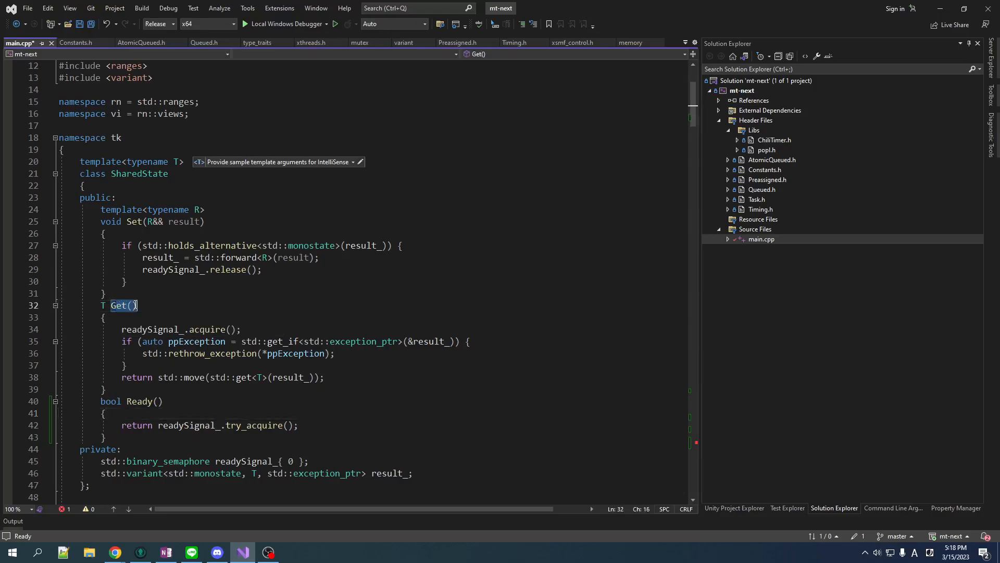
mouse_move(222, 329)
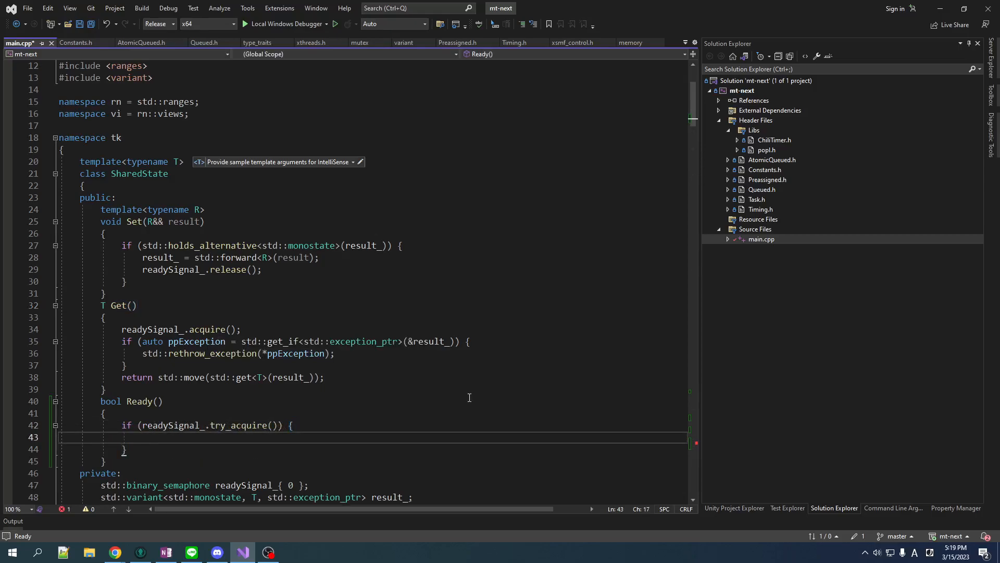
- Make Ready() call readySignal_.release() and return true on success, otherwise false
text(readySignal_)
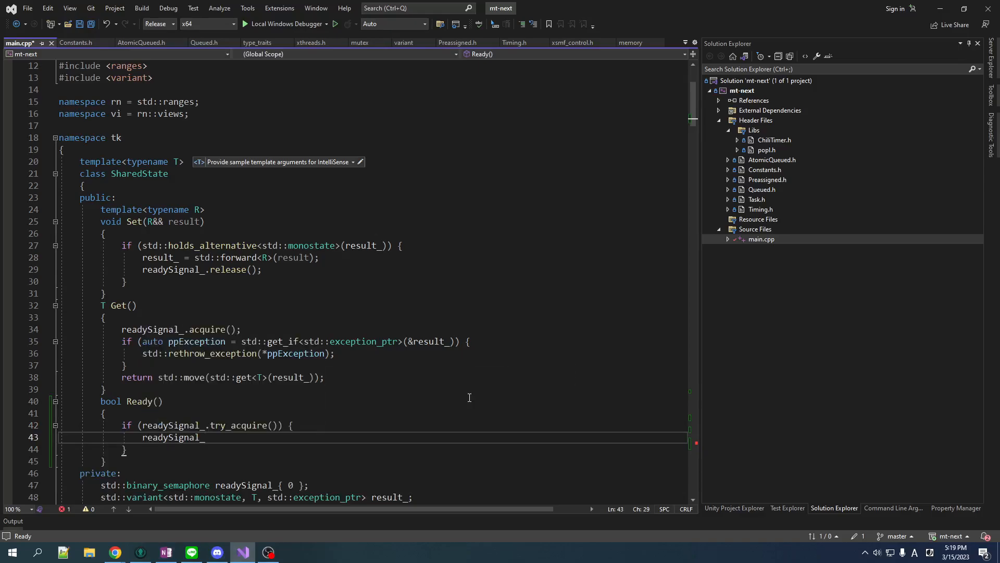
text(.)
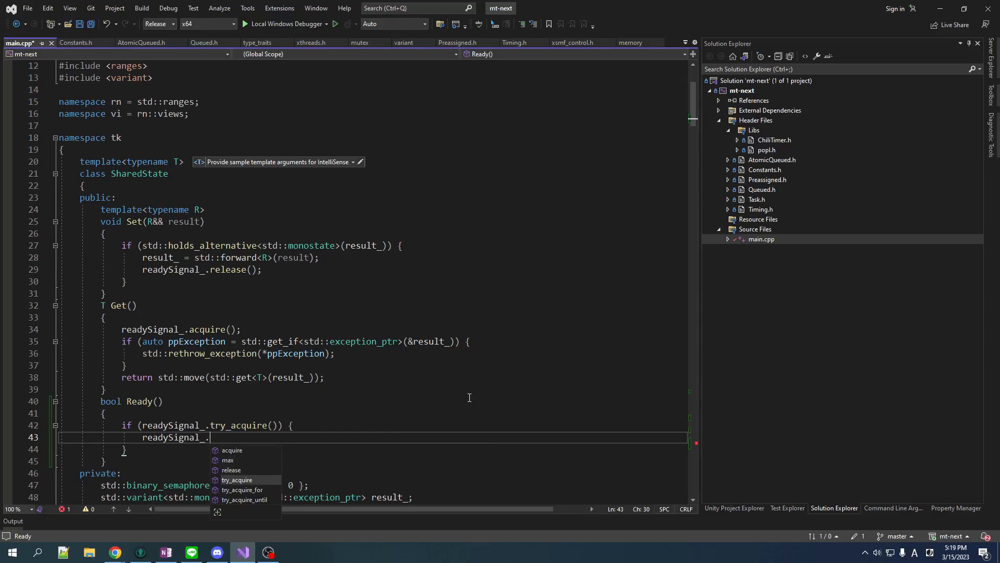
text(release())
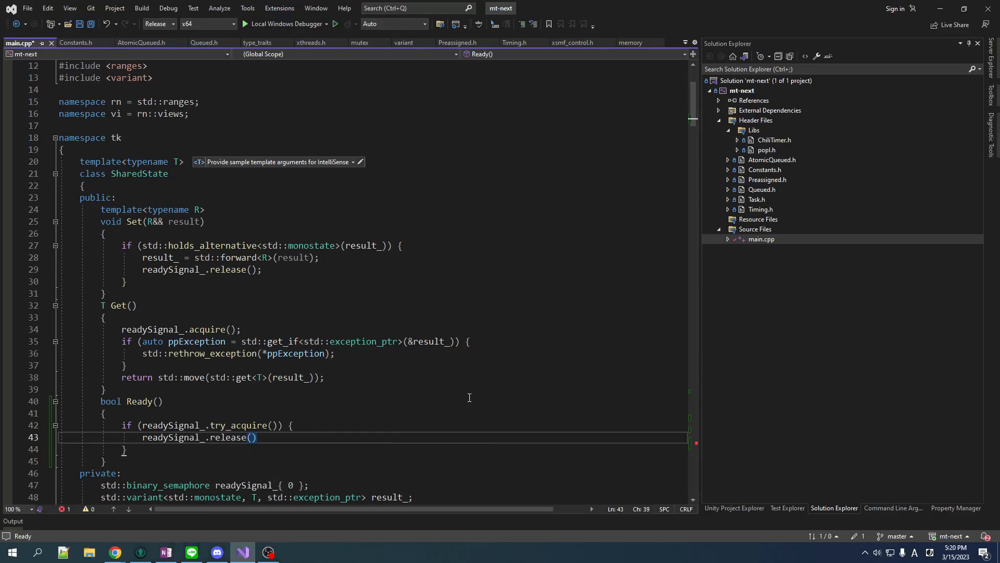
text(return true;)
text(return false;)
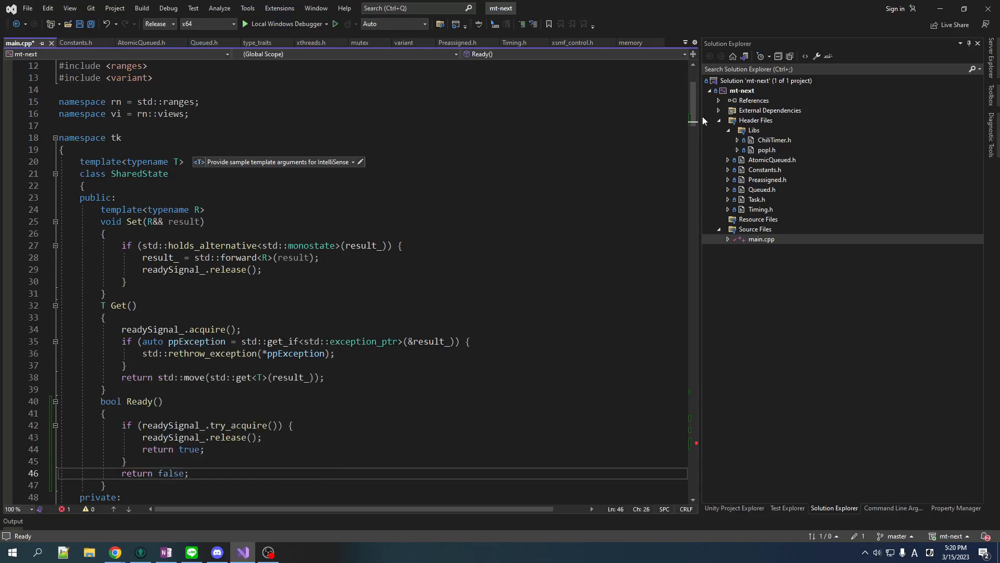
scroll(down, 3)
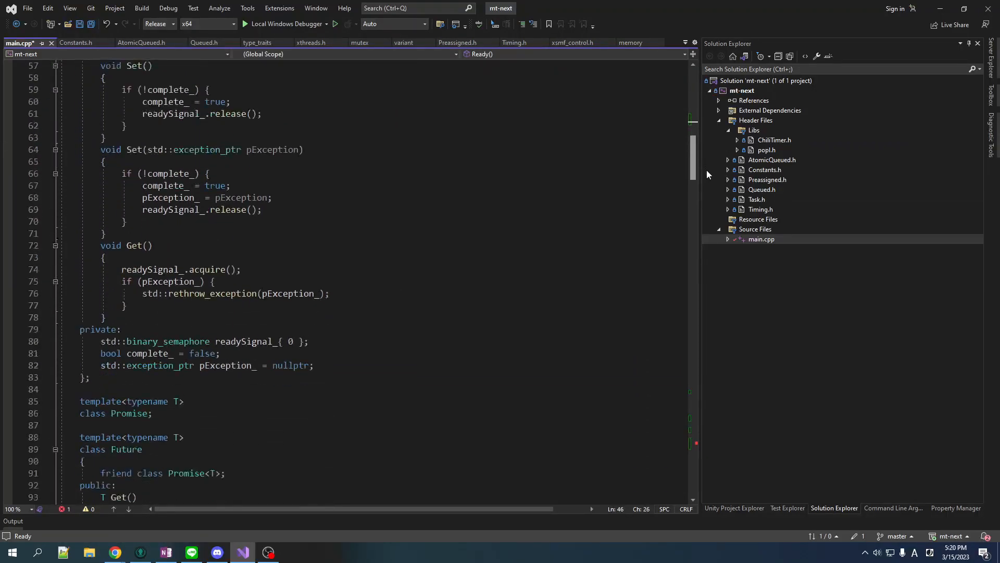
- Add bool Ready() returning pState_->Ready() to Future, then view main's loop
scroll(down, 3)
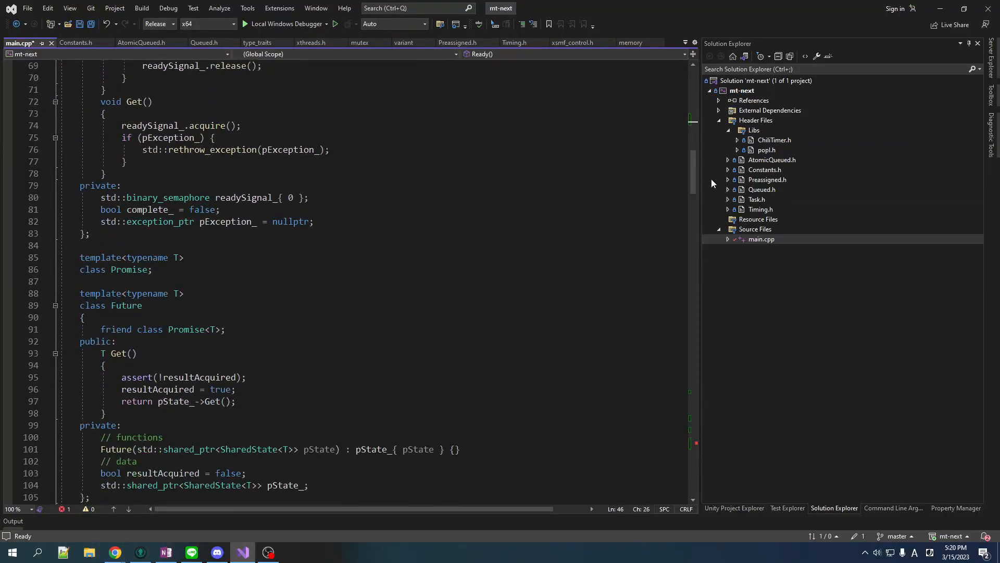
scroll(down, 3)
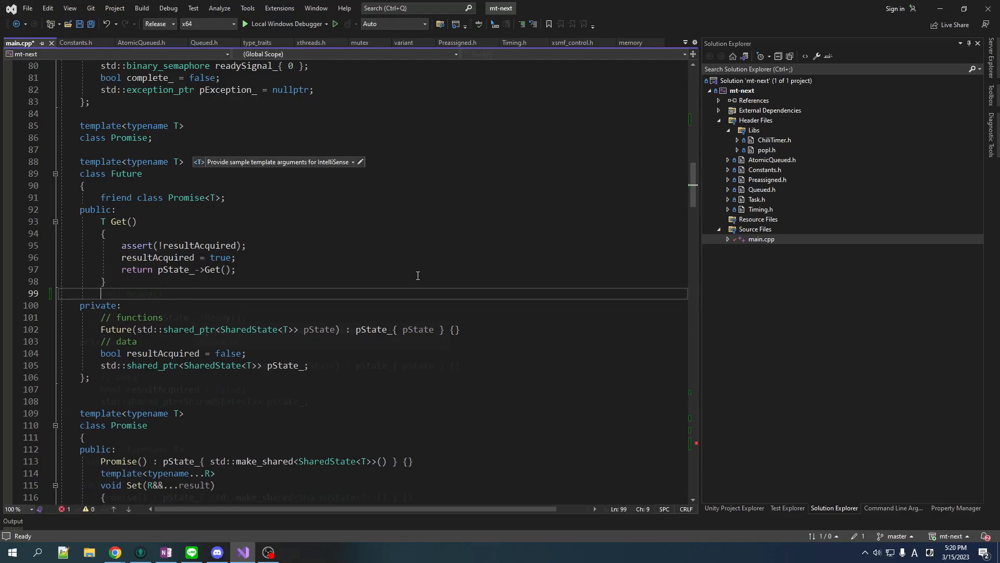
text(bool Ready())
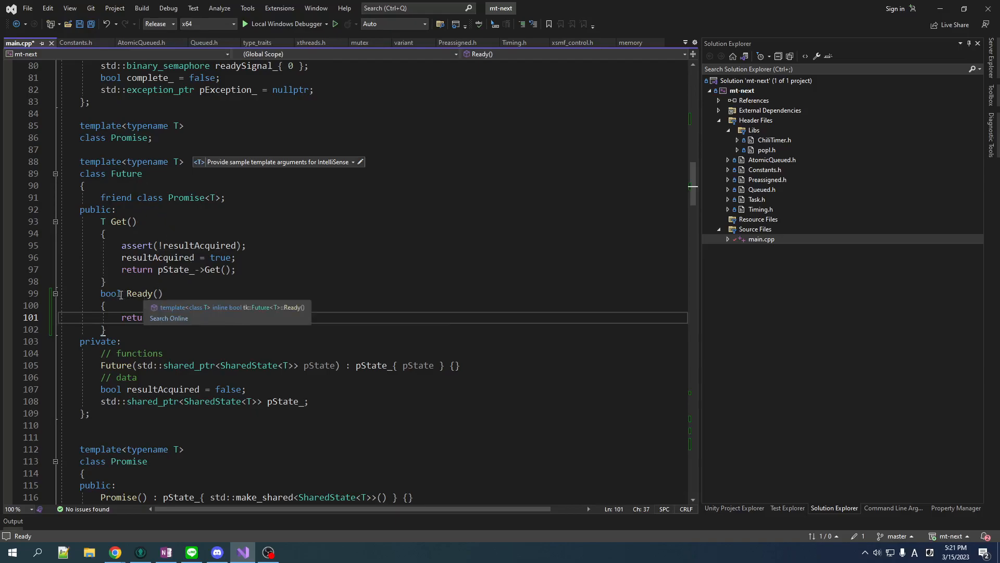
text(pState_->Ready();)
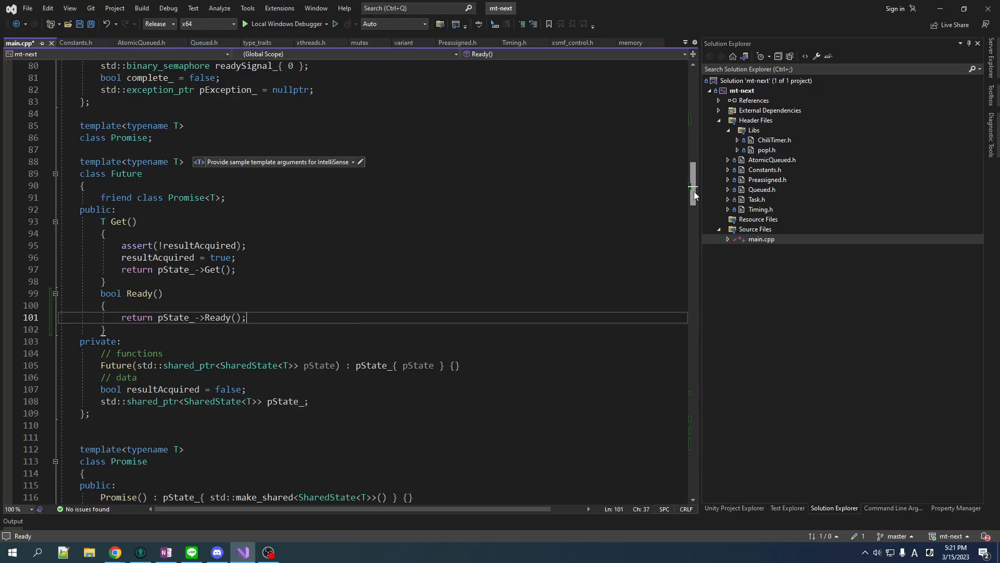
scroll(down, 3)
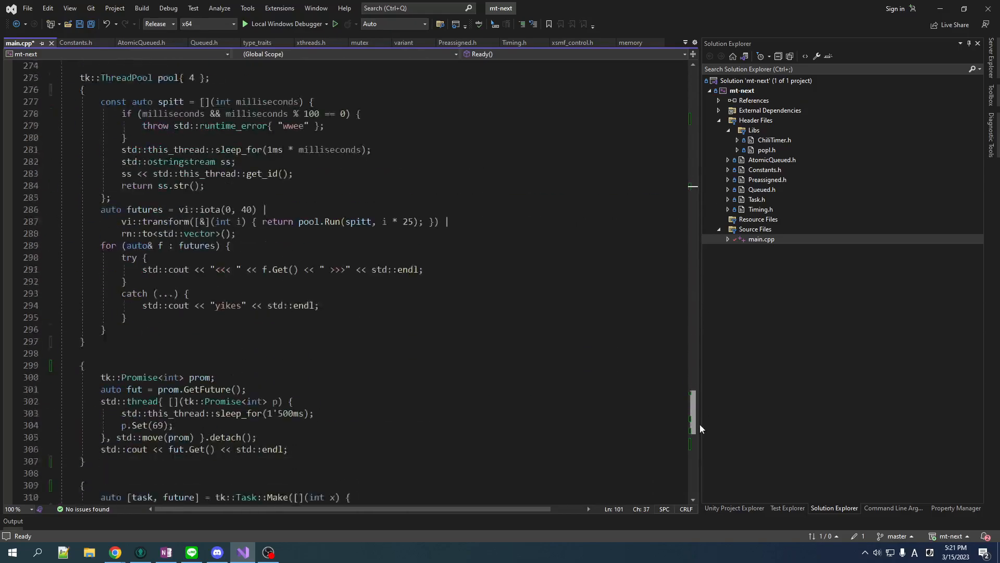
scroll(down, 3)
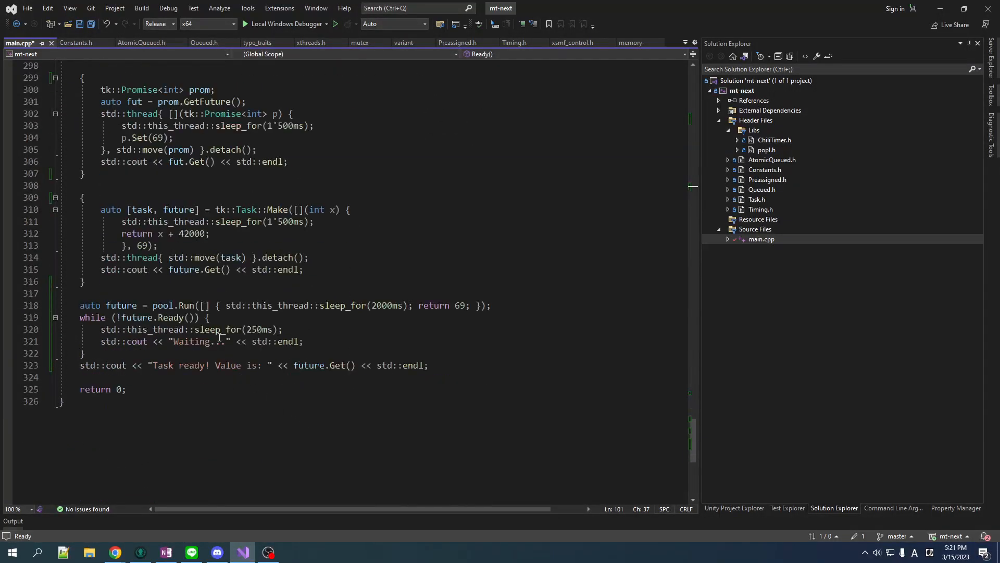
- Build the mt-next project and re-check the future.Ready() polling loop
double_click(170, 318)
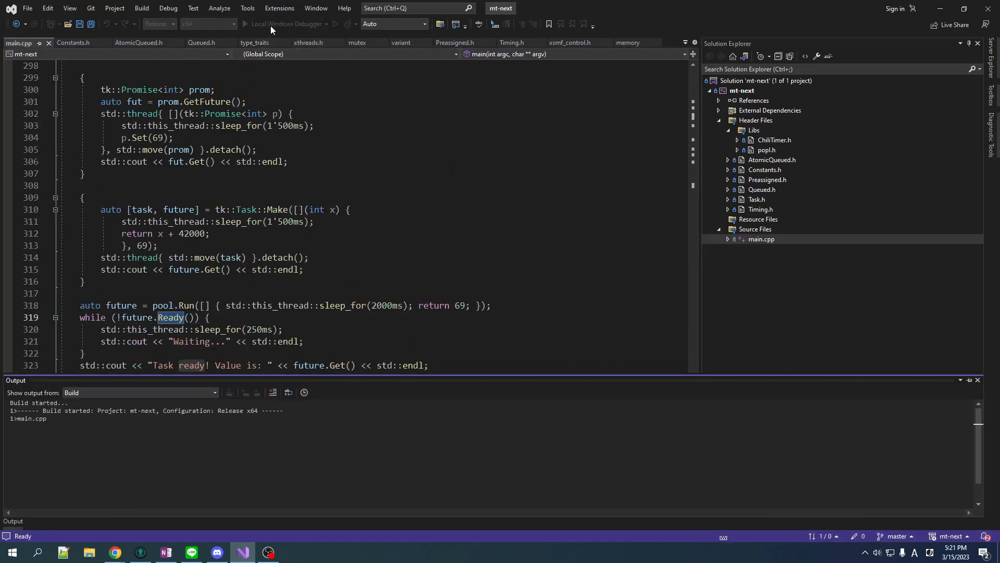
click(290, 24)
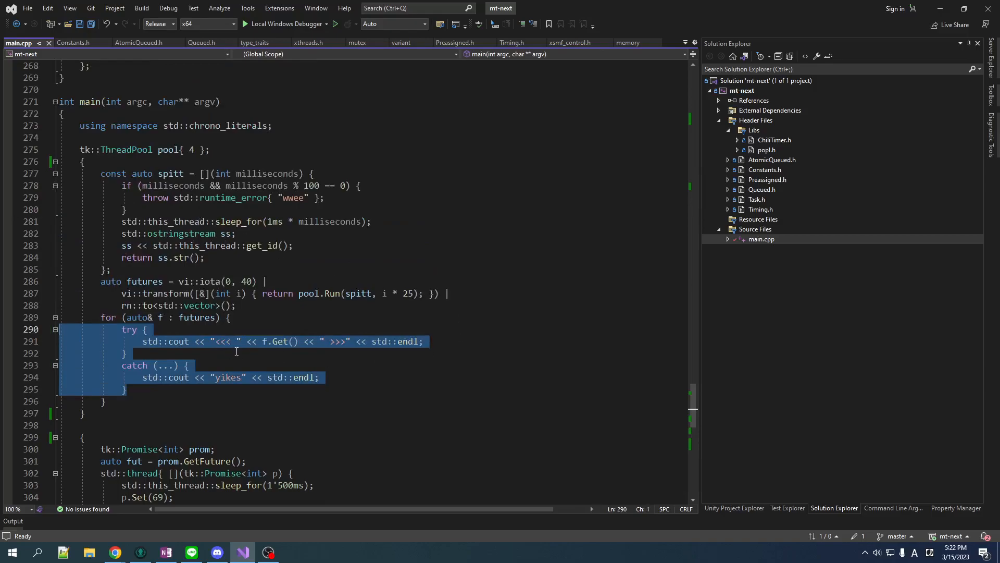
scroll(down, 3)
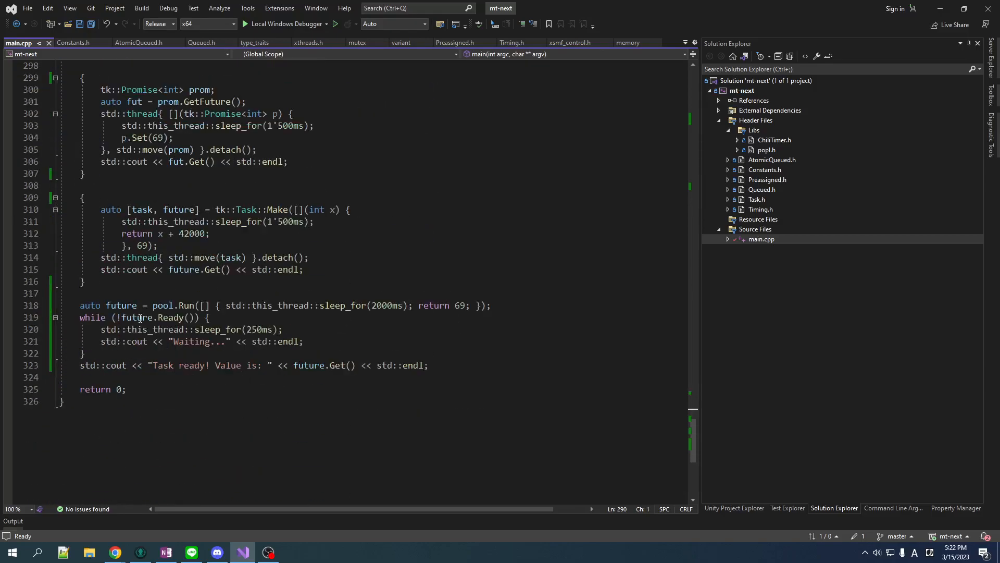
double_click(153, 317)
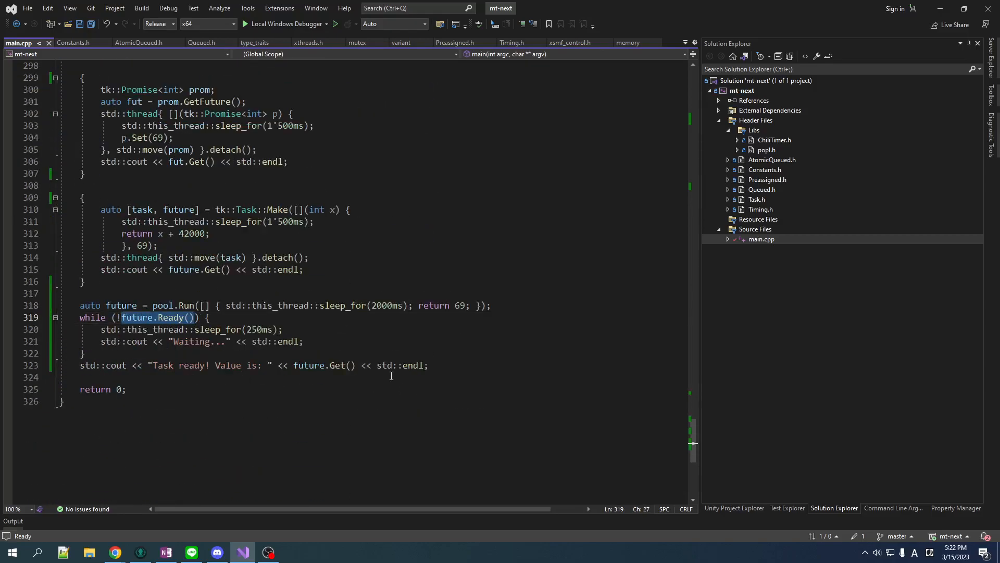